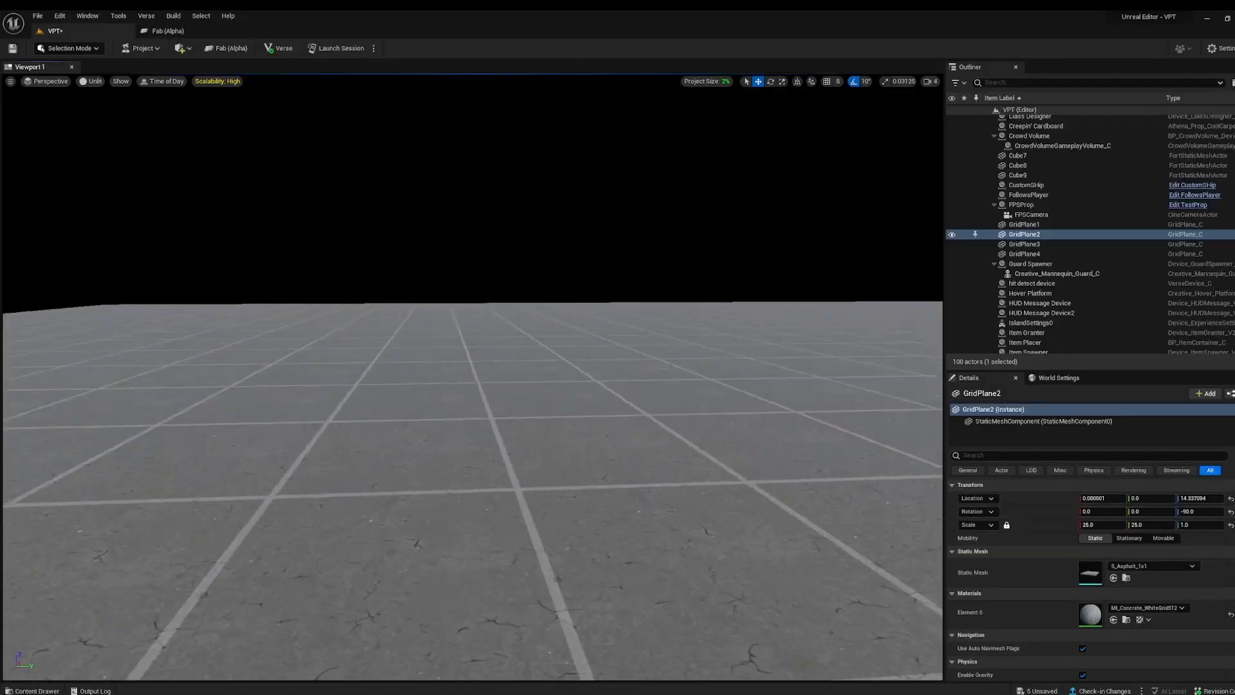
# - Open the new CameraCotnainer blueprint from Props and add a Cine Camera component
pyautogui.click(33, 691)
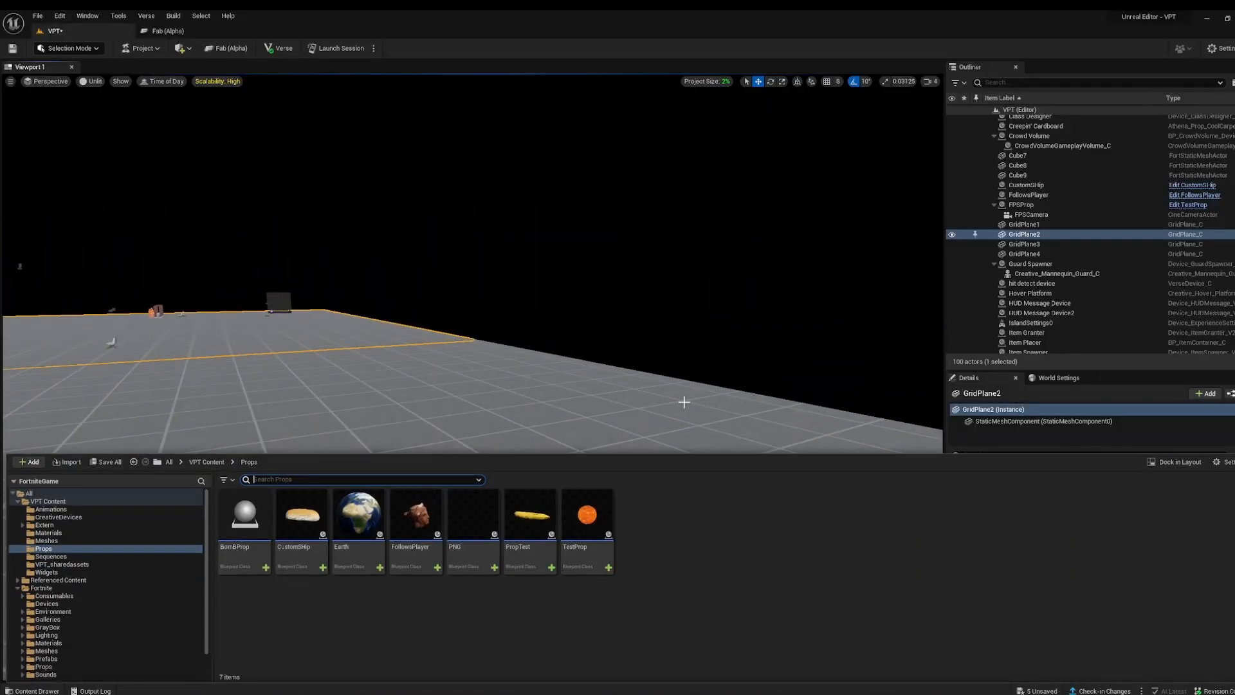
pyautogui.moveTo(576, 637)
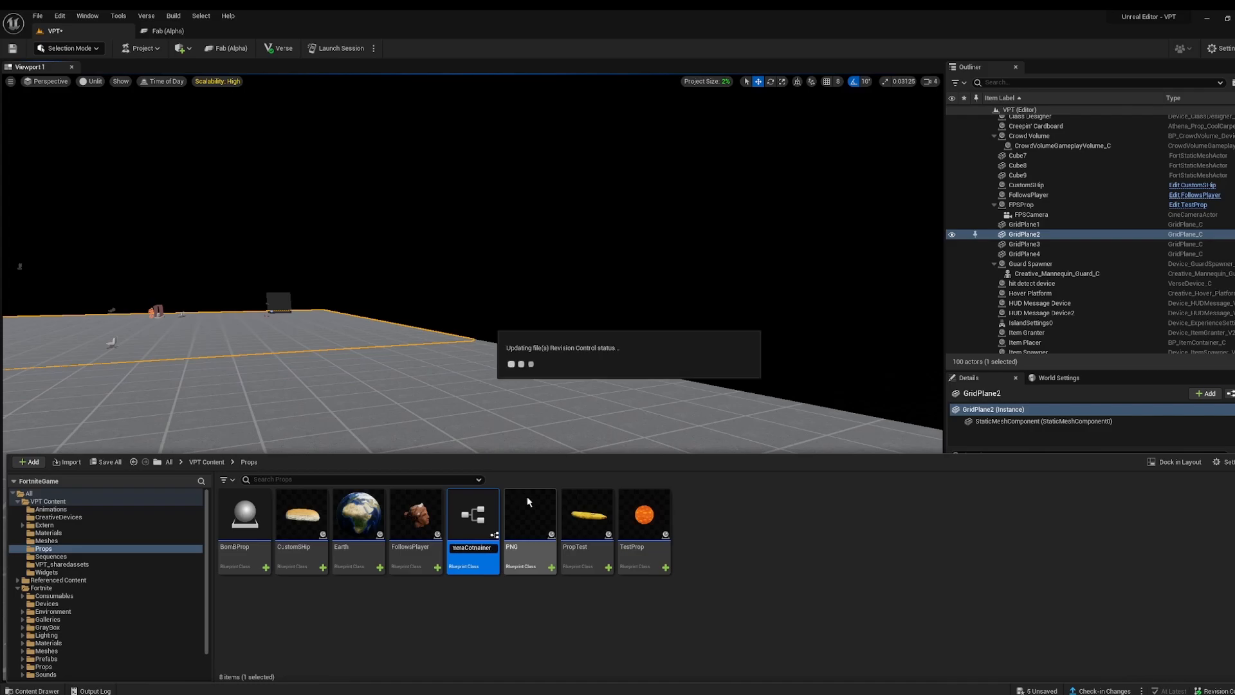
pyautogui.doubleClick(472, 515)
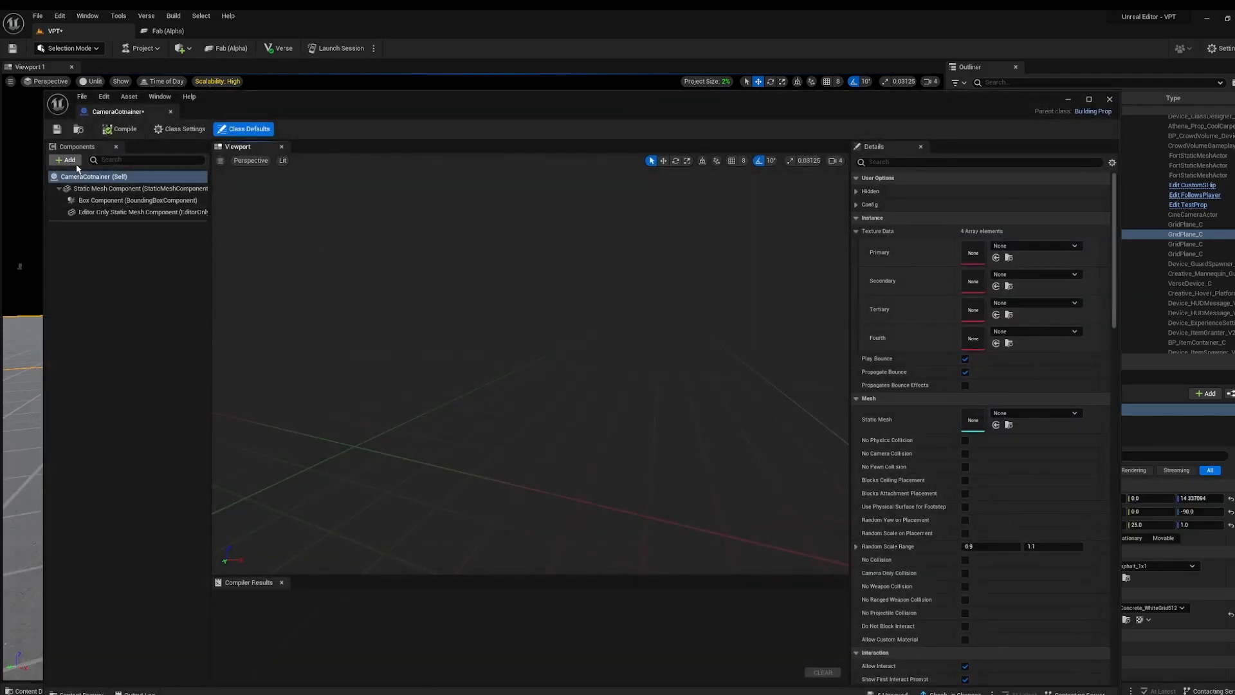
pyautogui.click(67, 160)
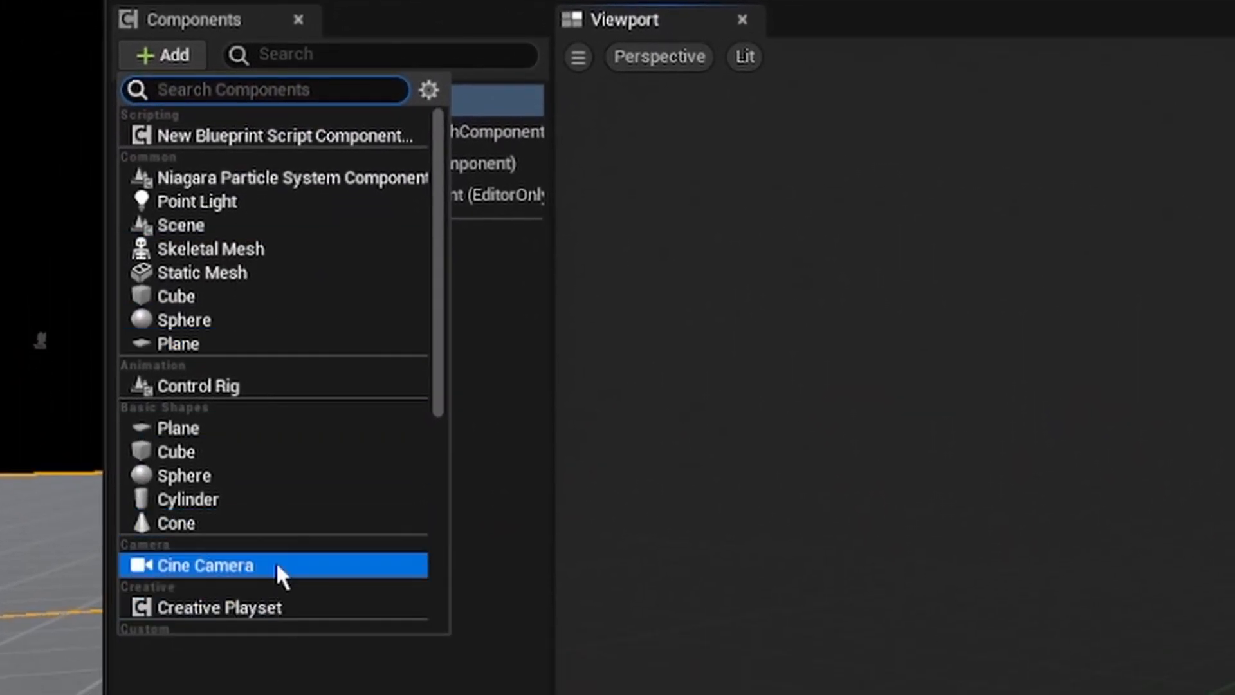
pyautogui.click(208, 565)
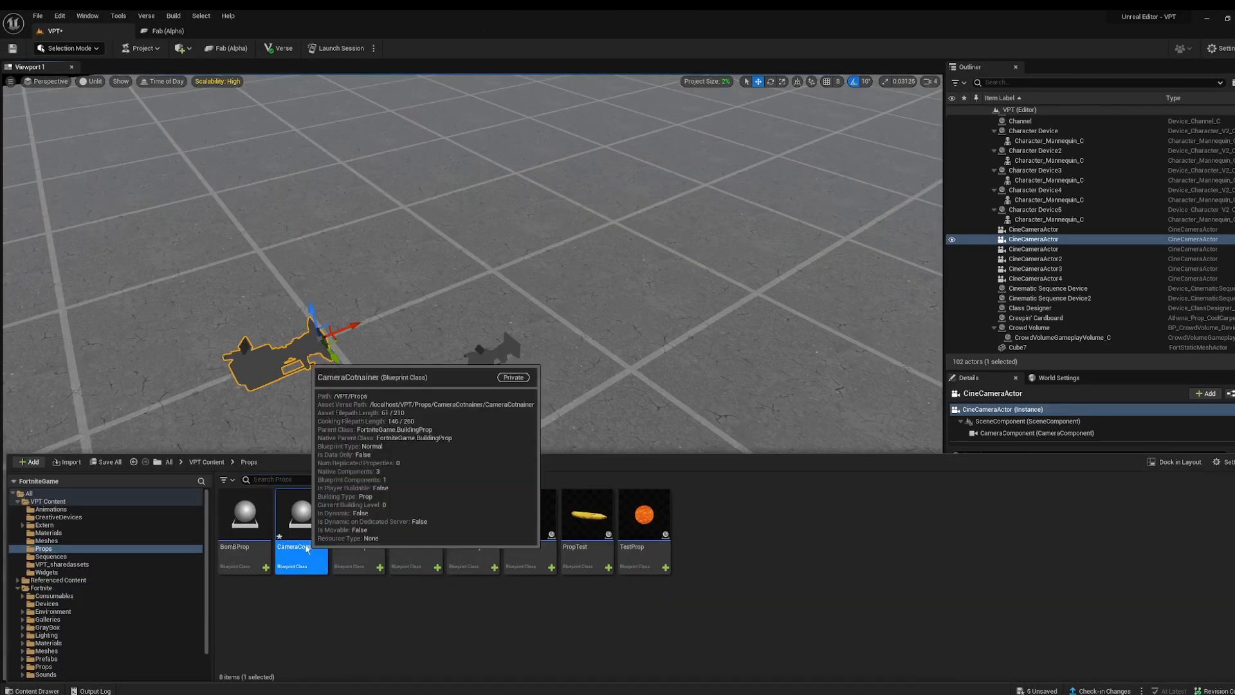
# - Attach the CineCameraActor to the CameraCotnainer prop using Attach To search
pyautogui.doubleClick(300, 512)
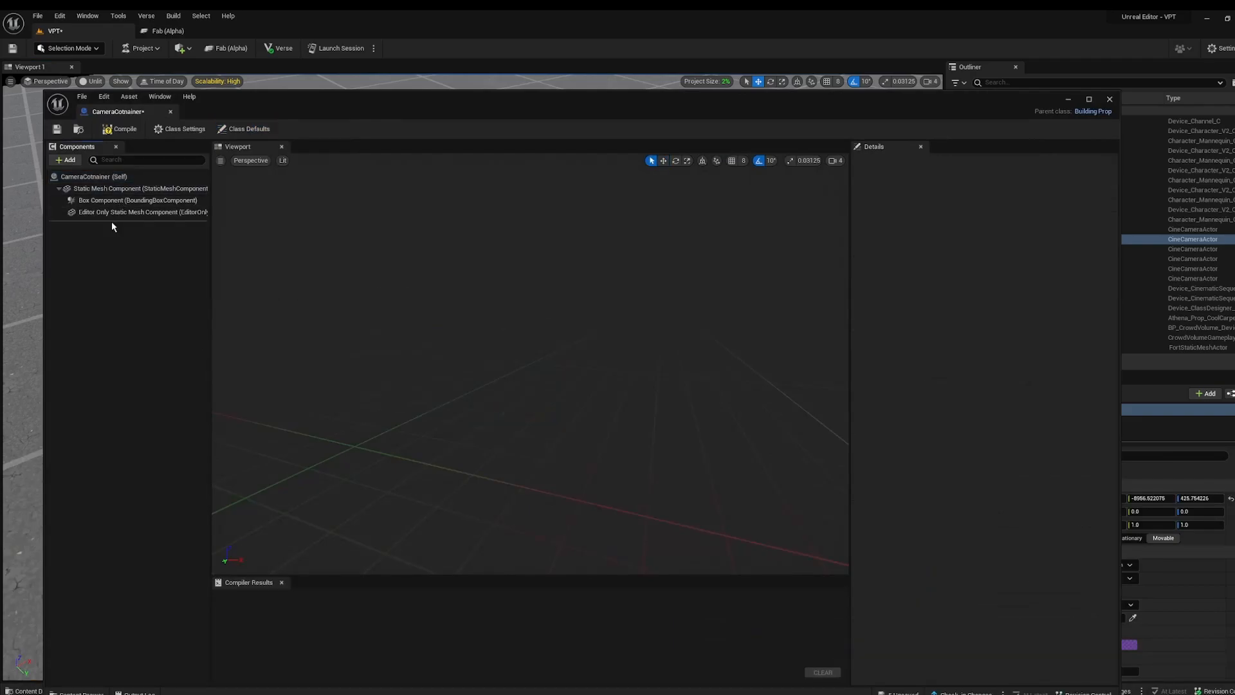
pyautogui.click(67, 160)
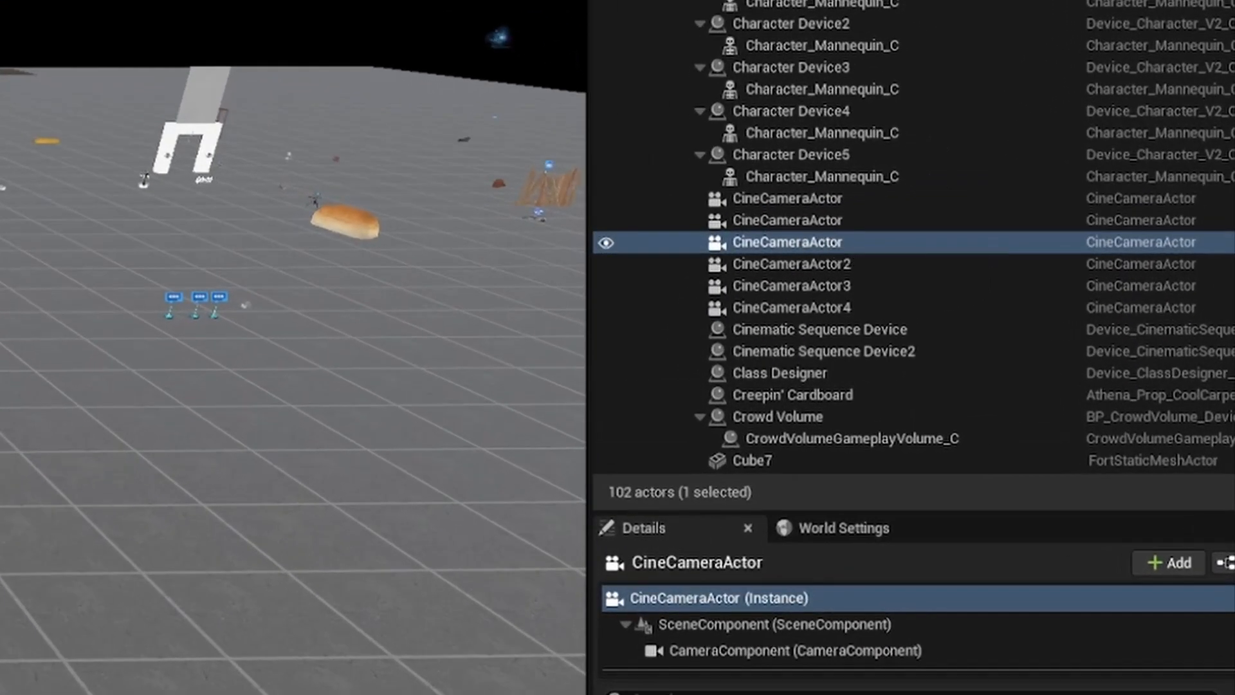
pyautogui.rightClick(785, 242)
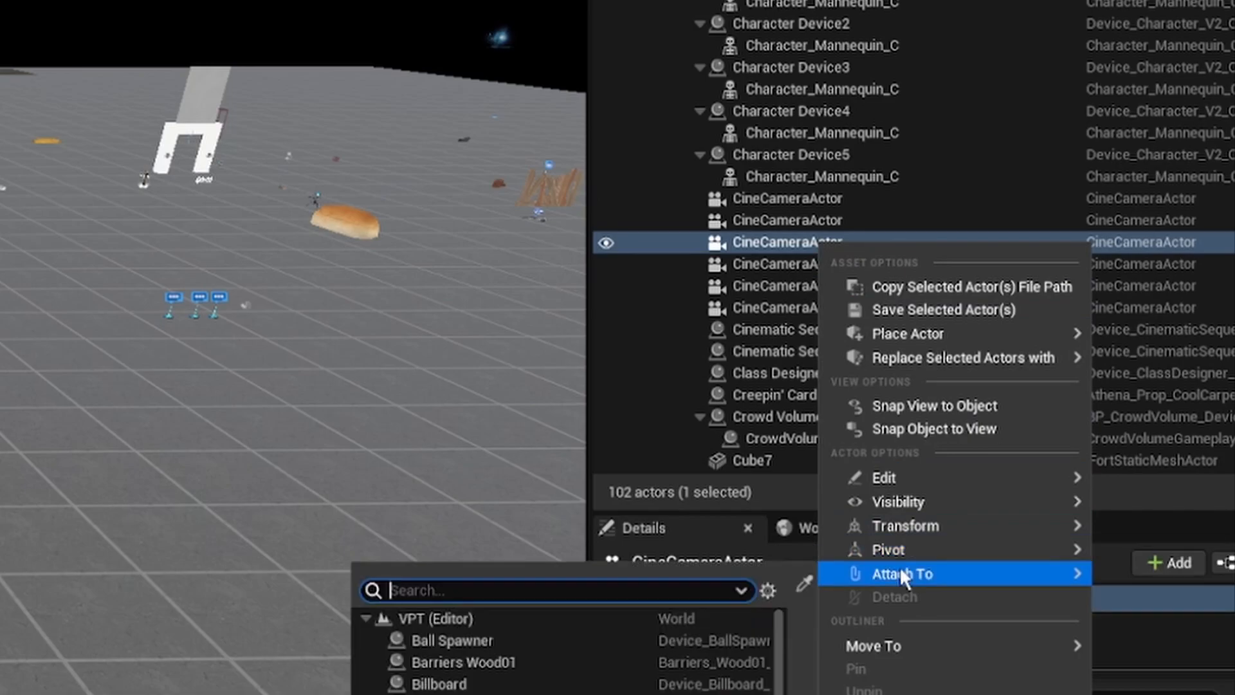
pyautogui.write('ca')
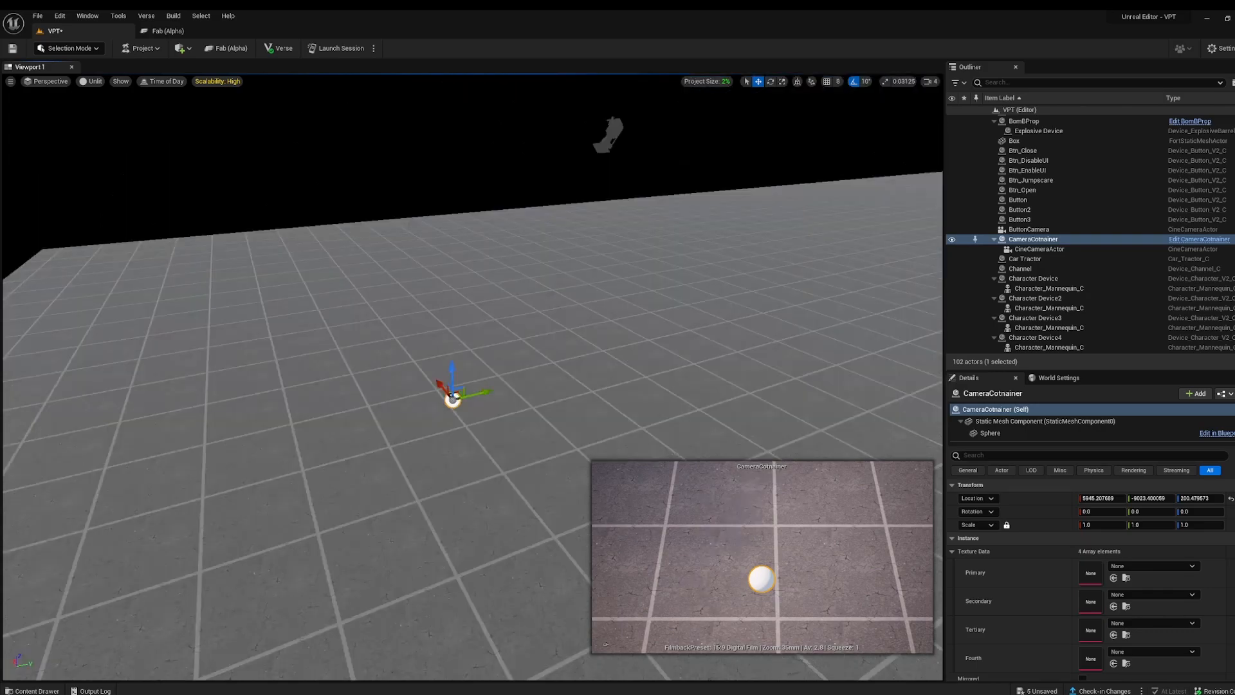
# - Create a TopCamera level sequence in the Sequences folder and open it
pyautogui.click(34, 691)
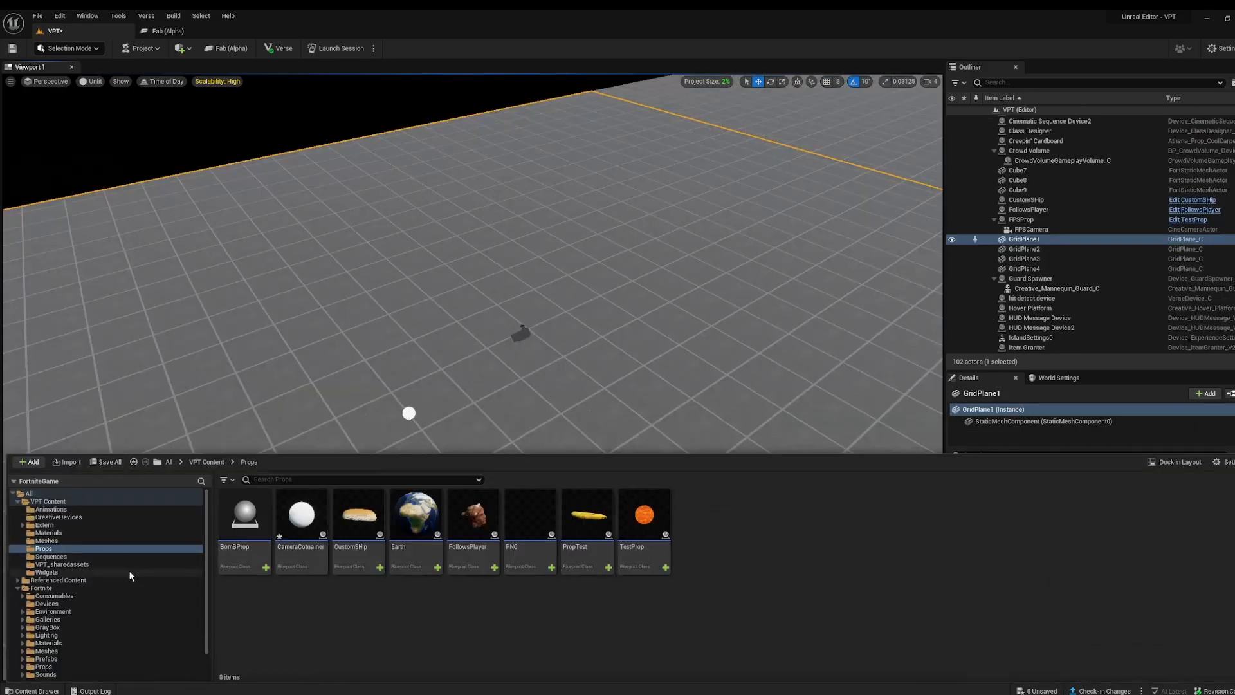
pyautogui.click(49, 501)
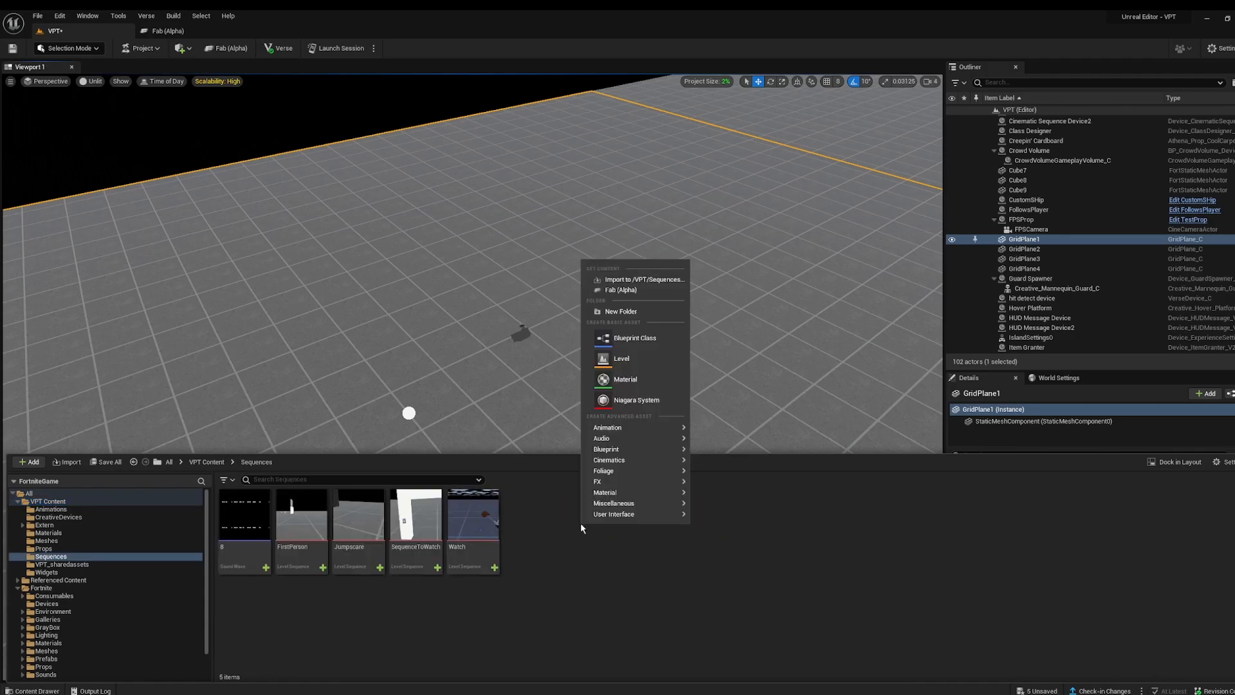
pyautogui.moveTo(608, 459)
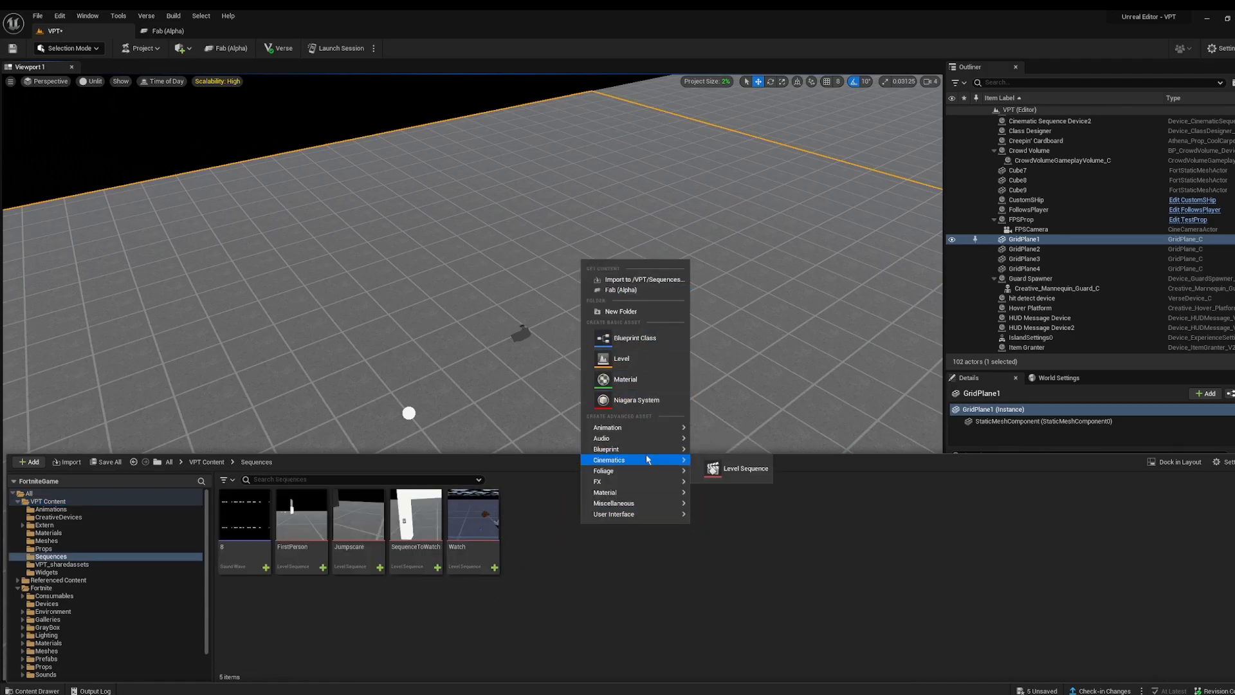
pyautogui.click(743, 467)
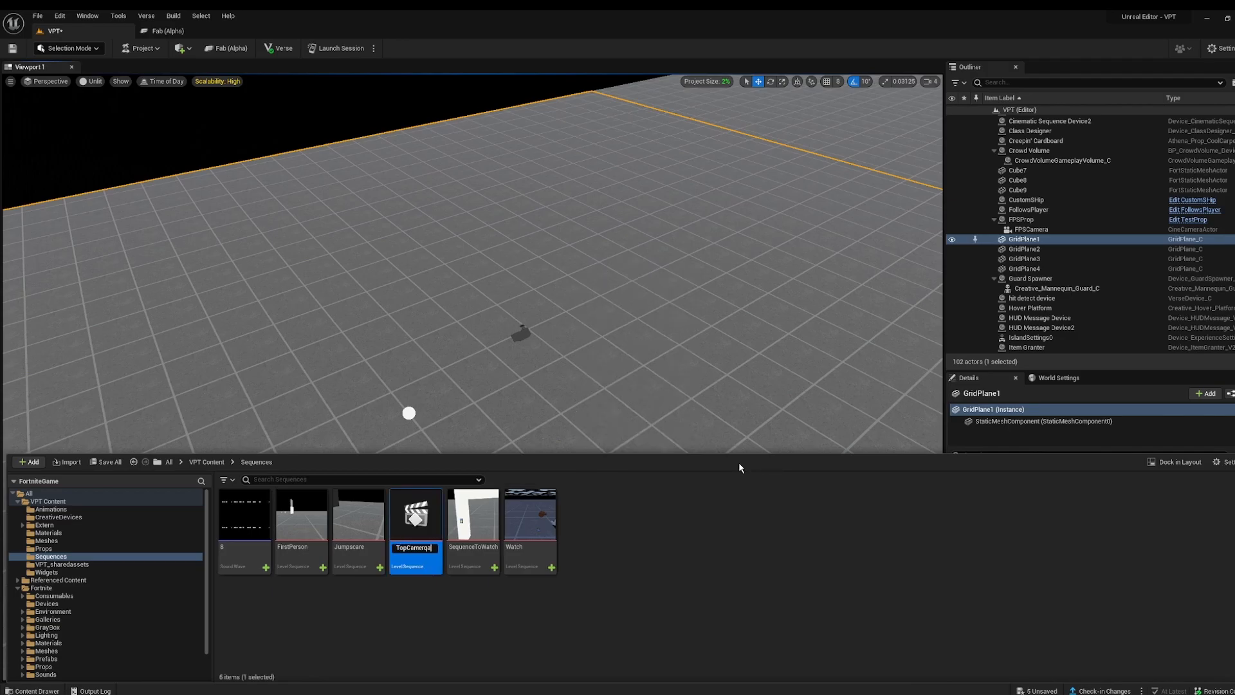
pyautogui.doubleClick(415, 515)
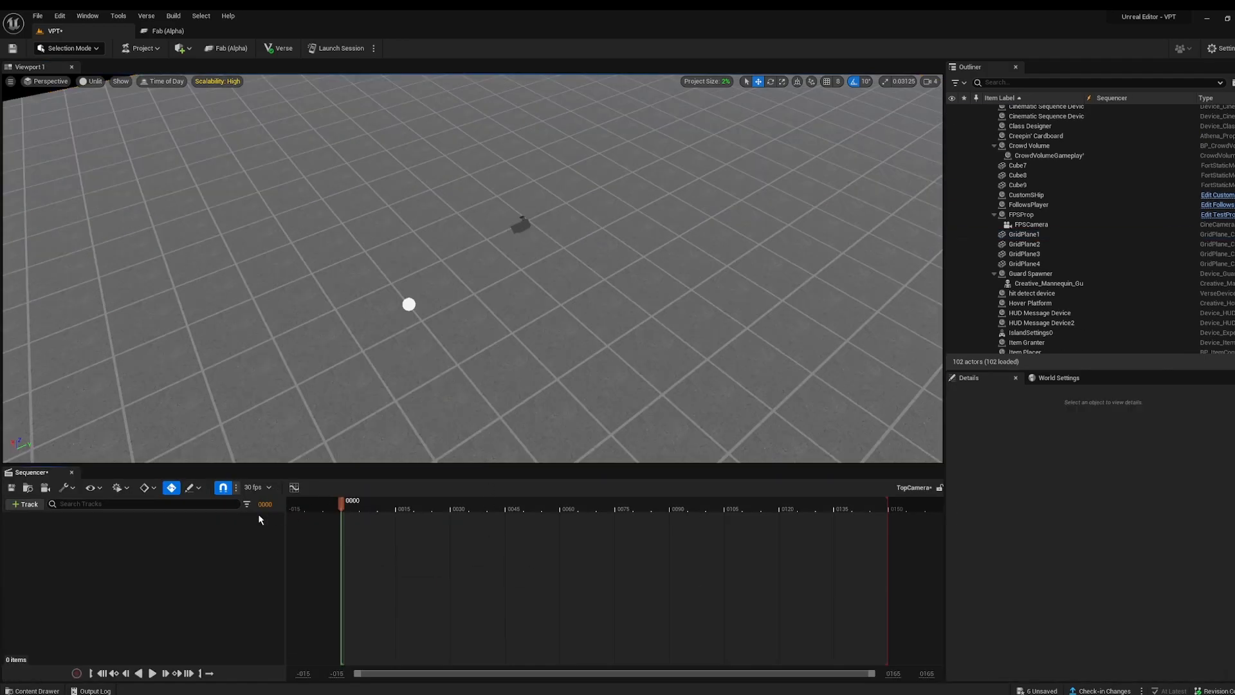
# - Rename the attached cine camera to TopCamera and adjust its focal length
pyautogui.click(26, 503)
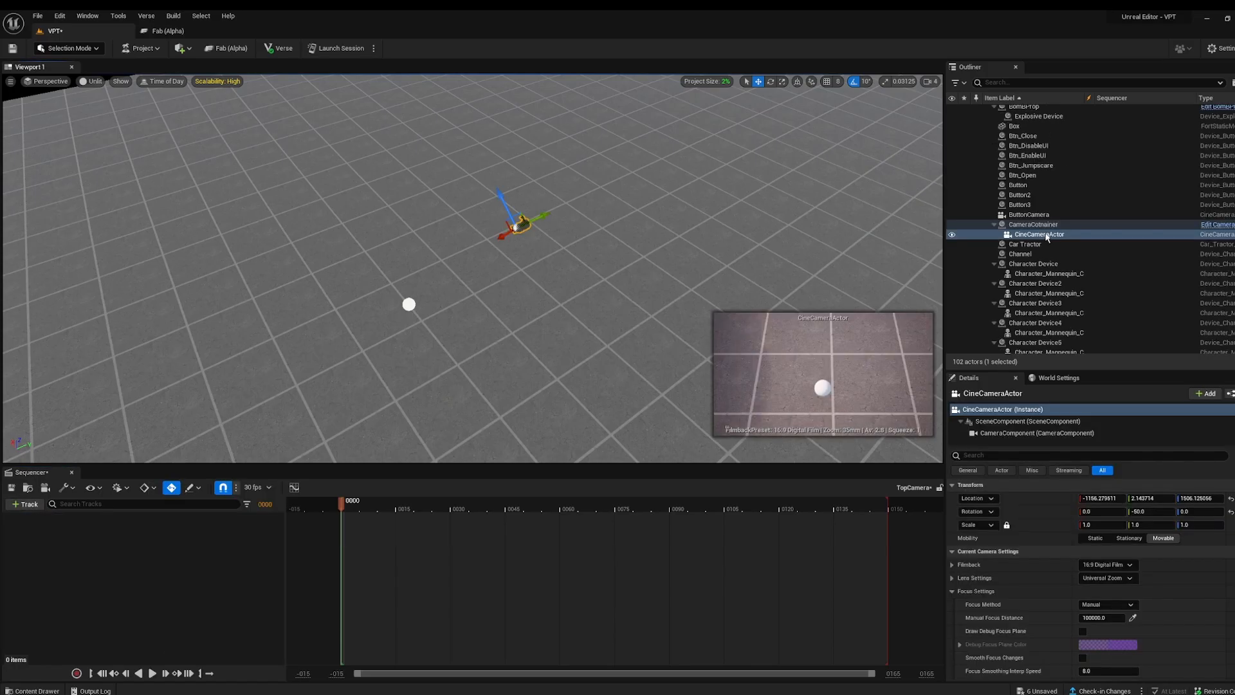
pyautogui.doubleClick(1038, 234)
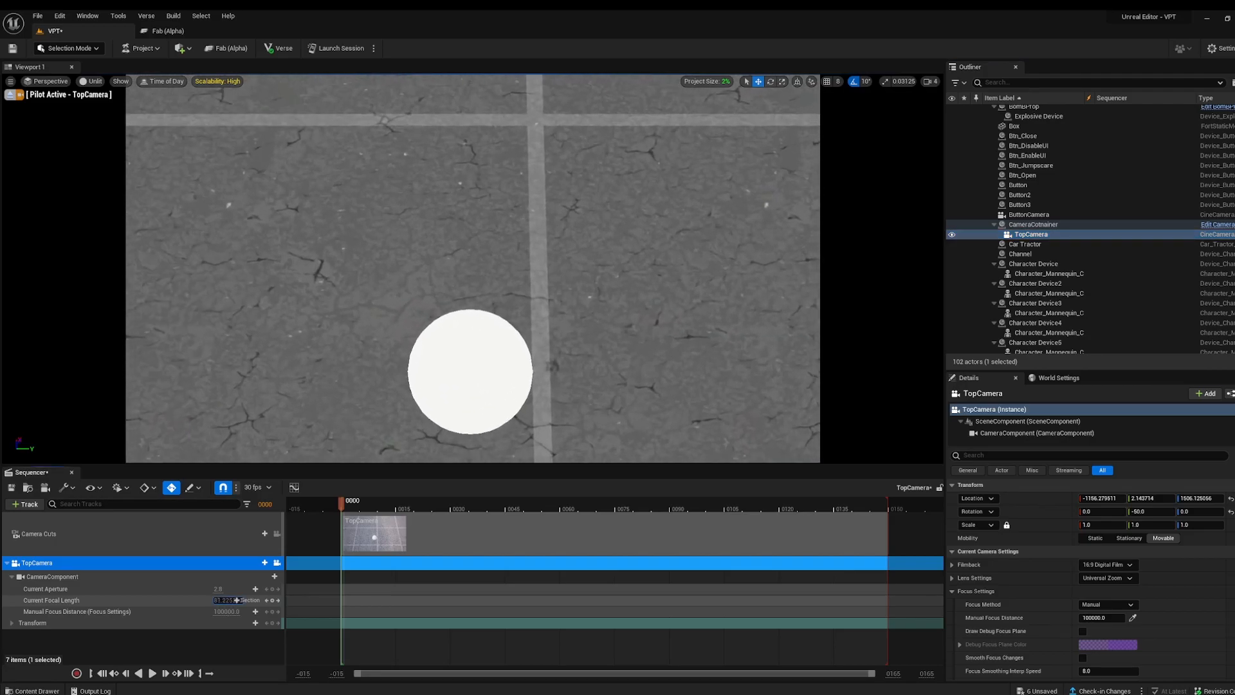
pyautogui.moveTo(225, 600); pyautogui.dragTo(208, 599)
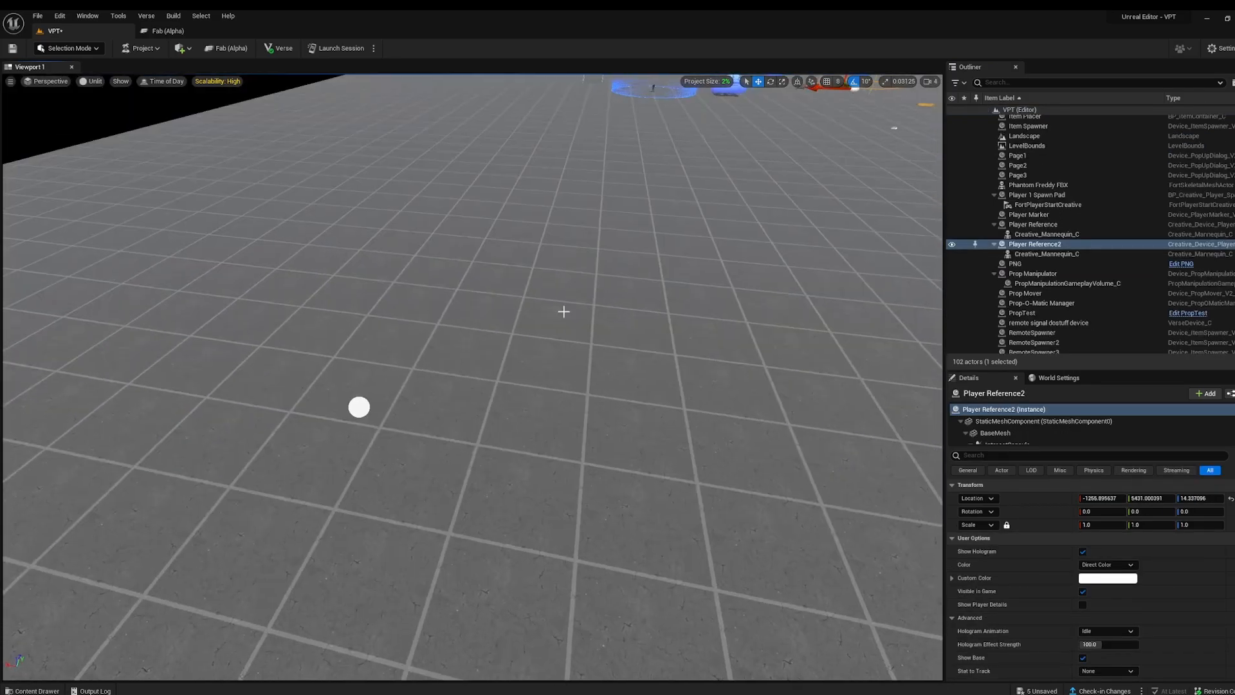
# - Open top_camera_device.verse from the Verse Explorer's Content folder in VS Code
pyautogui.click(146, 15)
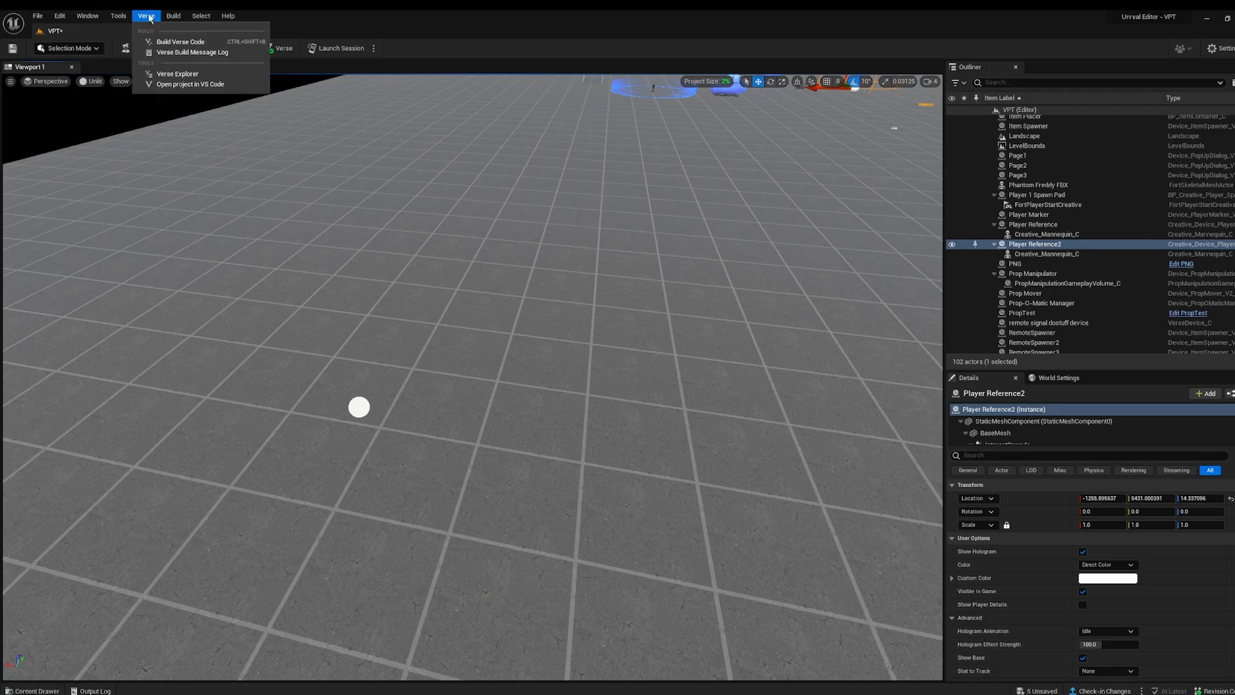
pyautogui.click(176, 73)
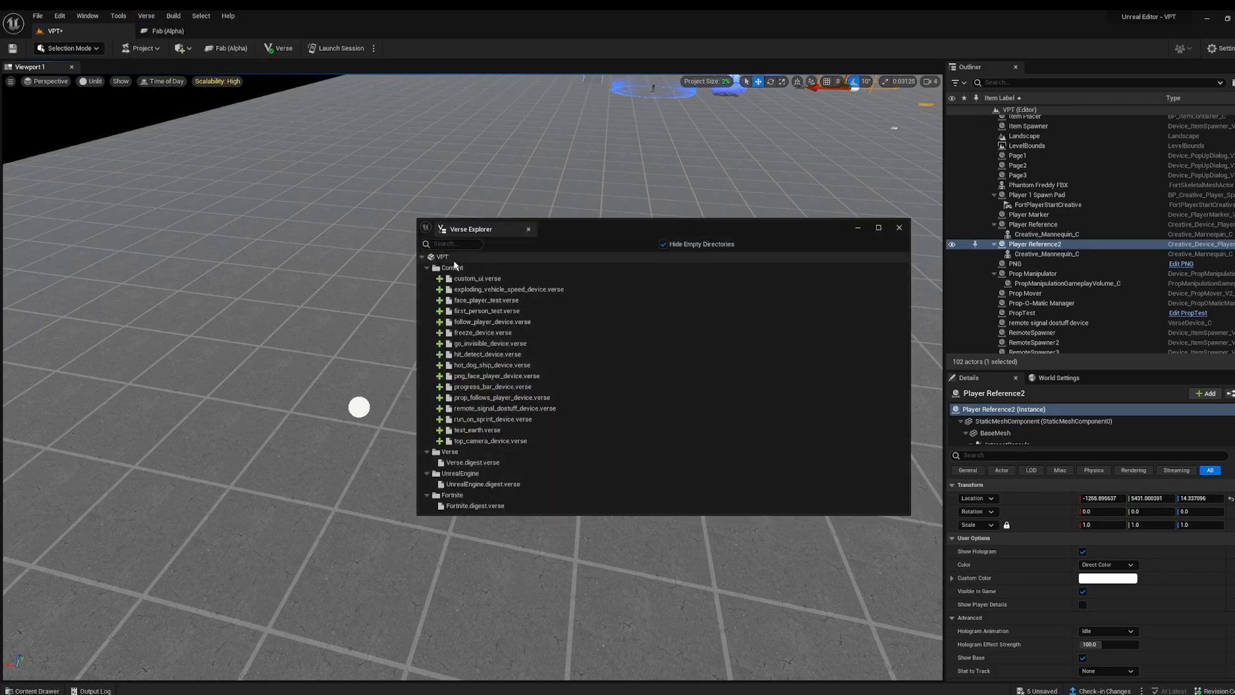
pyautogui.rightClick(450, 267)
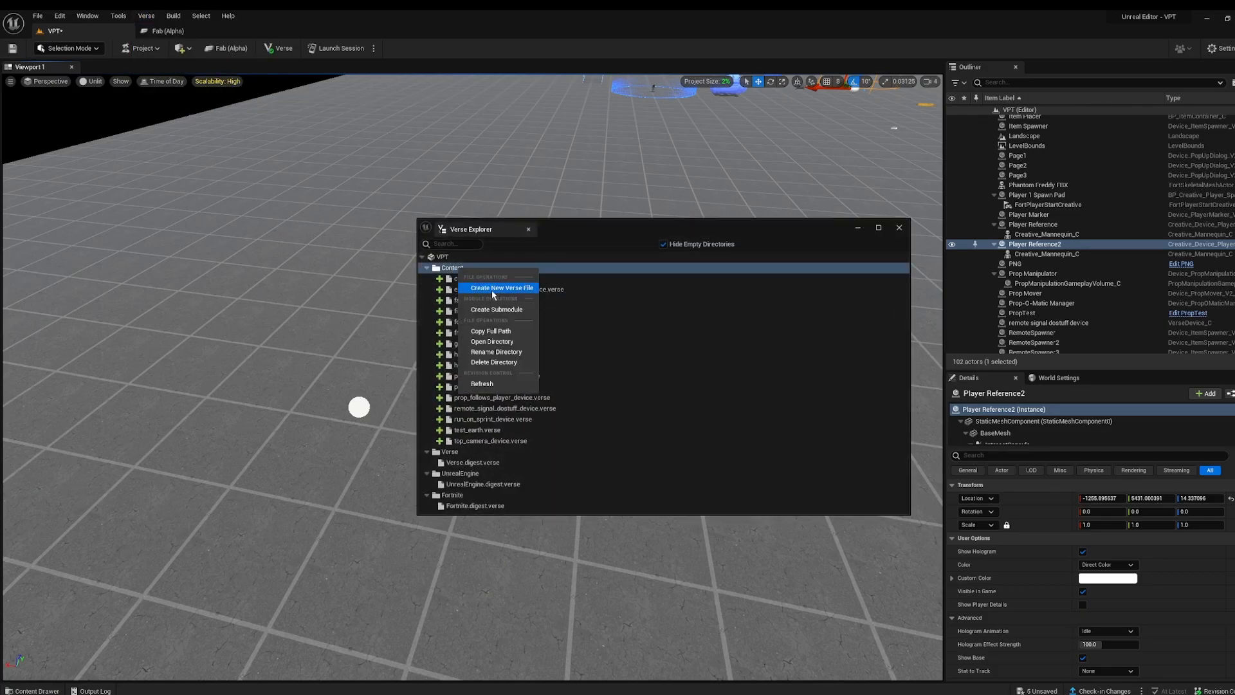
pyautogui.moveTo(501, 288)
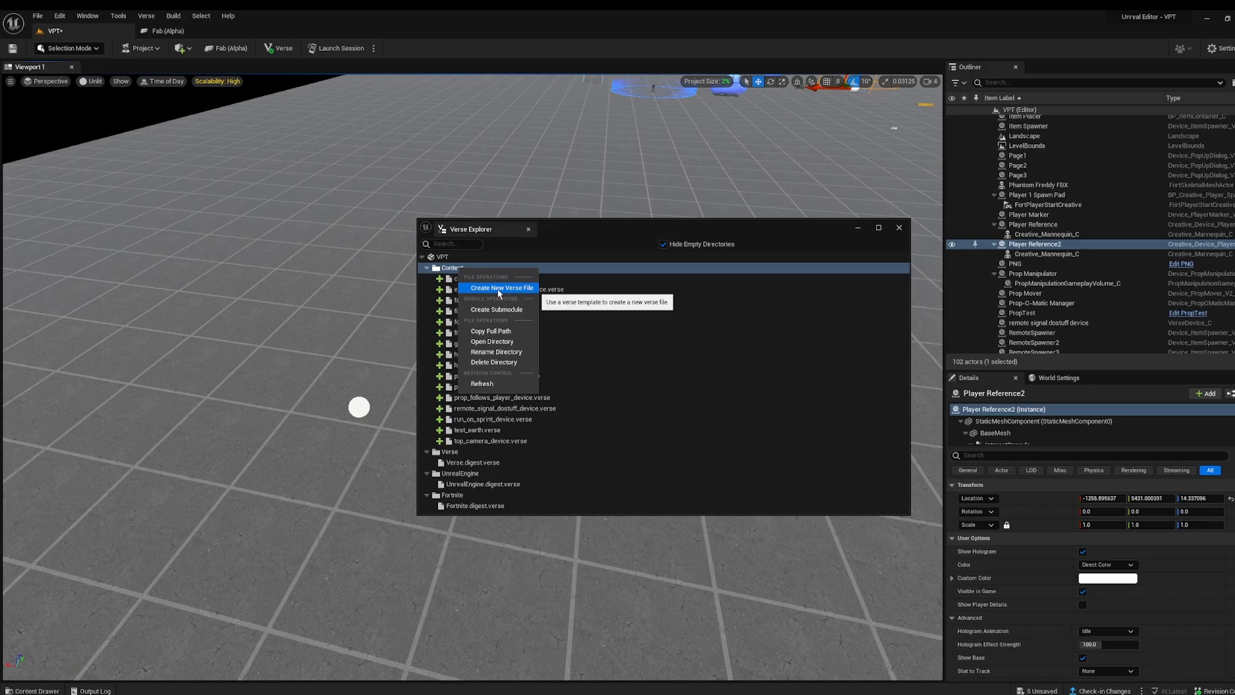
pyautogui.doubleClick(481, 430)
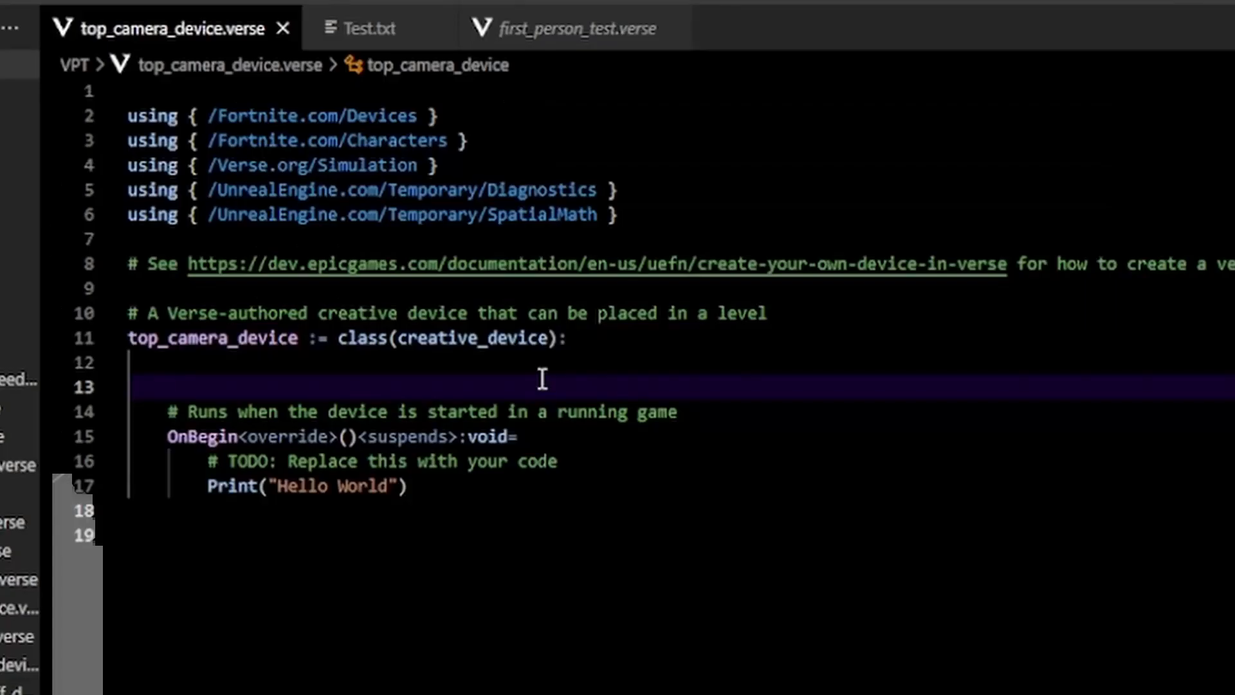
pyautogui.write('@ediablte')
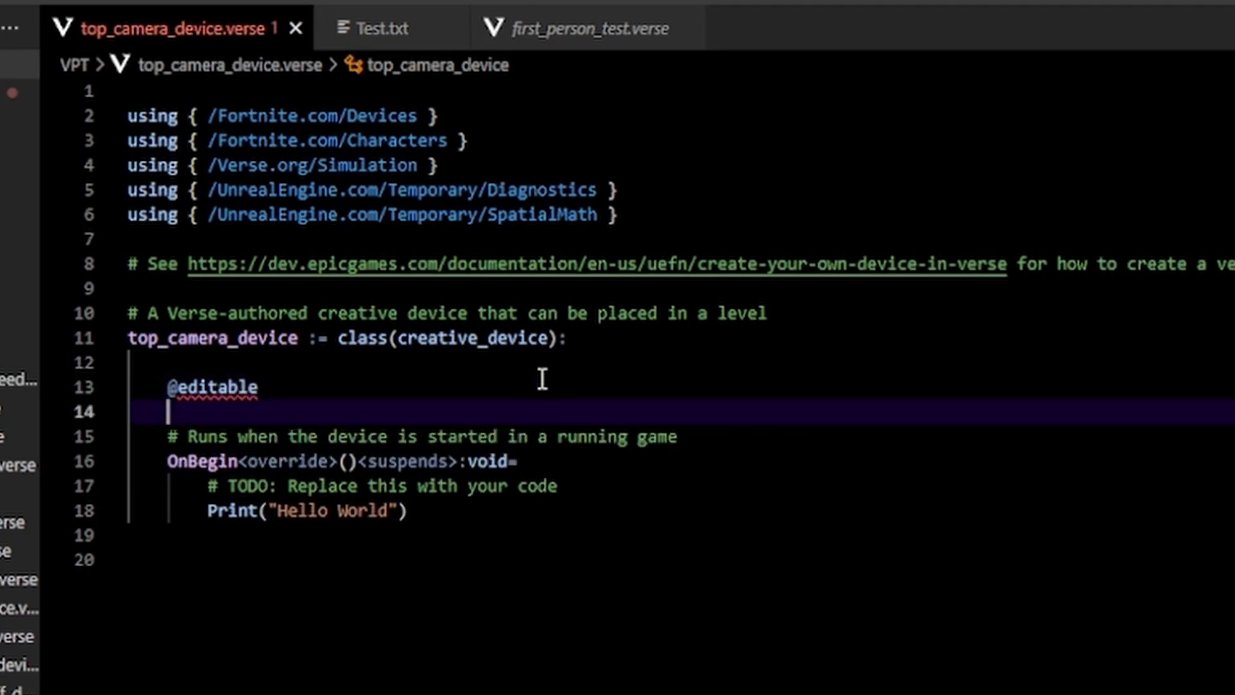
pyautogui.write('Cam')
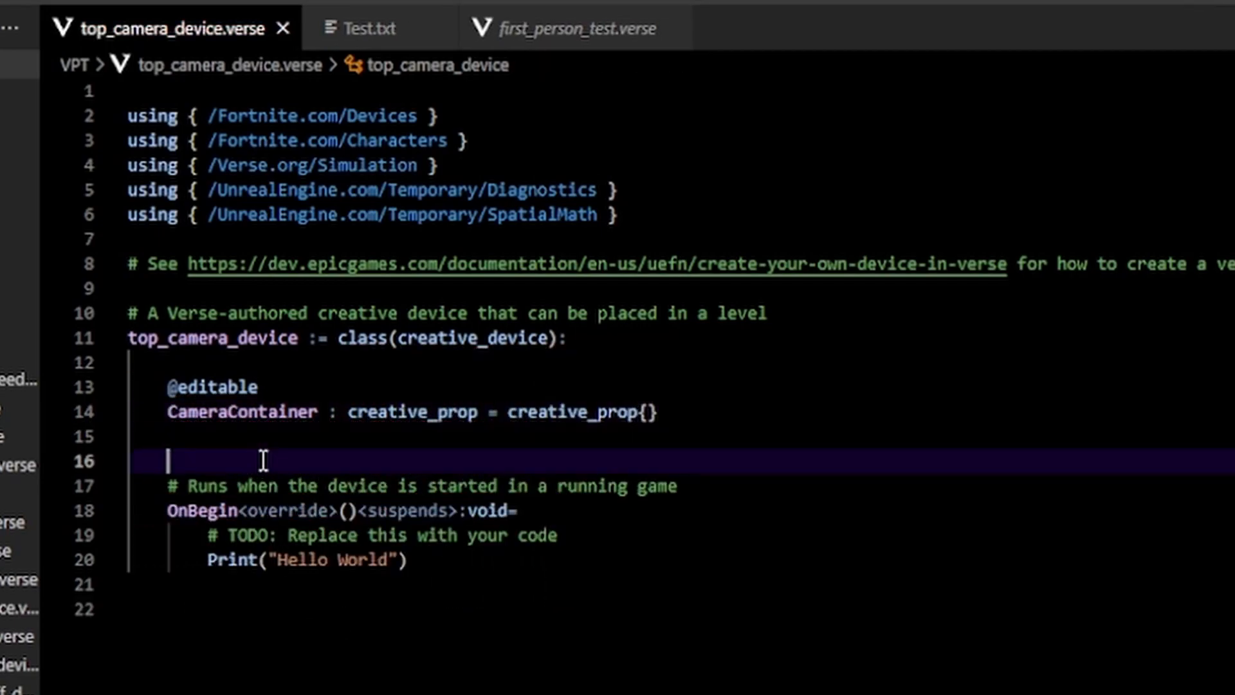
pyautogui.write('var Players = []player = array{')
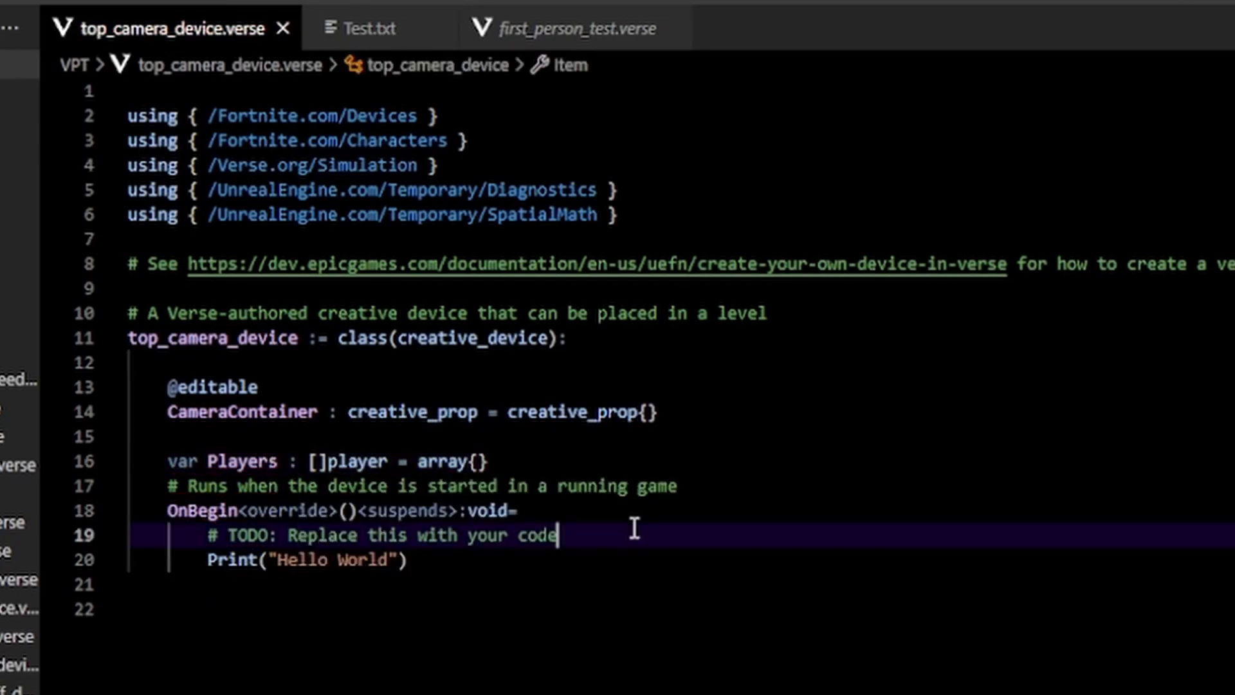
# - Set Players from GetPlayspace().GetPlayers() and start the empty MoveCamera()<suspends> method
pyautogui.write('set Pla')
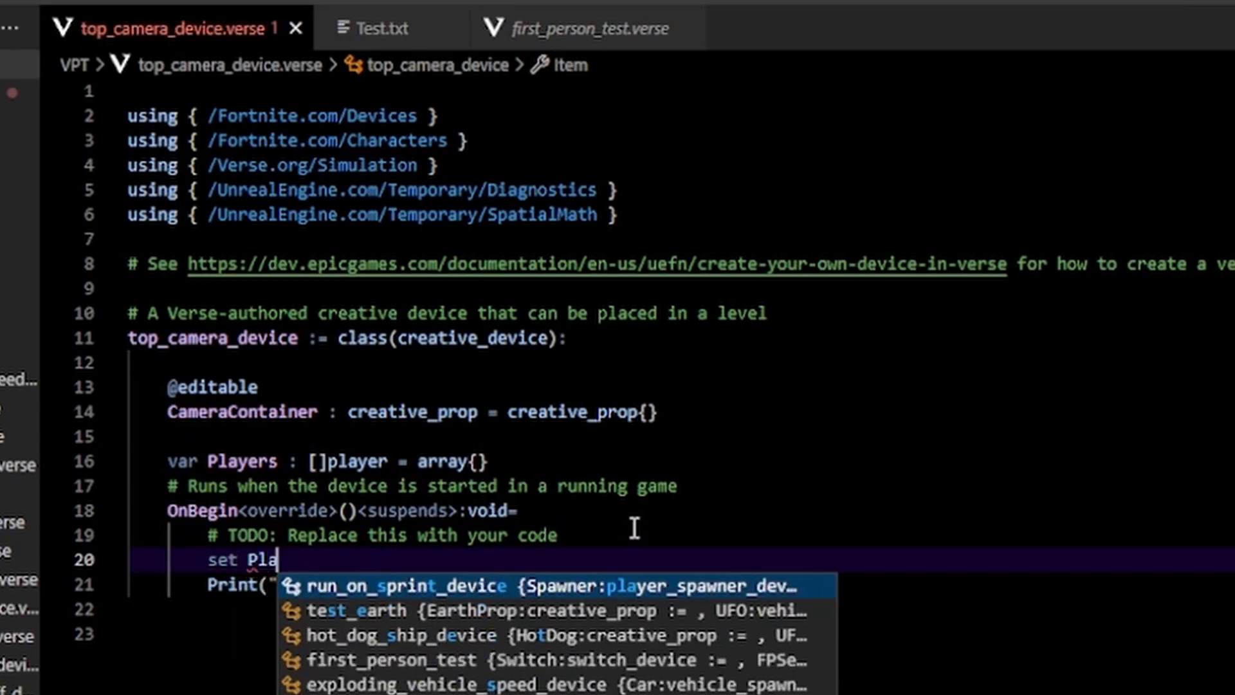
pyautogui.write('yers = GetPlays')
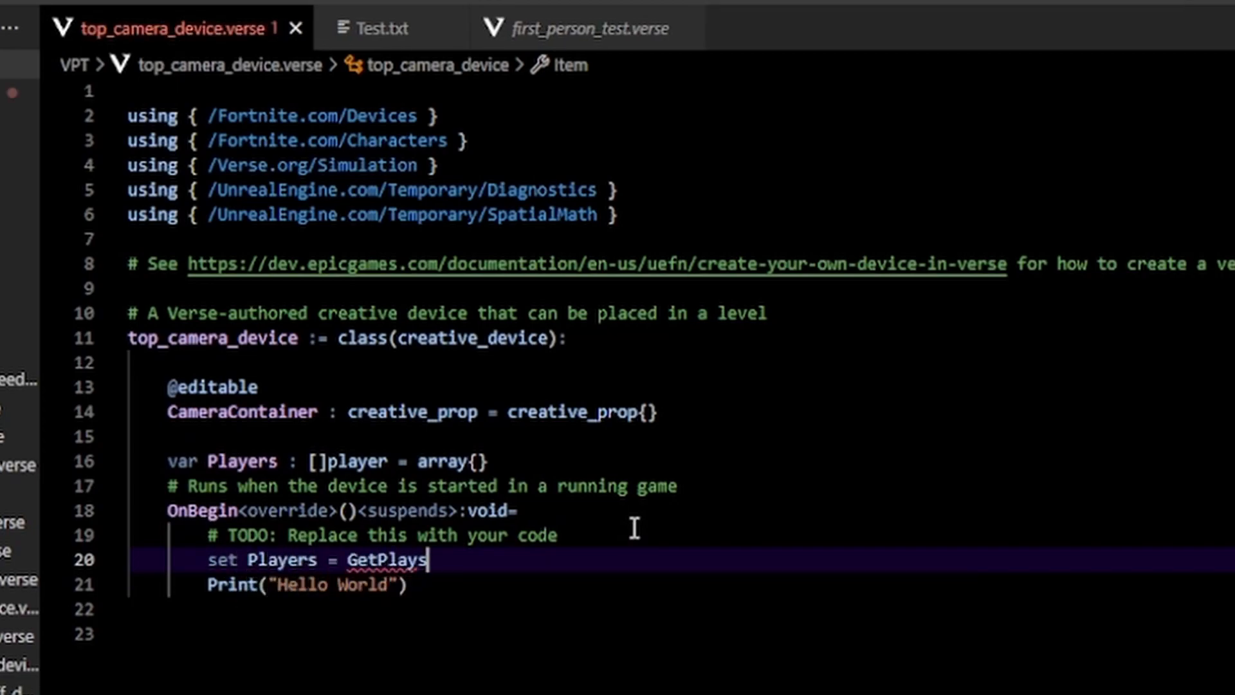
pyautogui.write('pace().GetP')
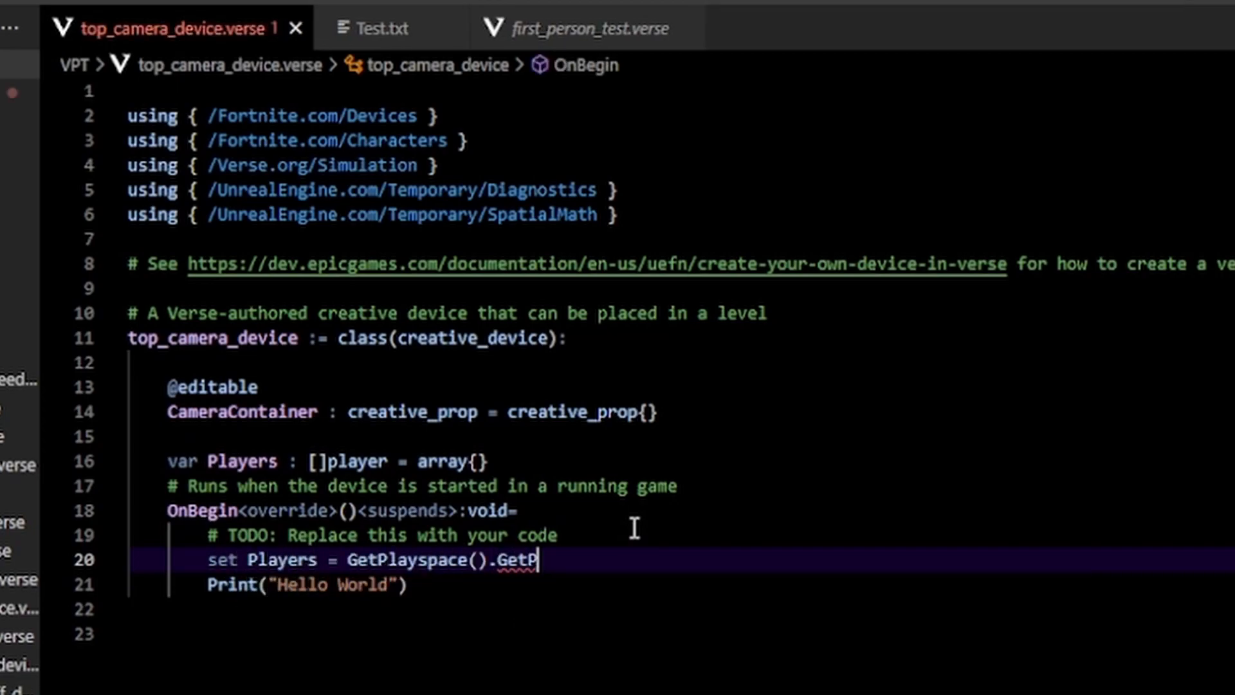
pyautogui.write('layers()')
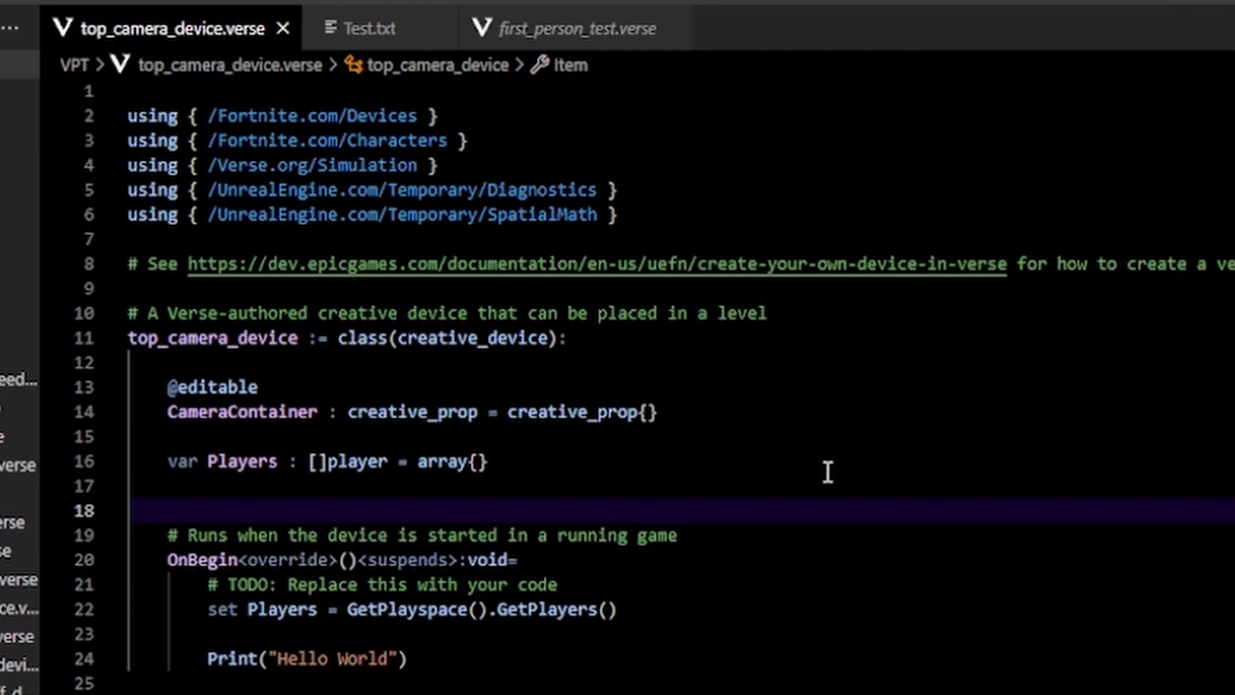
pyautogui.write('MoveCamera()<suspends> : void =')
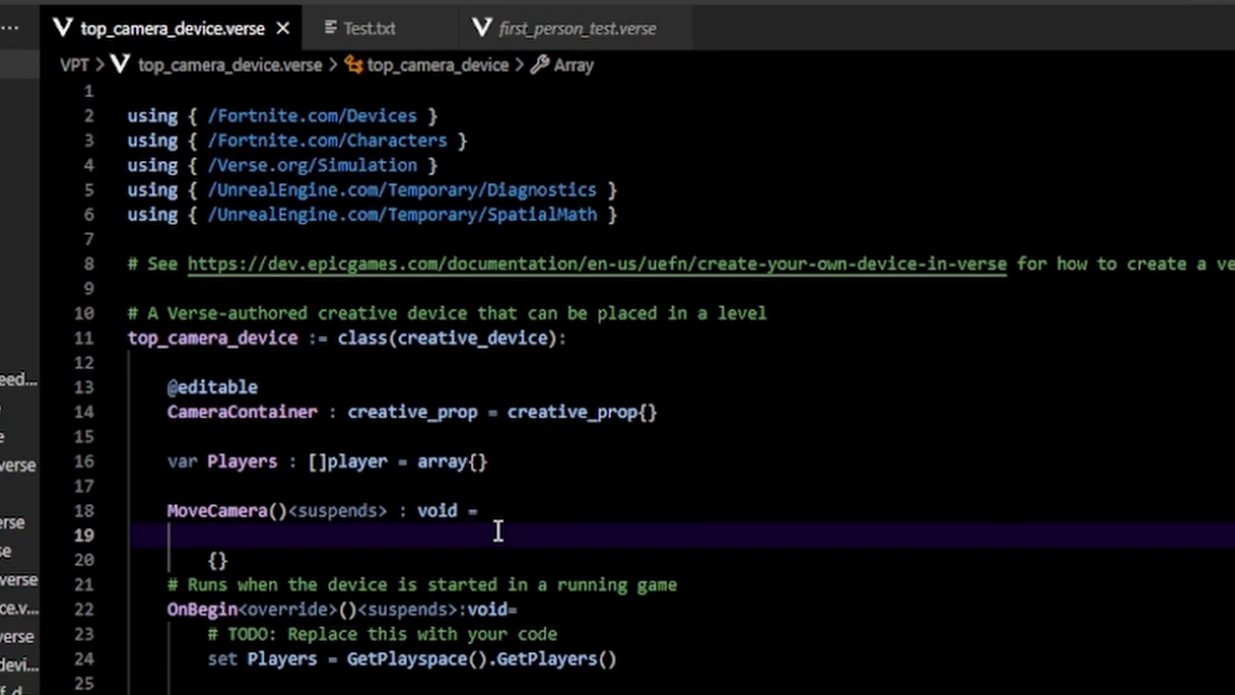
# - Add an if block getting Players[0], its FortCharacter, and PlayerPosition from its translation
pyautogui.write('if (')
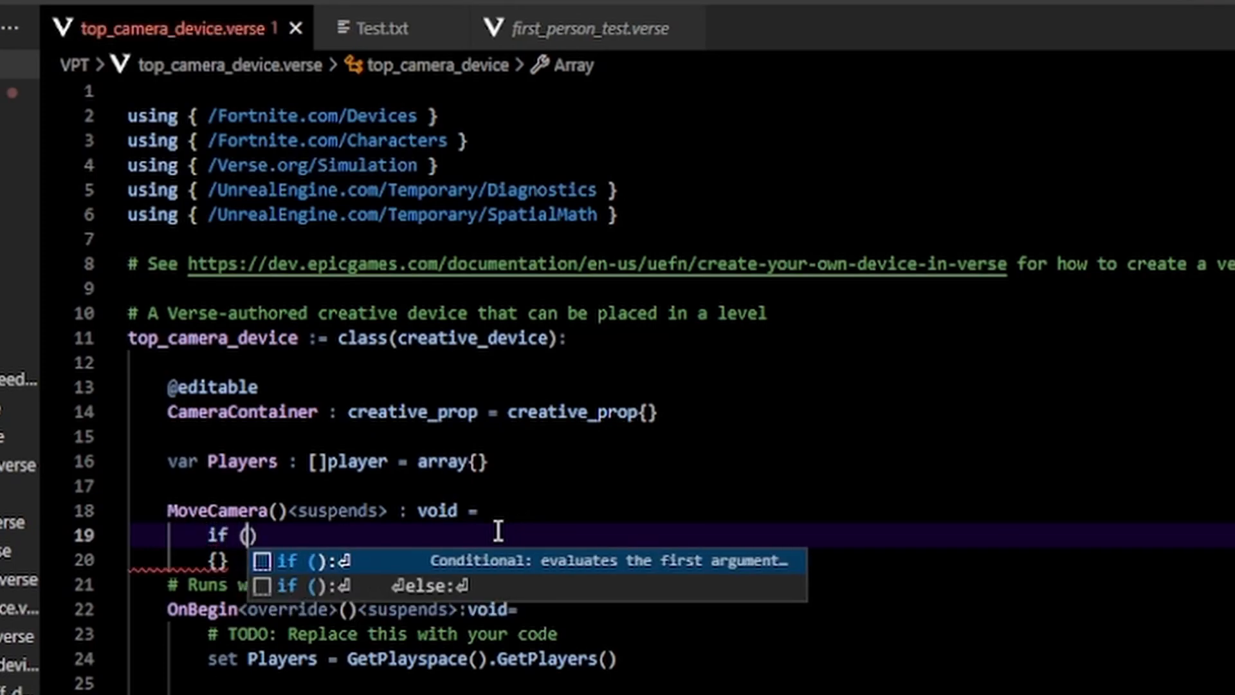
pyautogui.write('Player := Players[0')
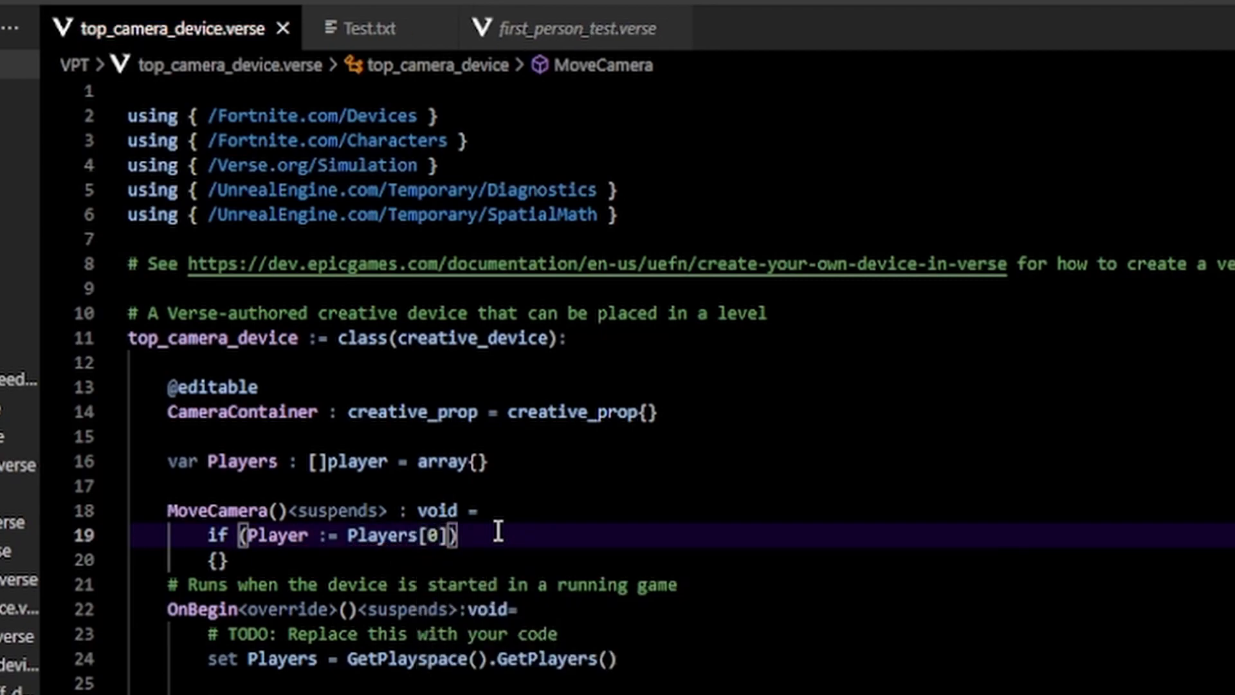
pyautogui.write(', FortCharacter := Player.GetF')
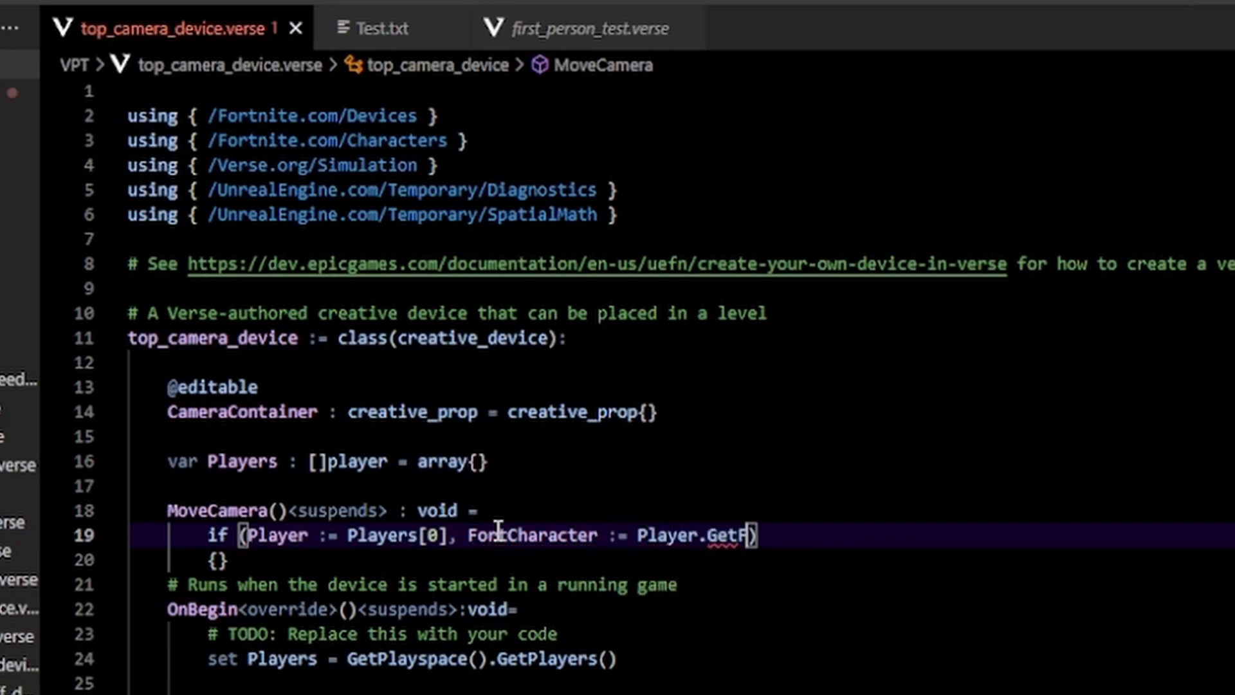
pyautogui.write('ortCharacter[')
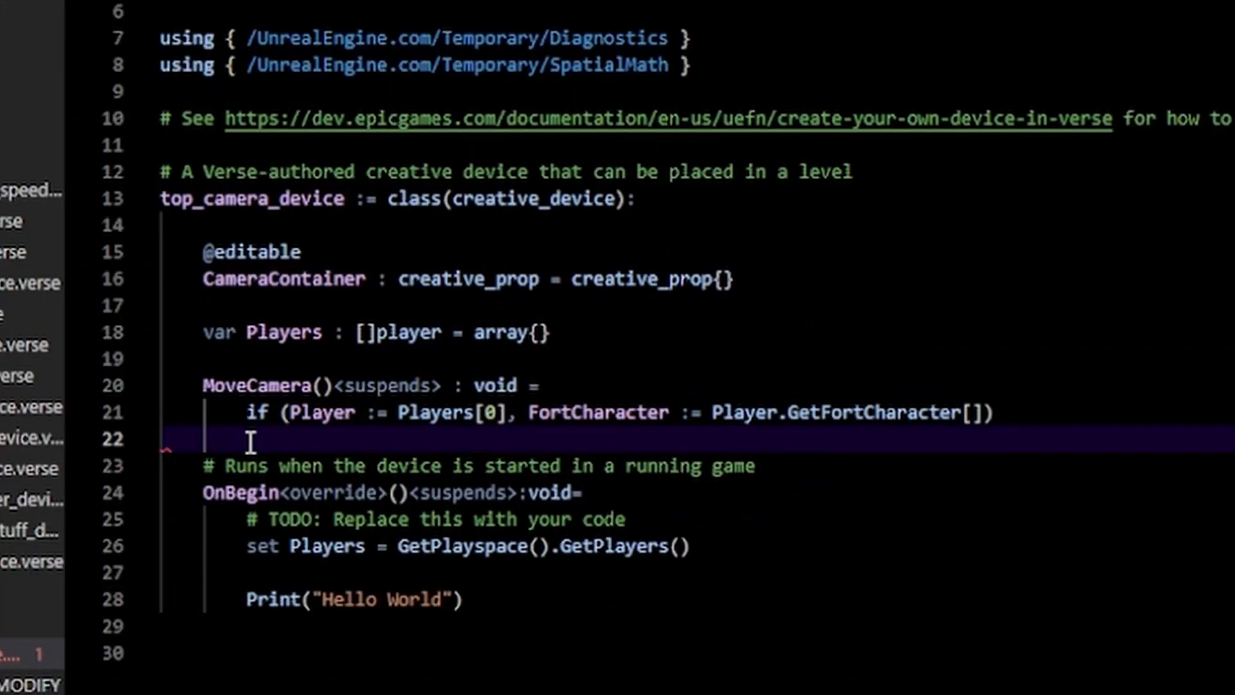
pyautogui.write('PlayerPosition := Fort')
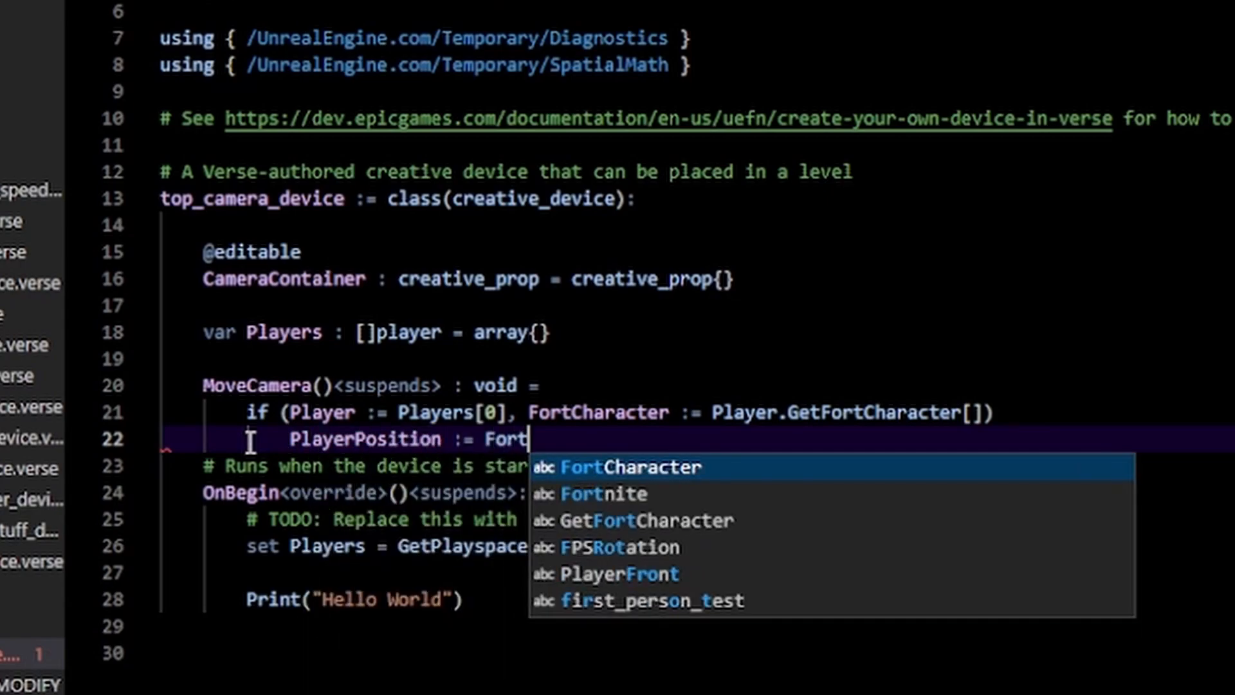
pyautogui.write('Character.GetTransform.Translation')
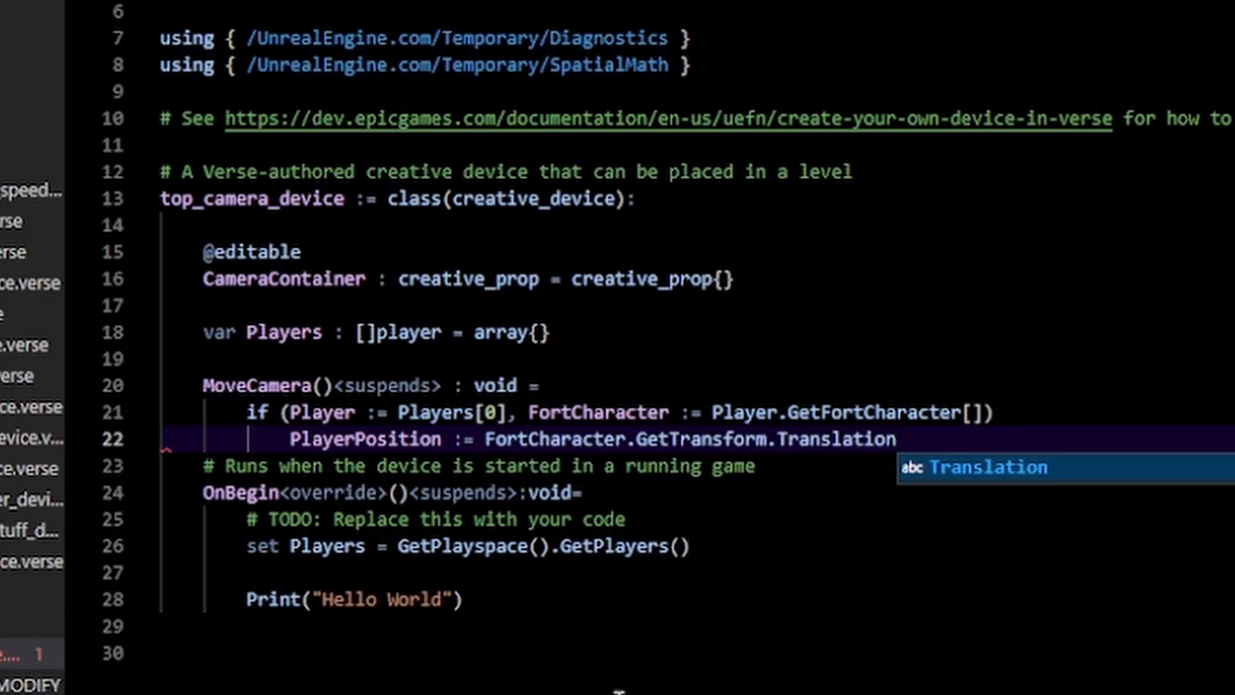
pyautogui.press('enter')
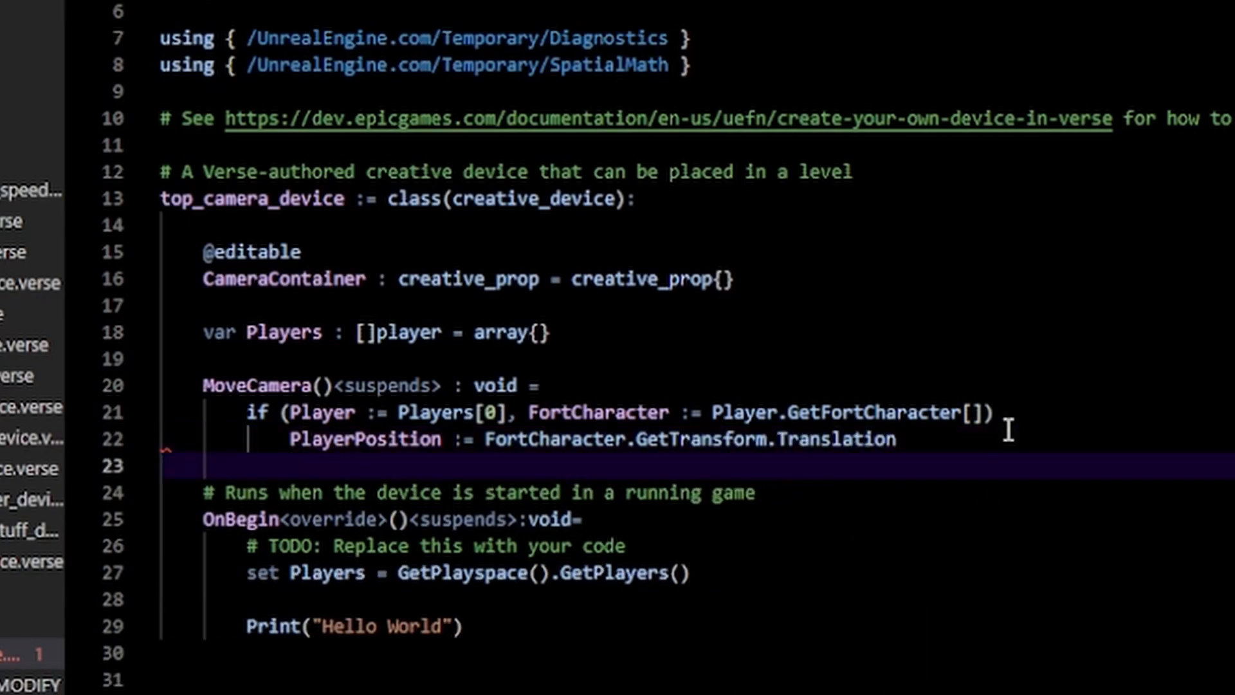
# - Store CameraPosition from the CameraContainer's GetTransform().Translation
pyautogui.write(':')
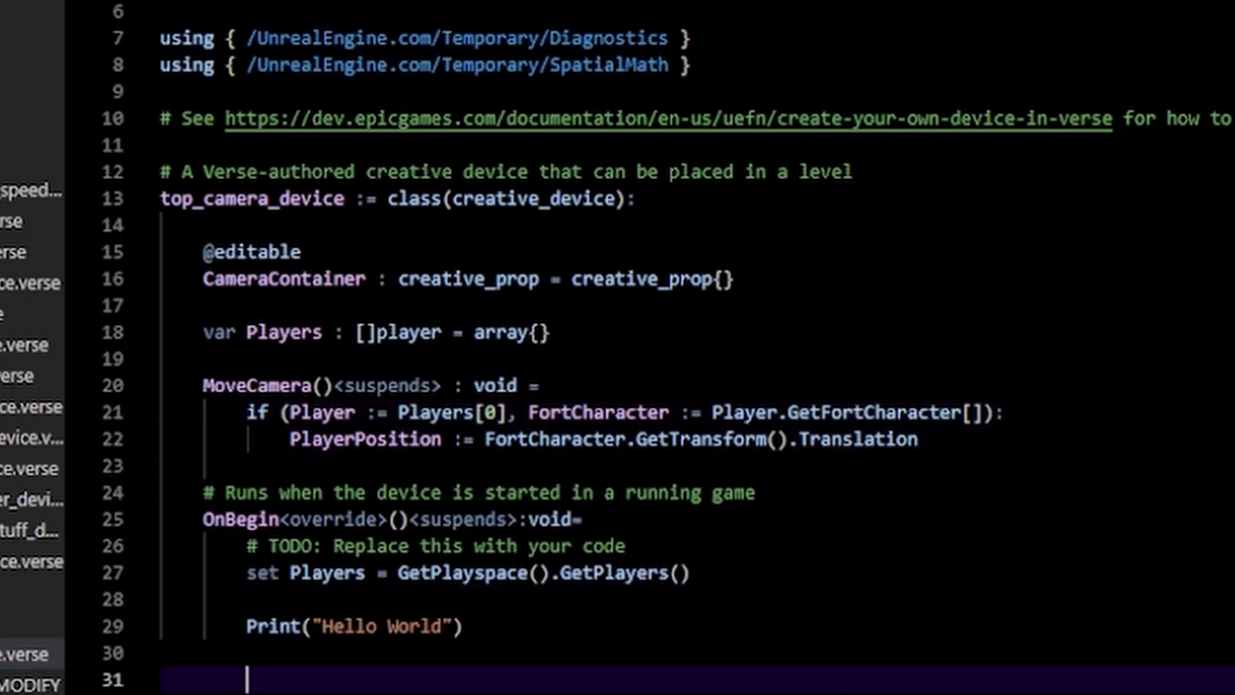
pyautogui.click(922, 465)
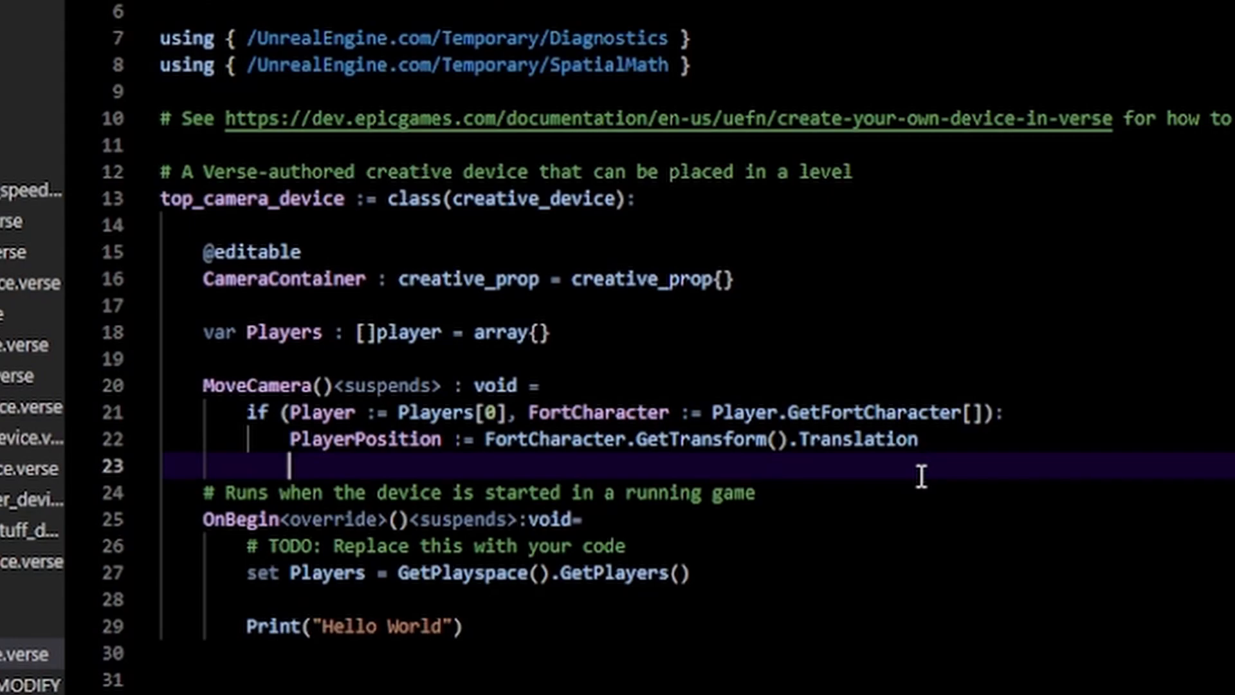
pyautogui.moveTo(315, 475)
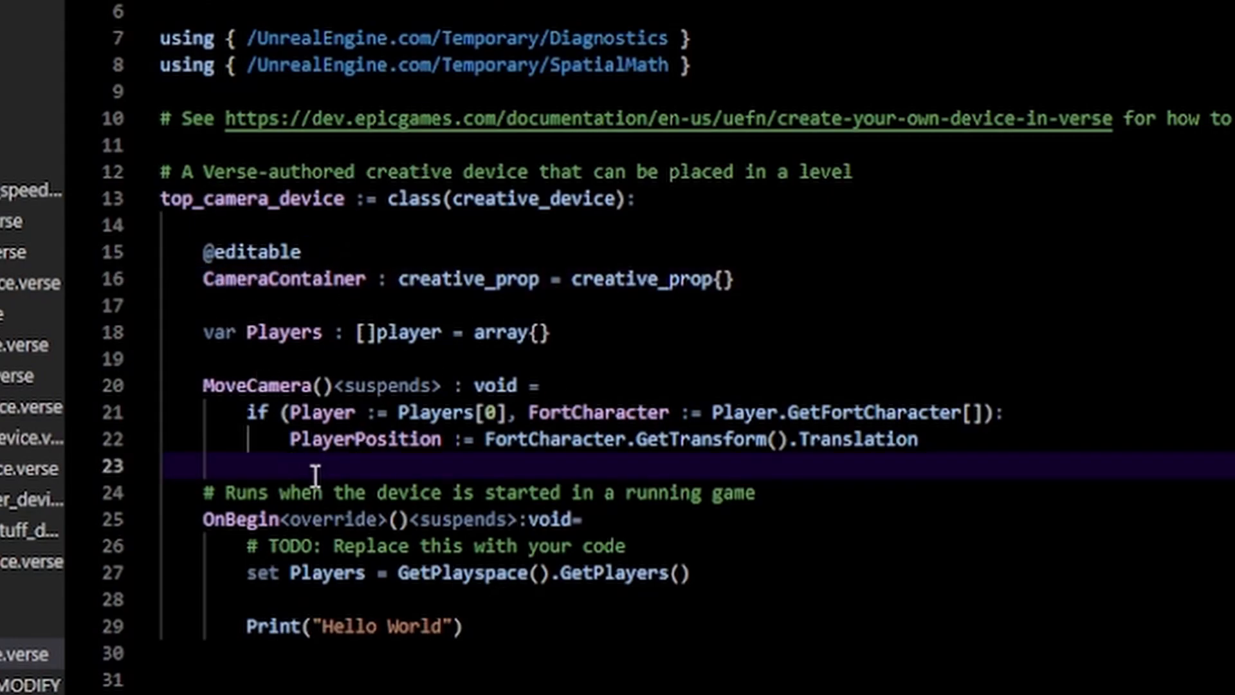
pyautogui.write('CameraPosition := CameraCot')
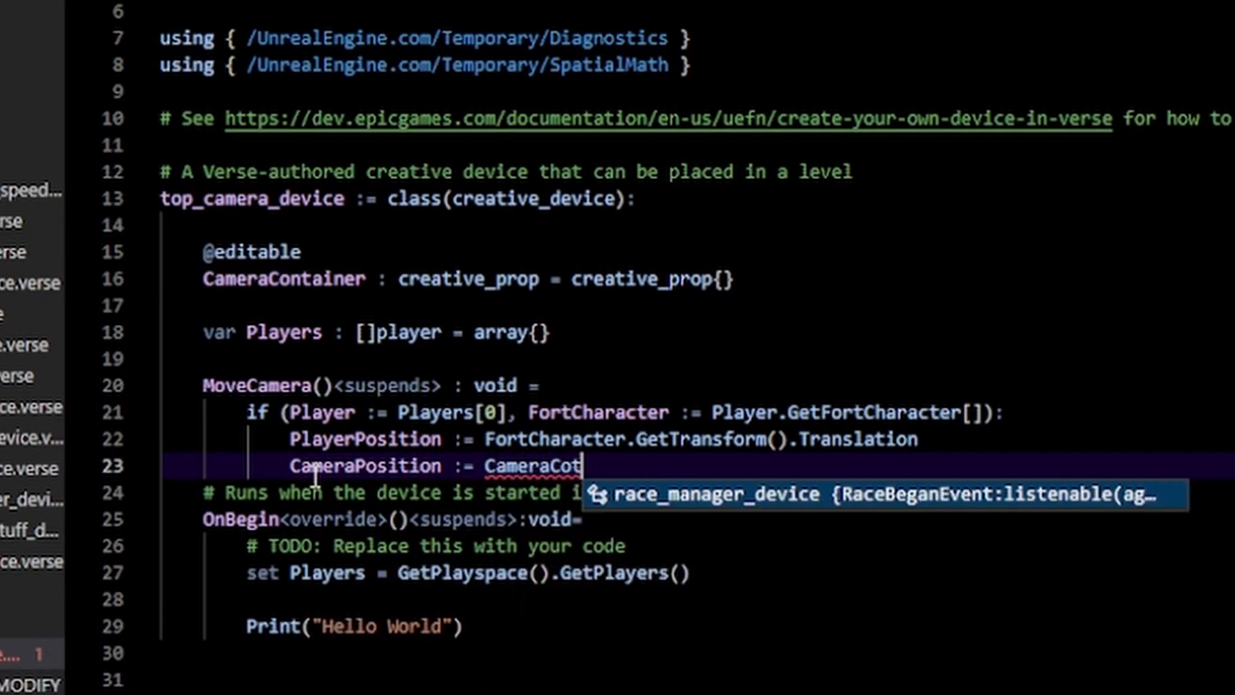
pyautogui.write('on')
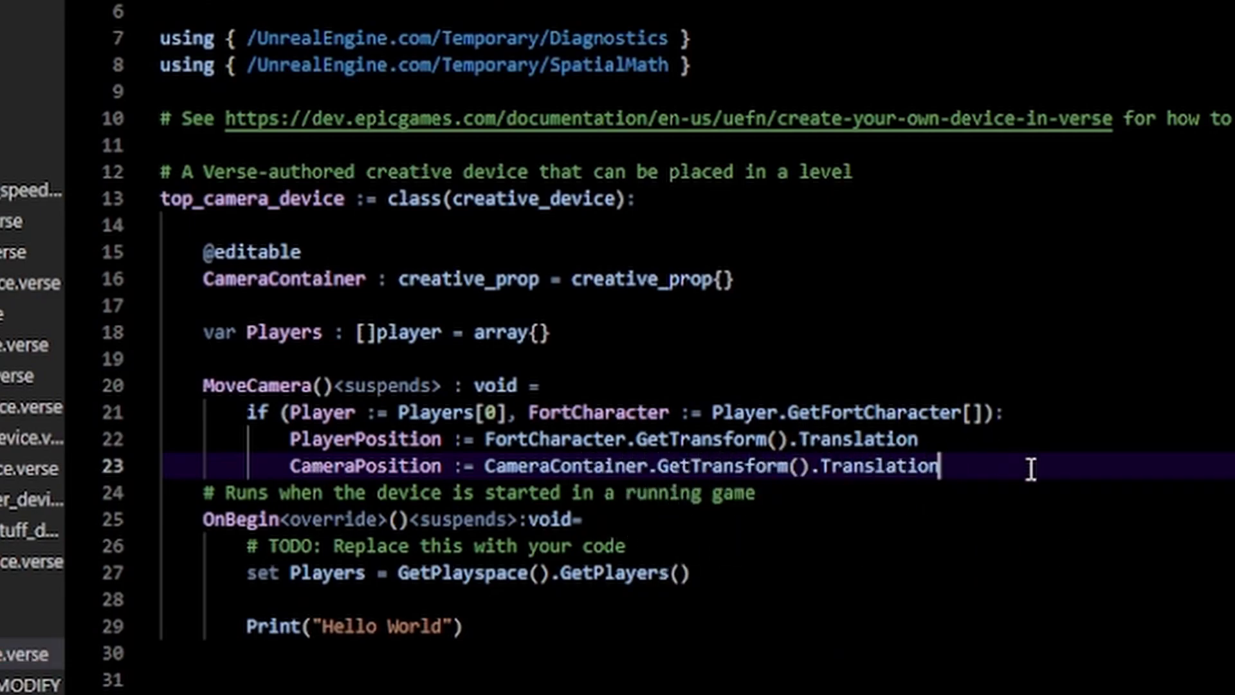
pyautogui.press('enter')
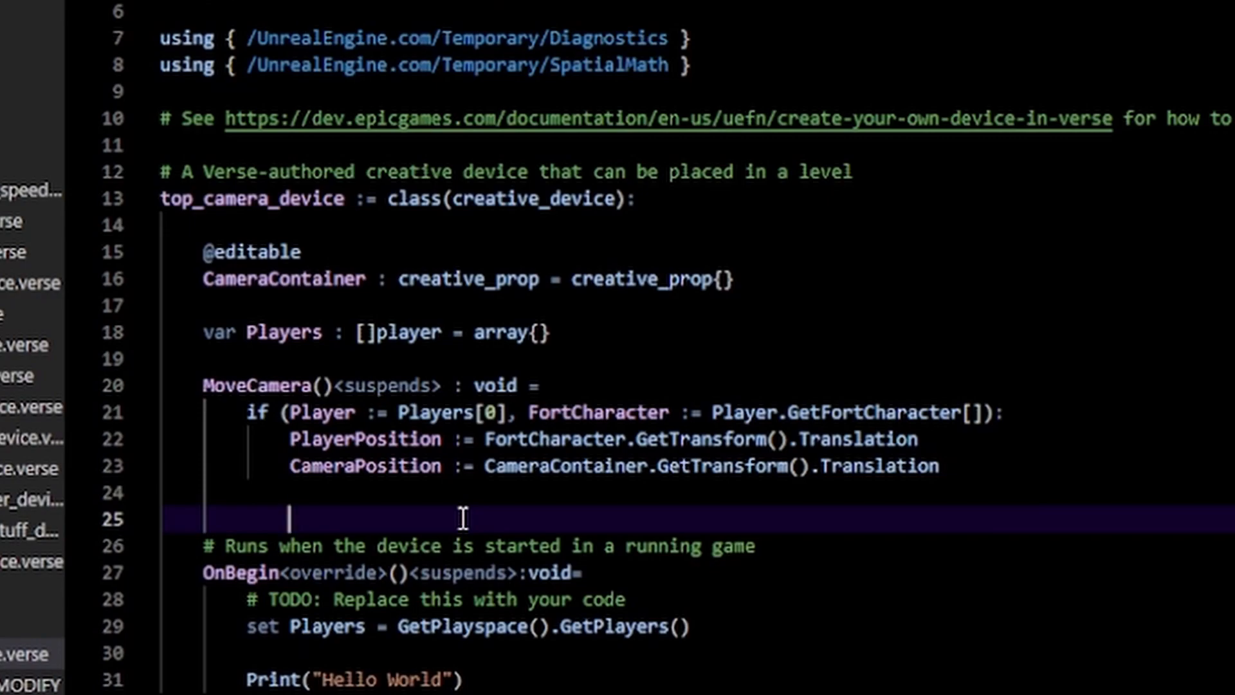
# - Define DirectionCameraToPlayer := PlayerPosition - CameraPosition
pyautogui.write('Dire')
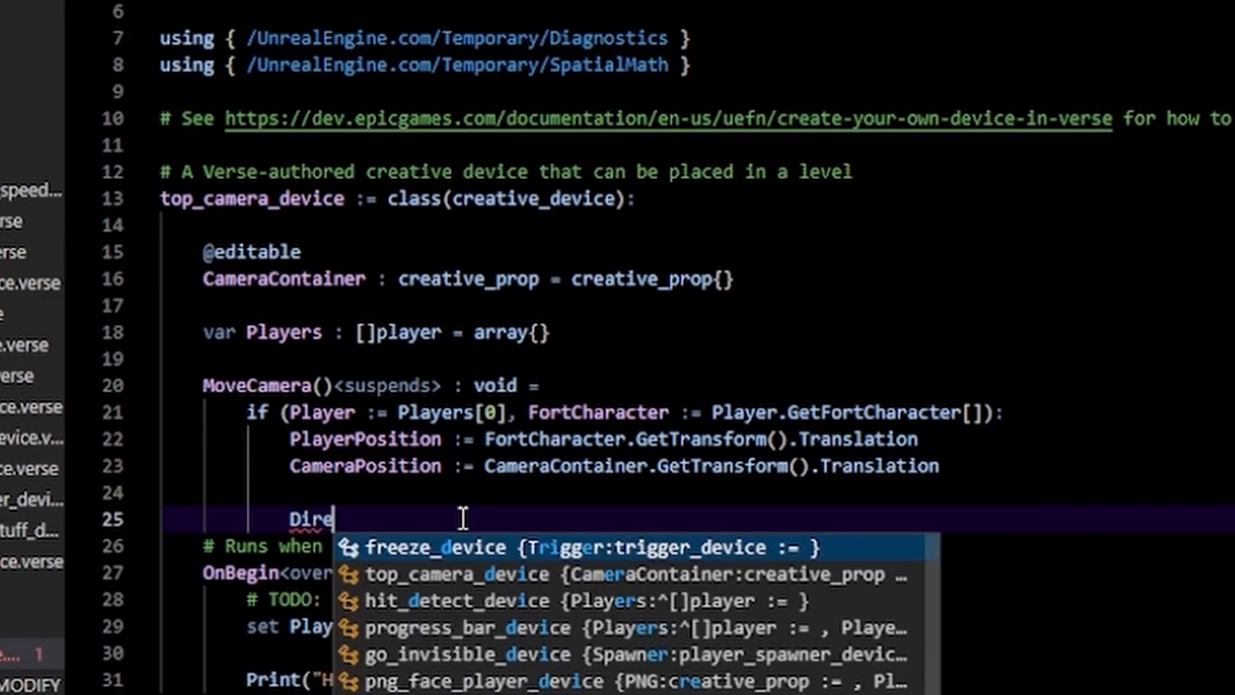
pyautogui.write('ctionCameraToPlayer :=')
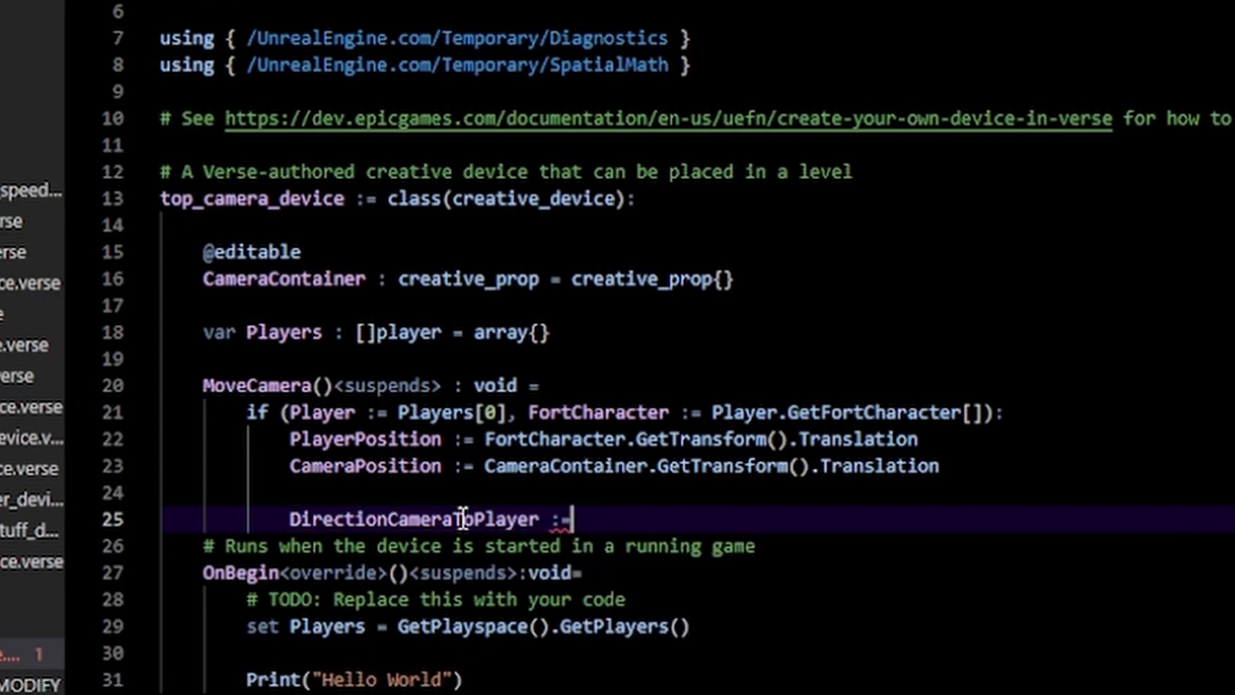
pyautogui.write('PlayerPosition')
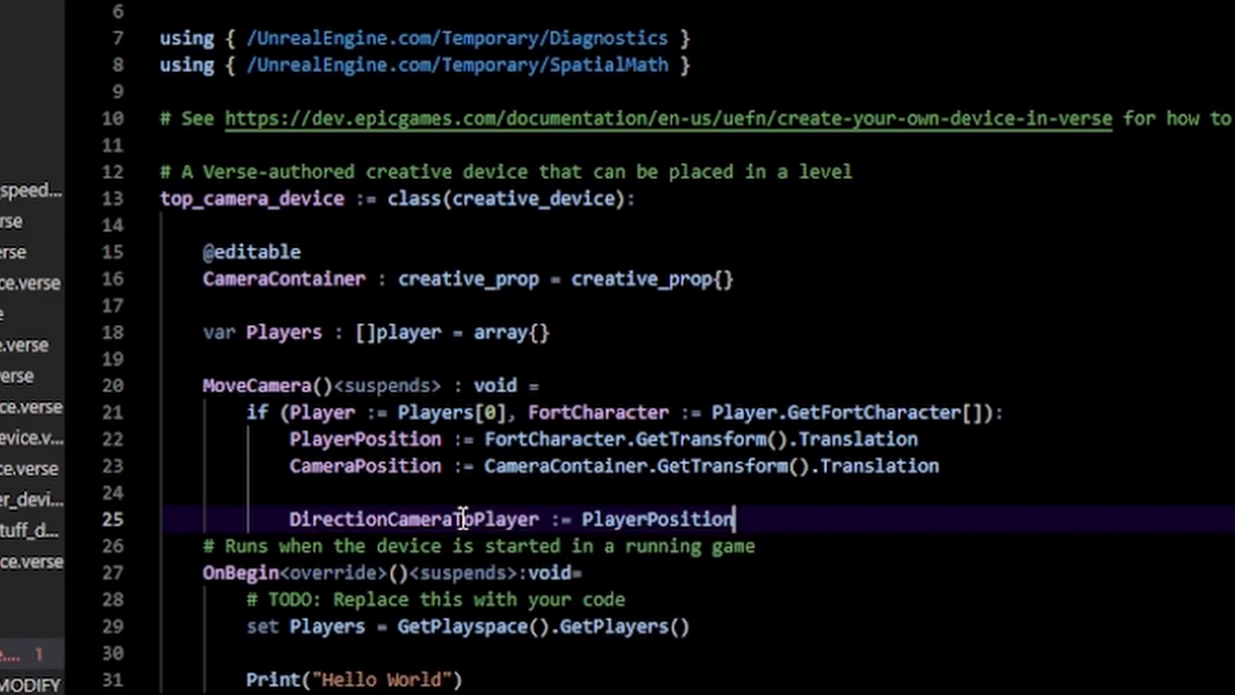
pyautogui.write('- CameraPosition')
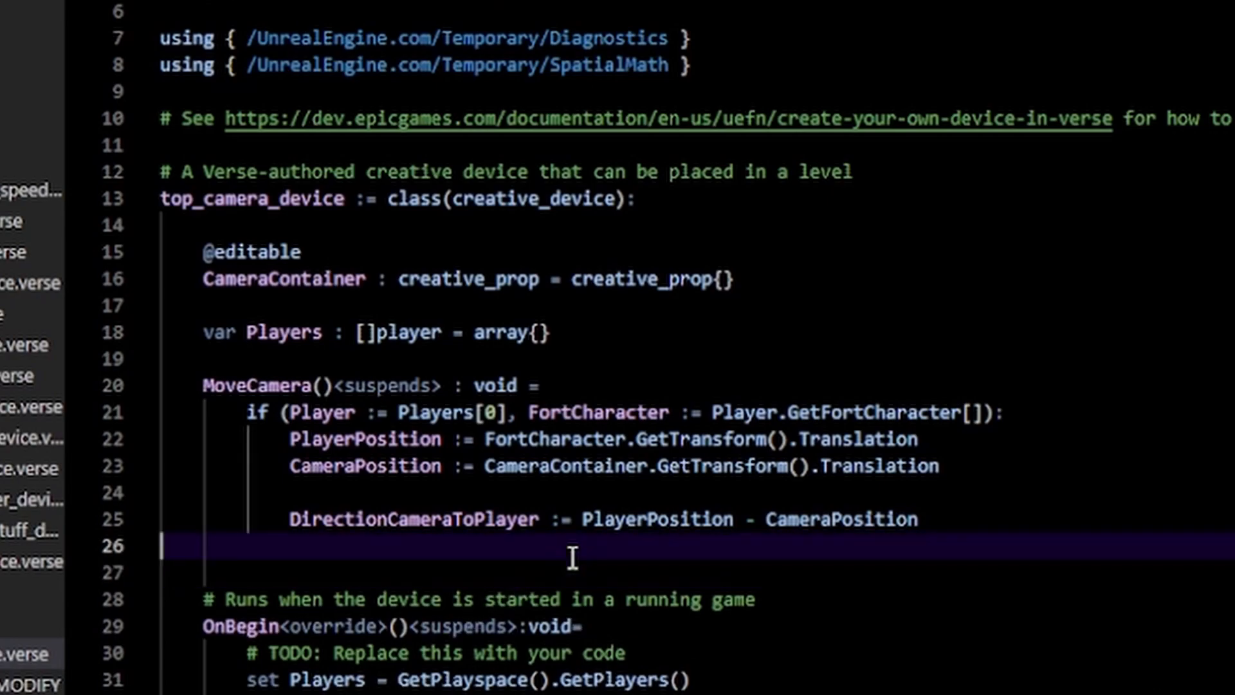
# - Define Angle := ArcTan(DirectionCameraToPlayer.X, DirectionCameraToPlayer.Y) - 3.14 / 2.0
pyautogui.write('Angle :')
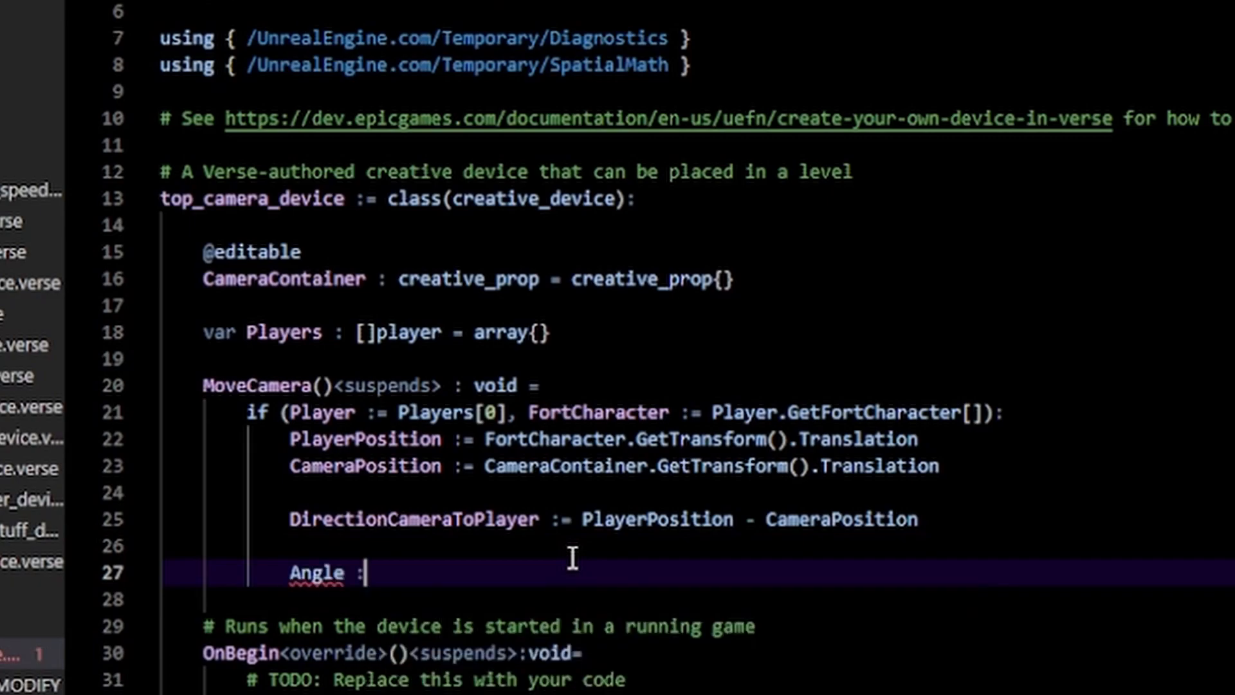
pyautogui.write('=')
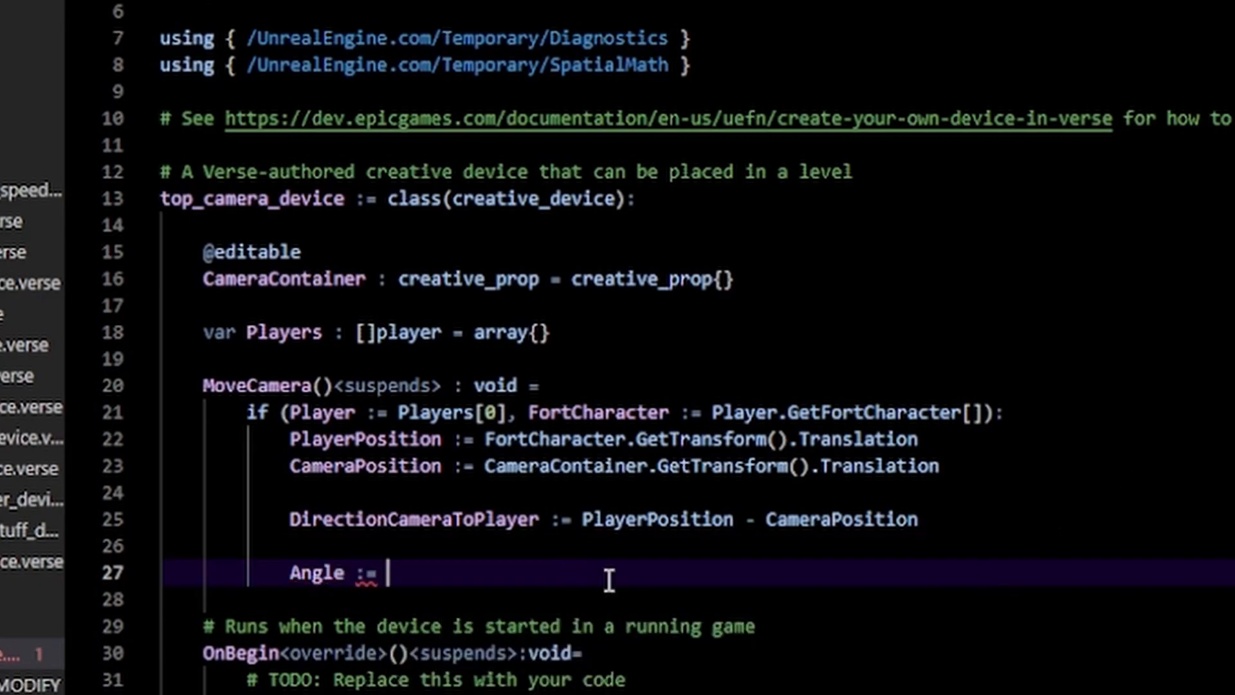
pyautogui.write('A')
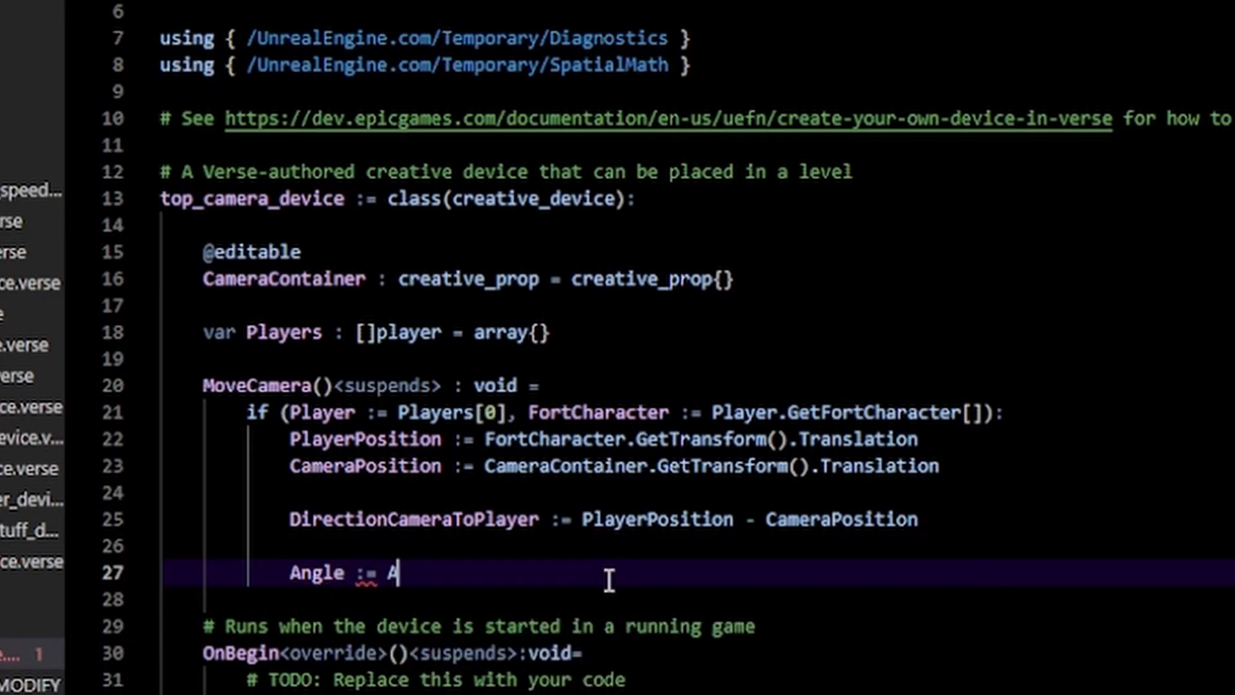
pyautogui.write('rcTan(DirectionCameraToPlayer.X,')
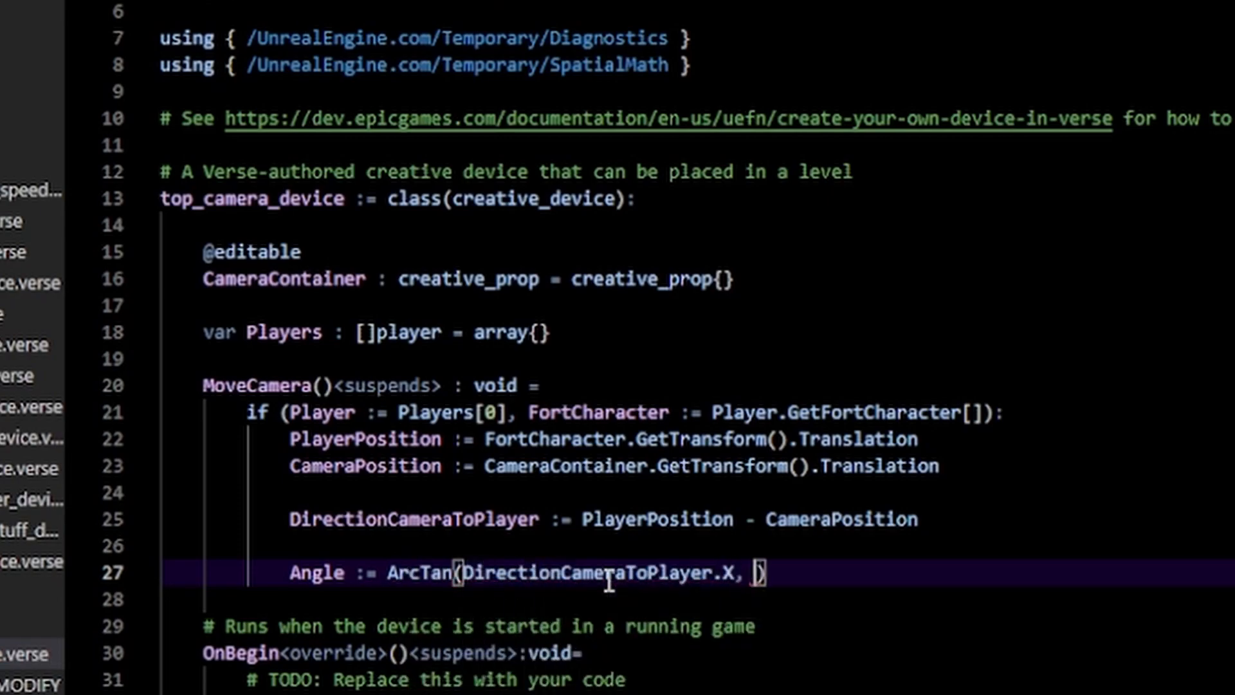
pyautogui.write('DirectionCameraToPlayer.Y')
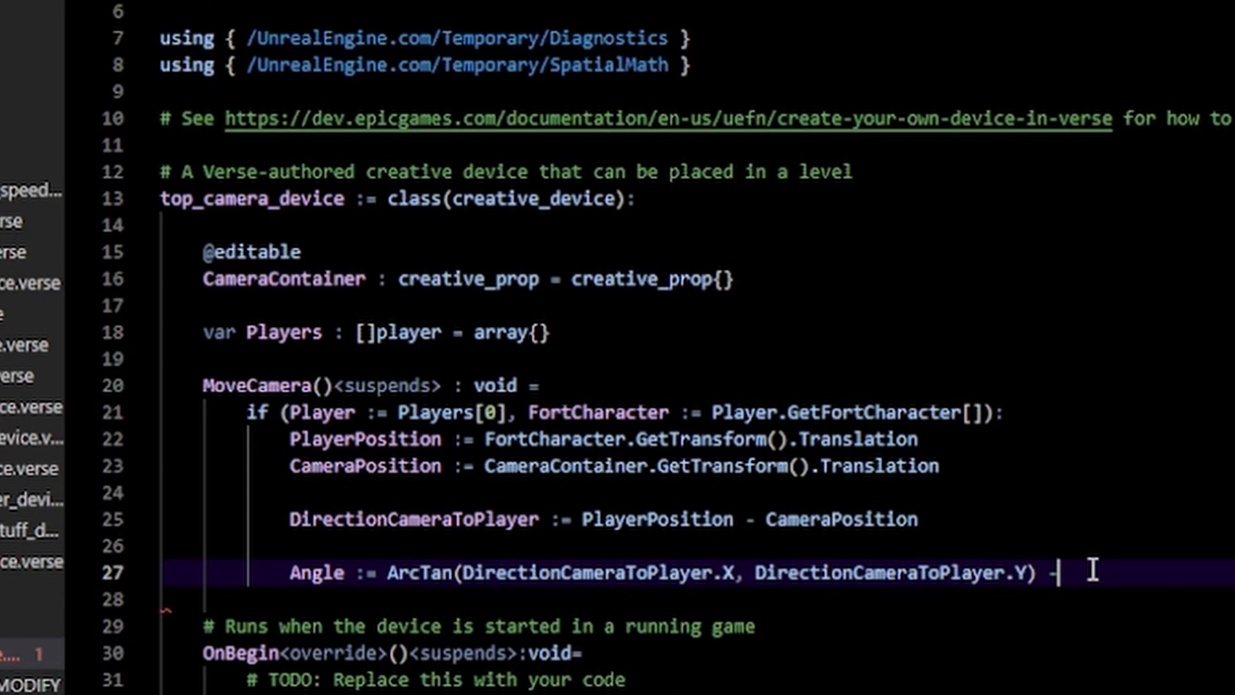
pyautogui.write('3')
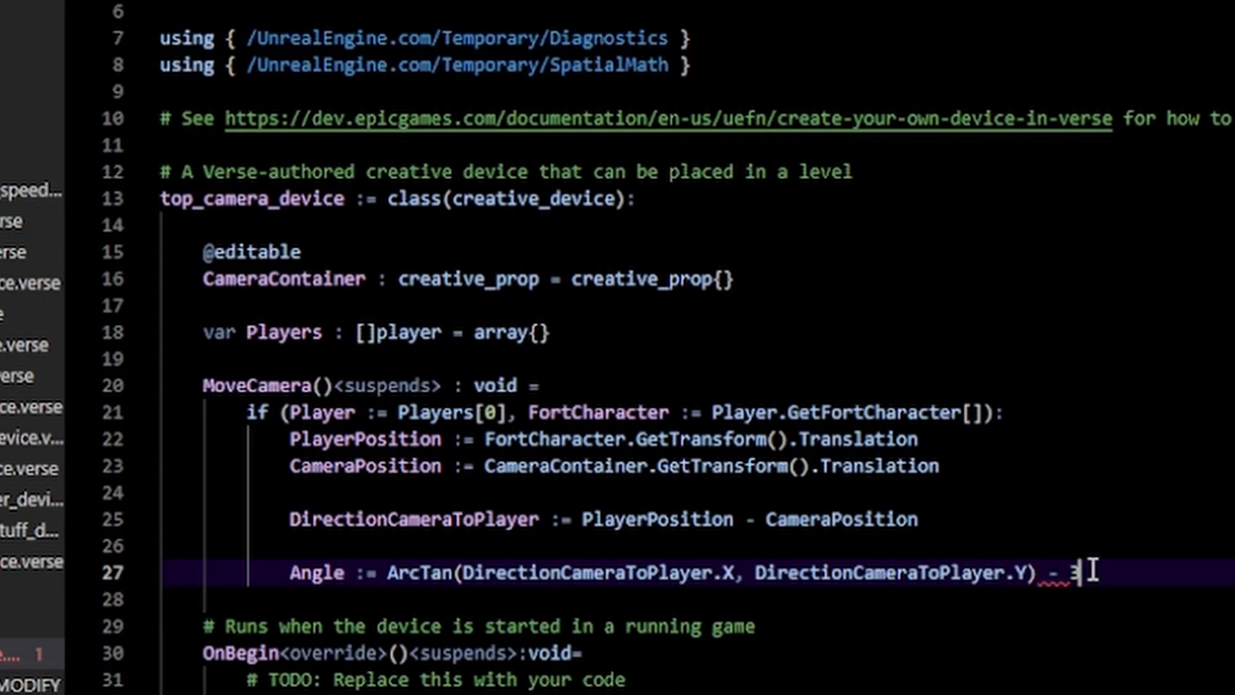
pyautogui.write('.14 / 2')
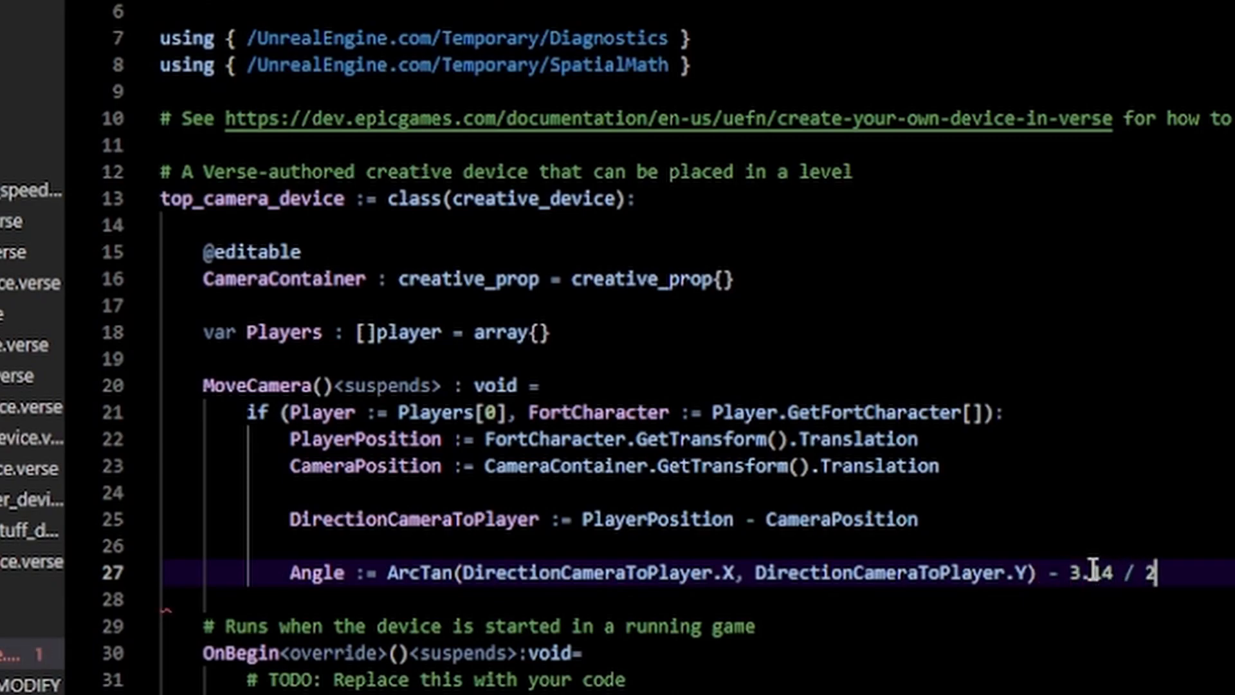
pyautogui.write('.0')
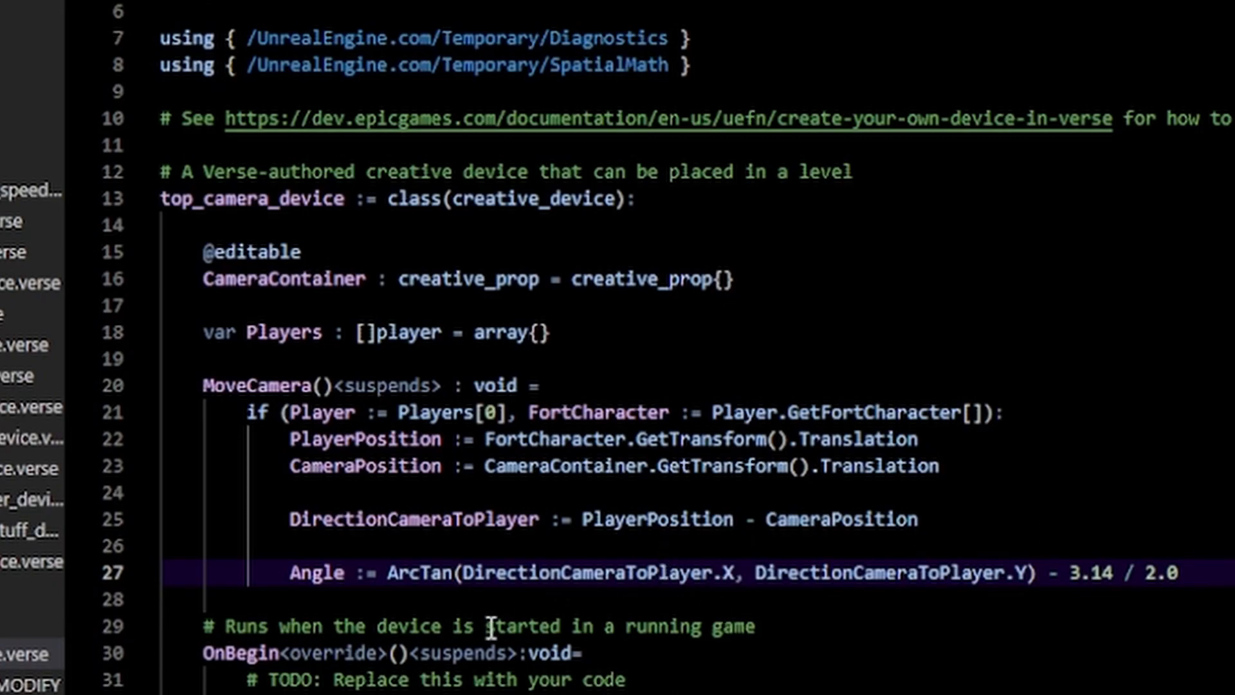
# - Add NewRotation := MakeRotation(vector3{X := 0.0, Y := 0.0, Z := -1.0}, Angle) below Angle
pyautogui.click(476, 599)
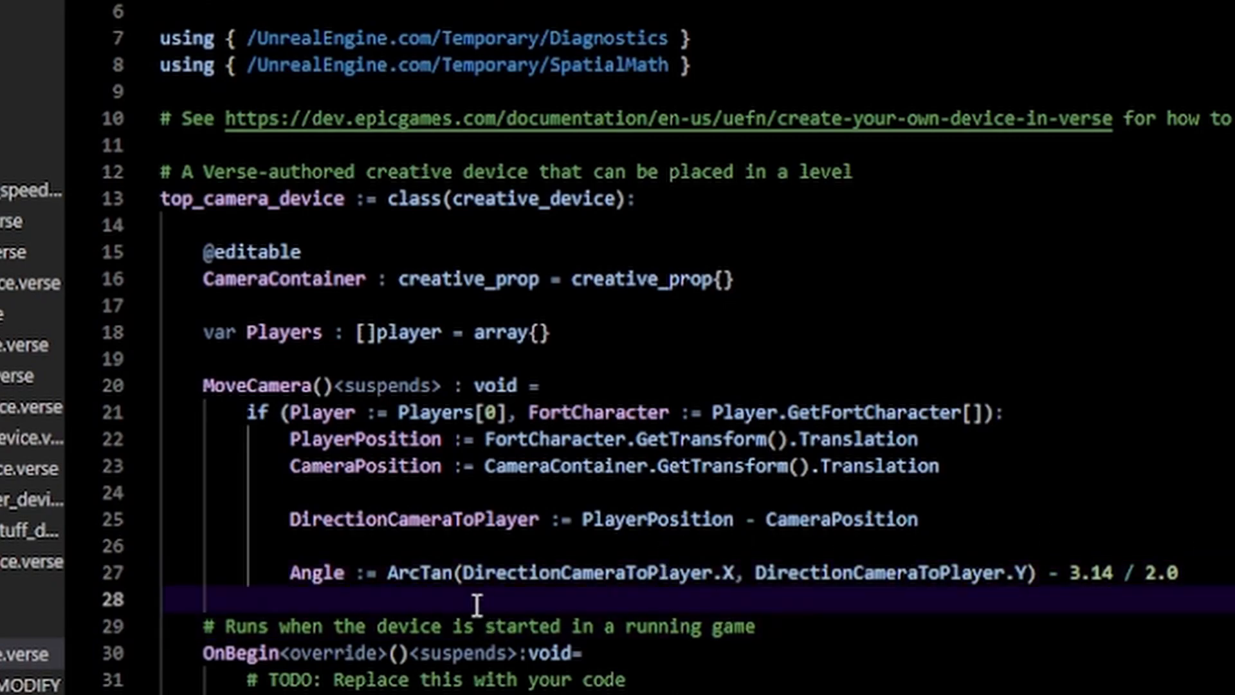
pyautogui.write('NewRotati')
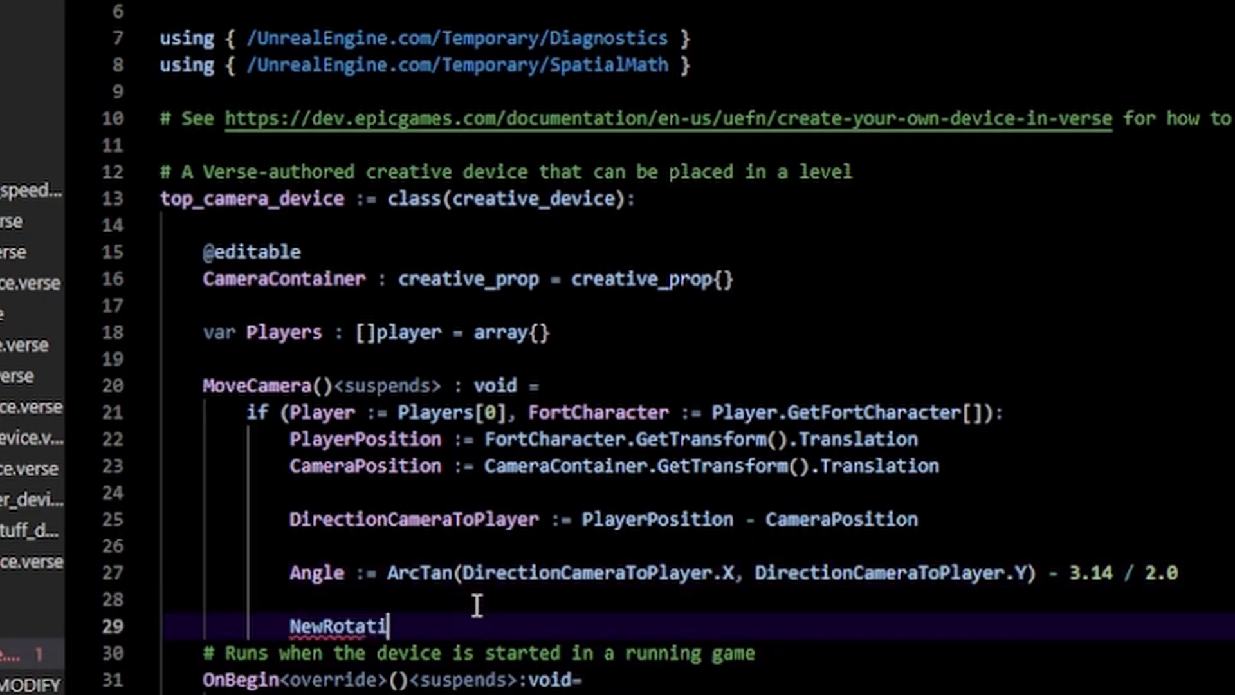
pyautogui.write('on := Maker')
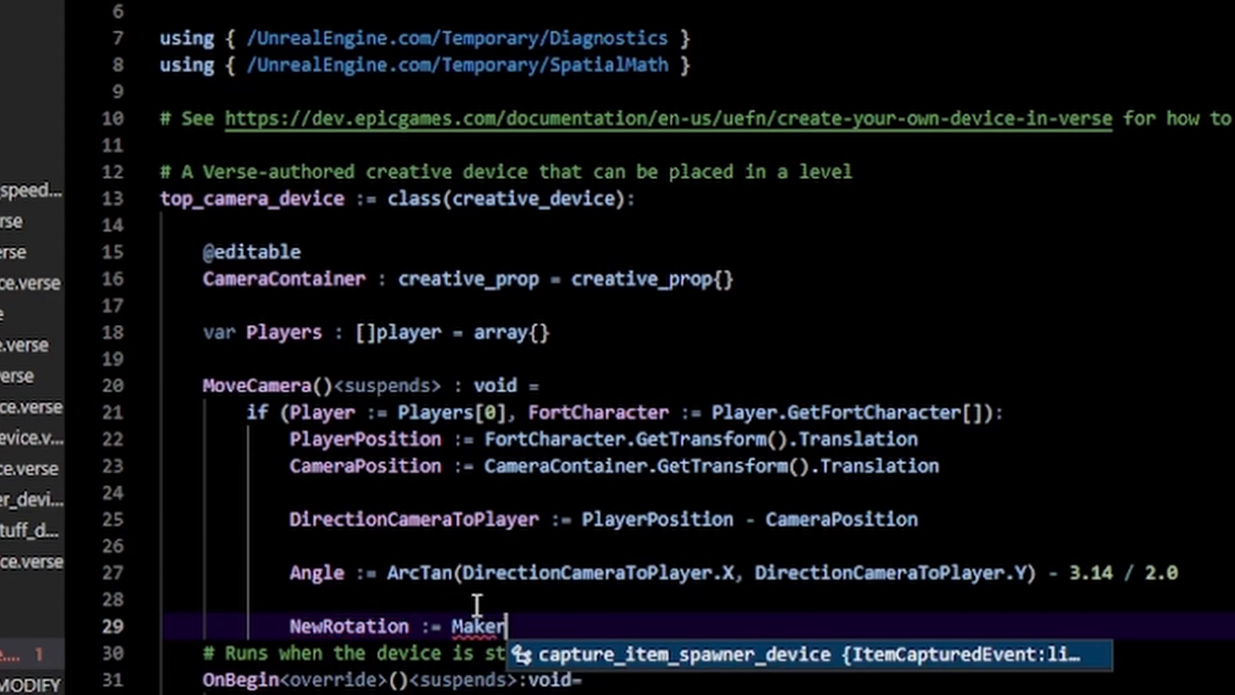
pyautogui.write('Rotation()')
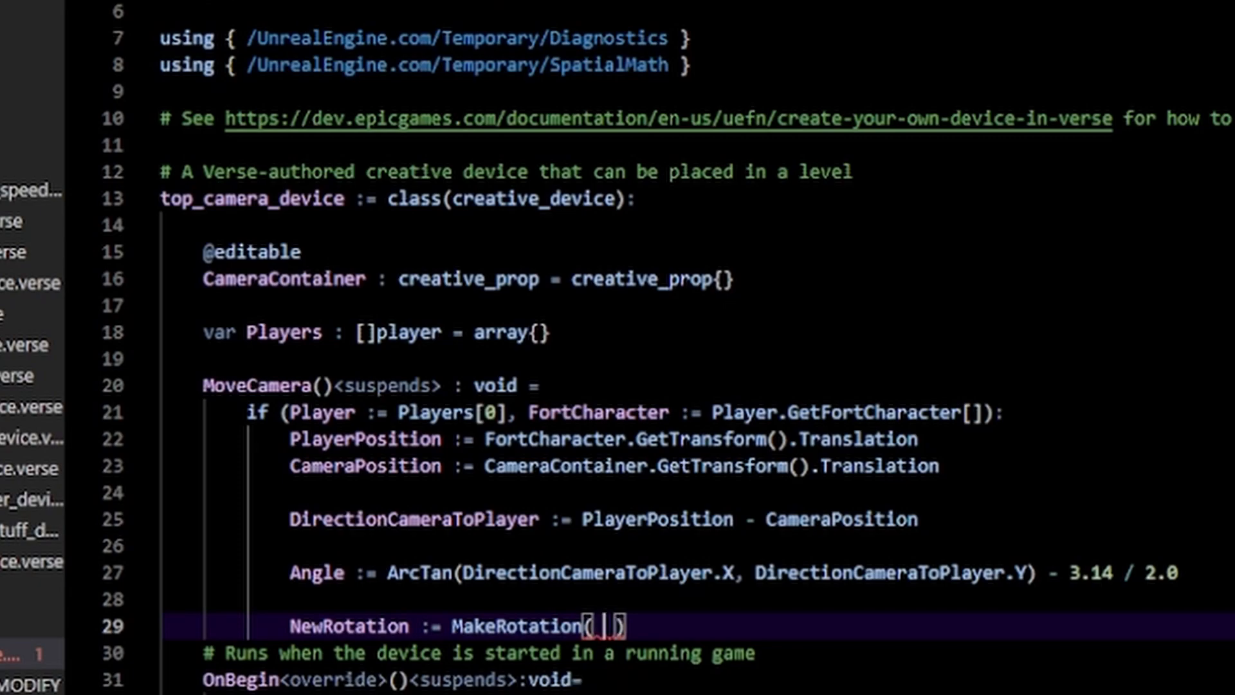
pyautogui.write('vectro')
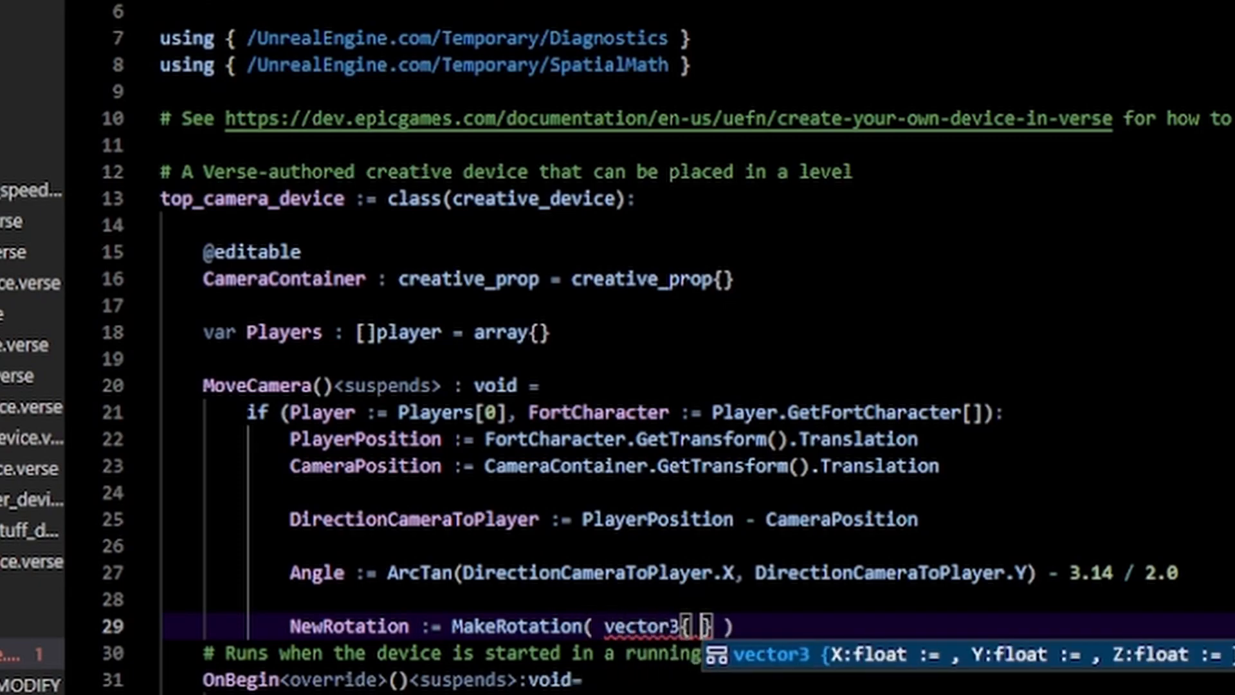
pyautogui.write('X := 0.0')
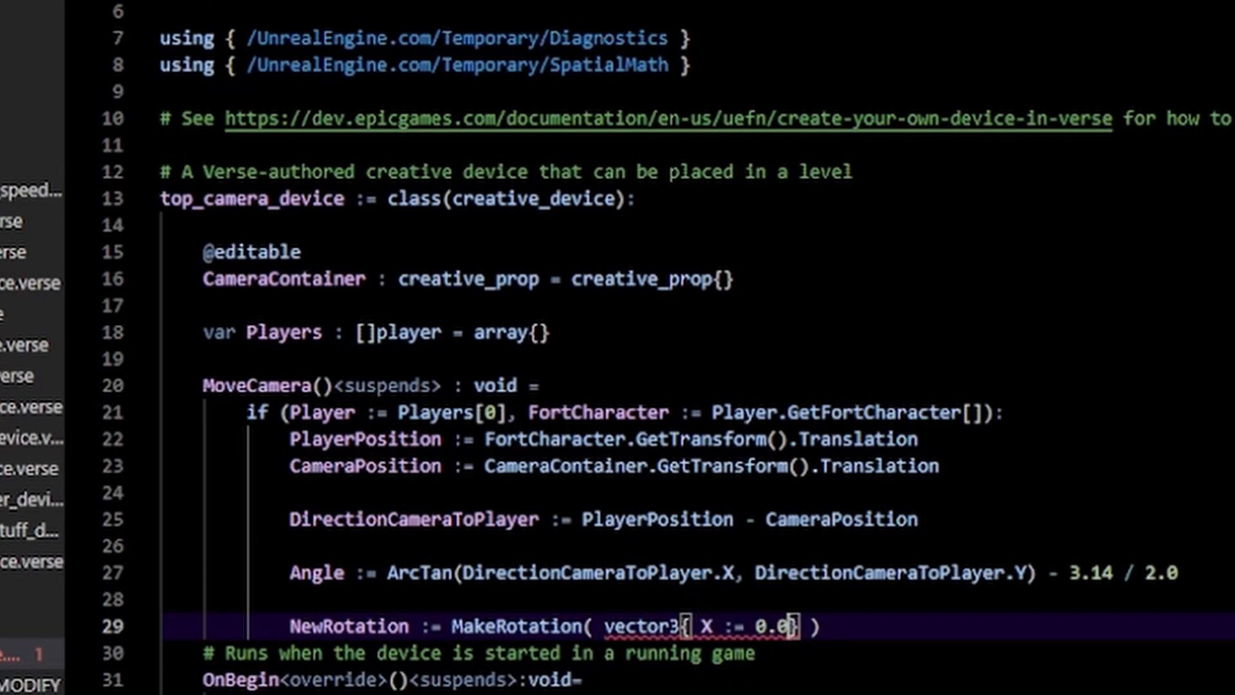
pyautogui.write(', Y := 0.')
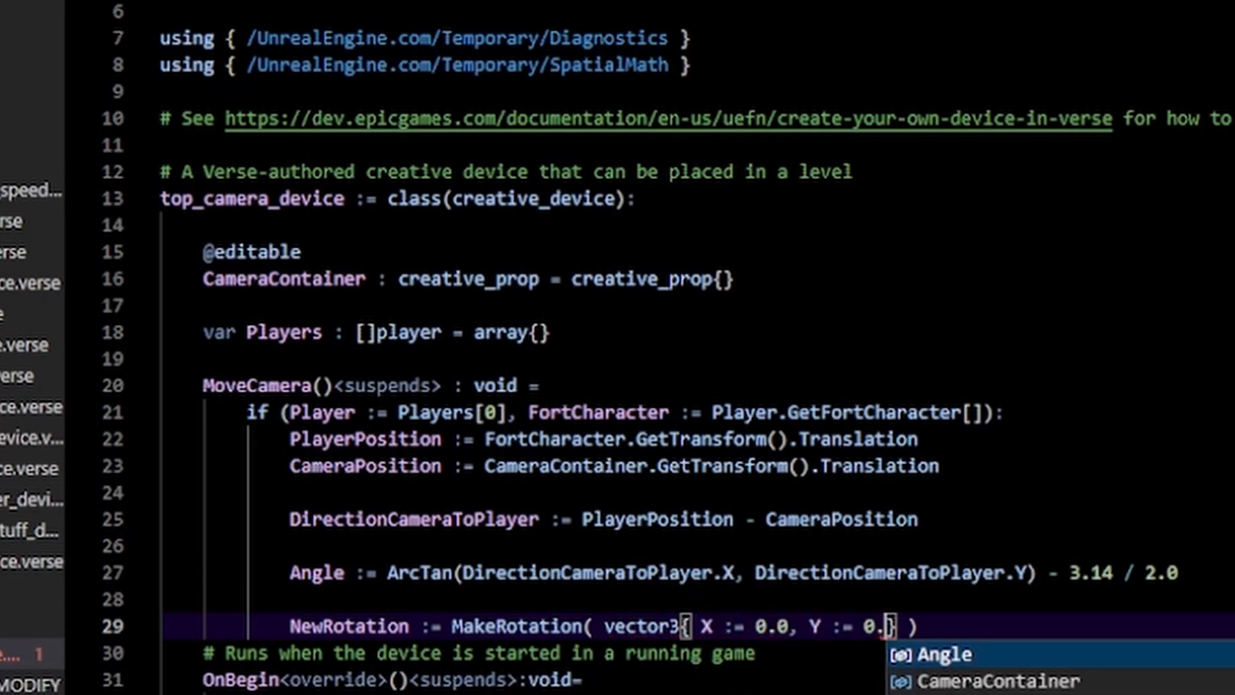
pyautogui.write(', Z :')
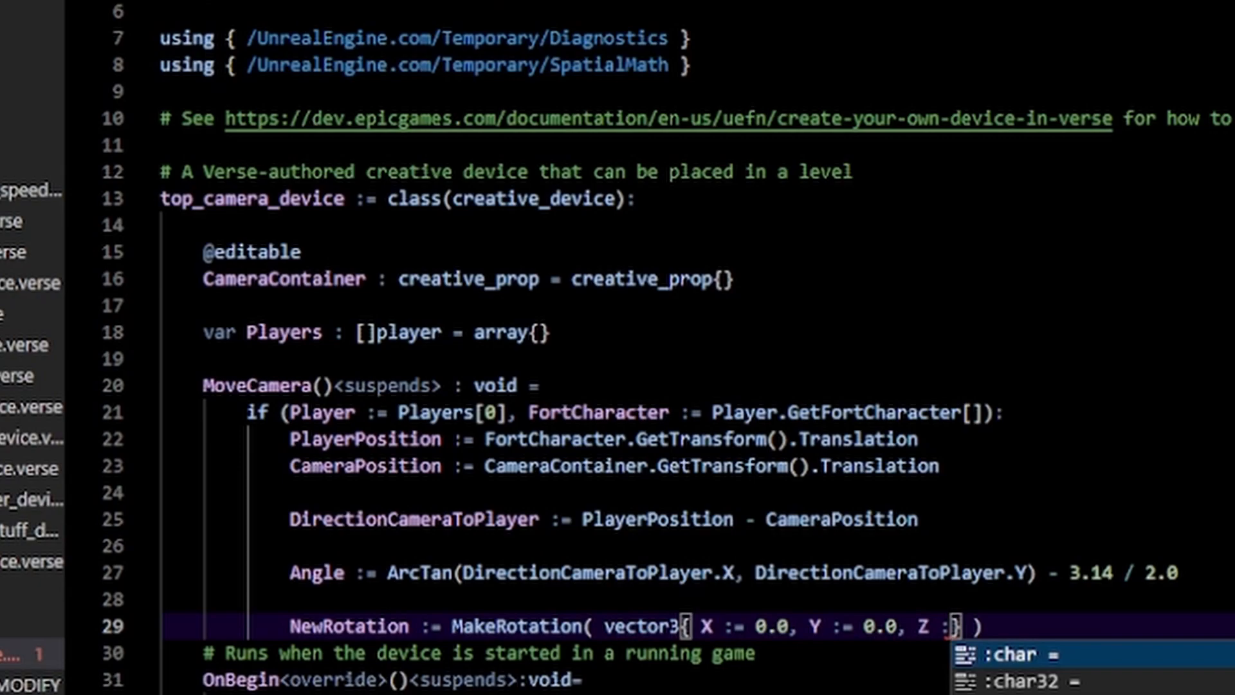
pyautogui.write('-1.0')
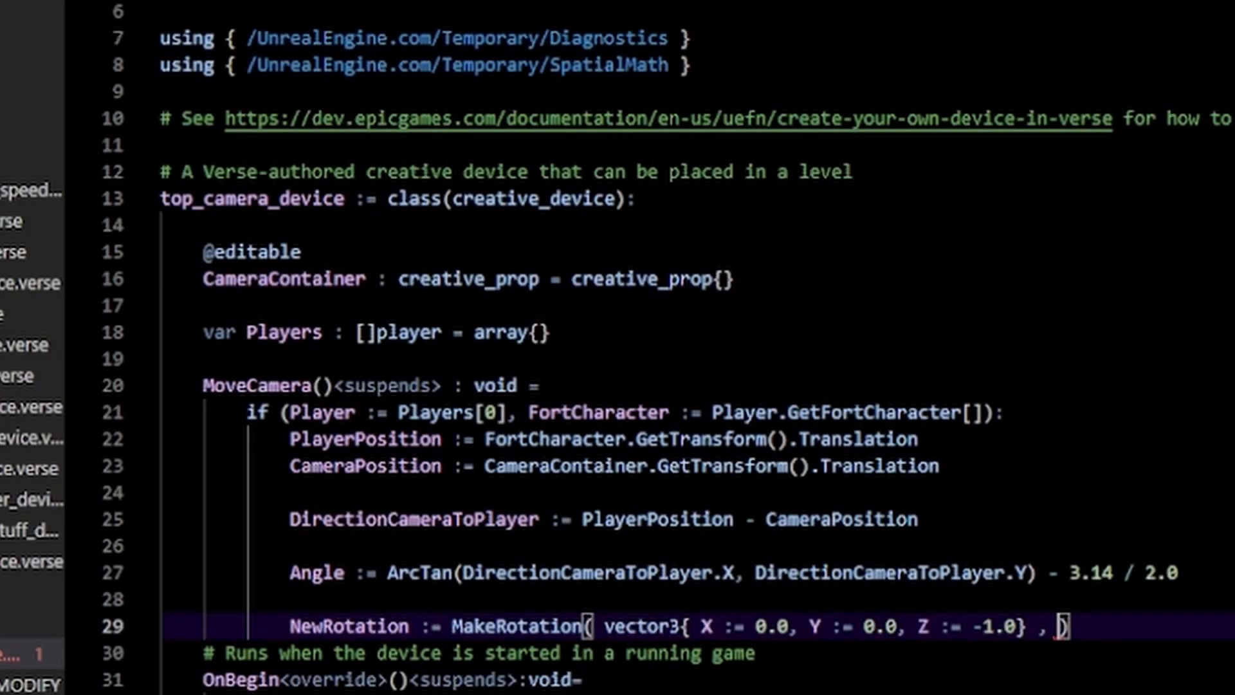
pyautogui.write('Angle')
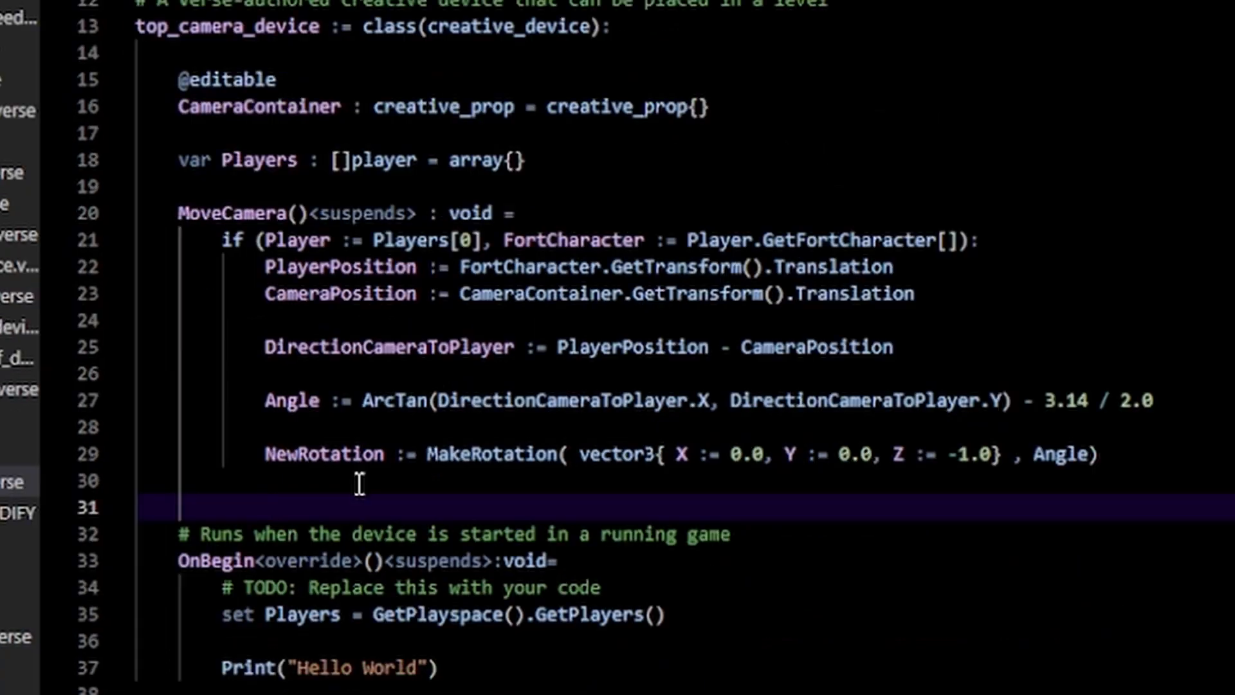
# - Call CameraContainer.MoveTo(PlayerPosition, NewRotation, 0.4) and begin storing it as Result
pyautogui.write('c')
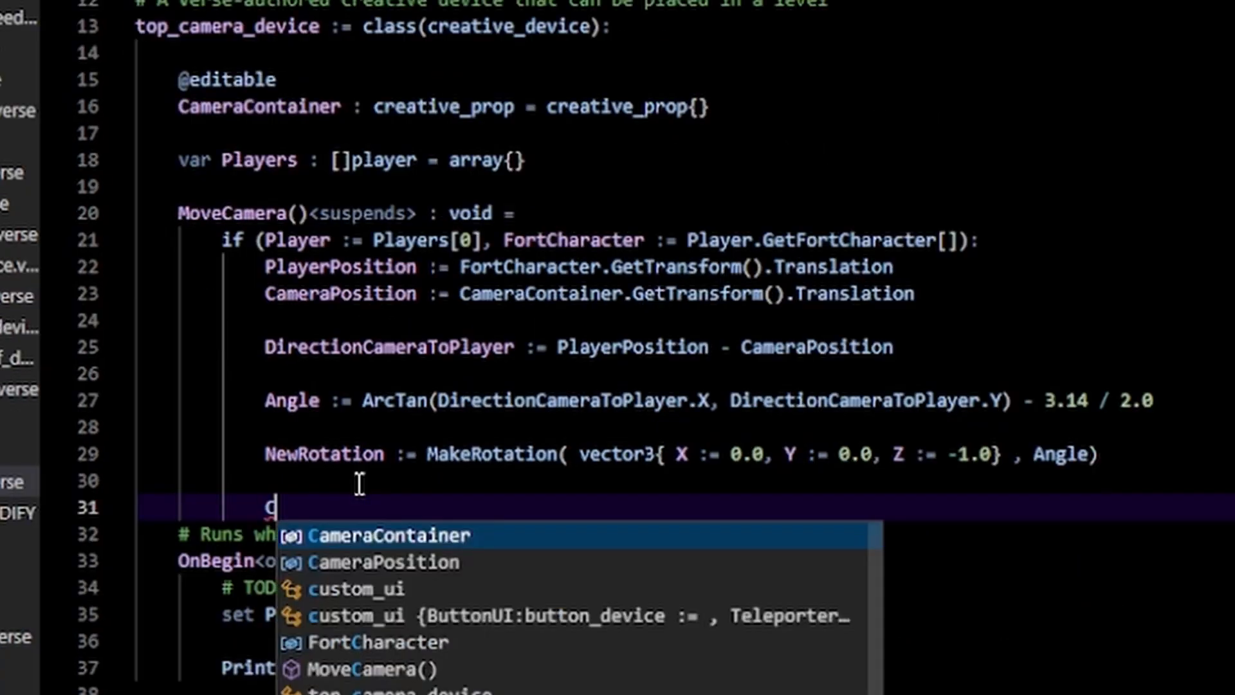
pyautogui.write('CameraContainer.MoveT')
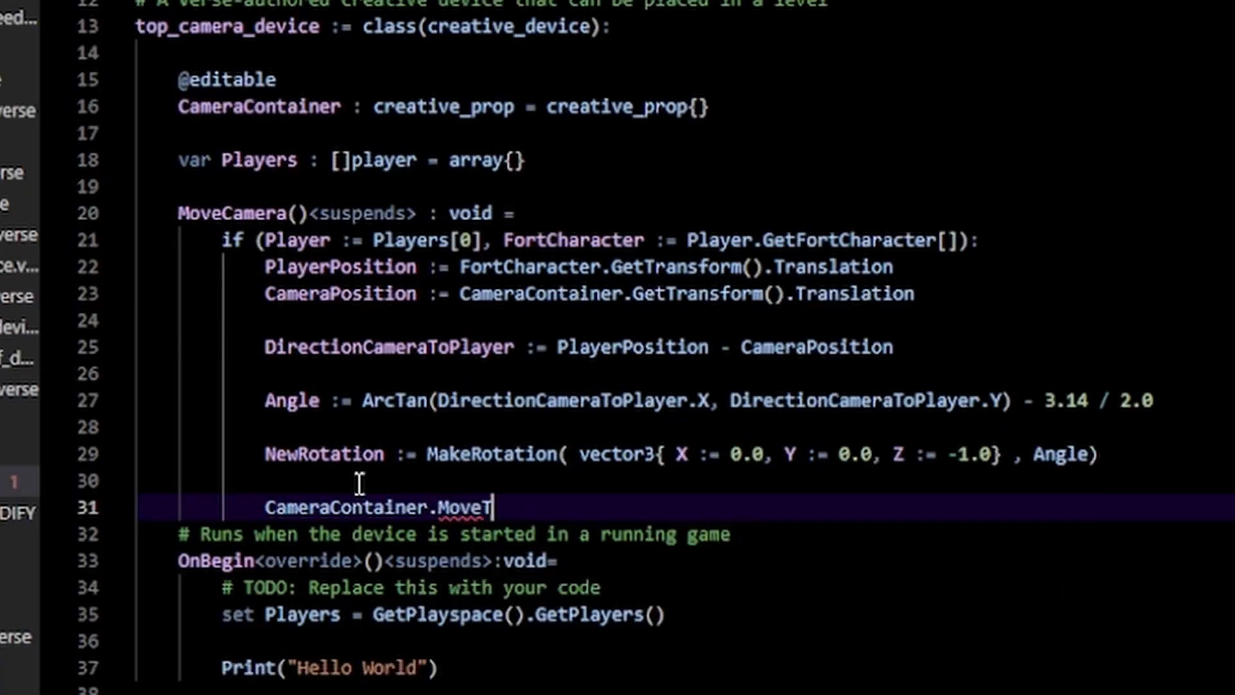
pyautogui.write('o(')
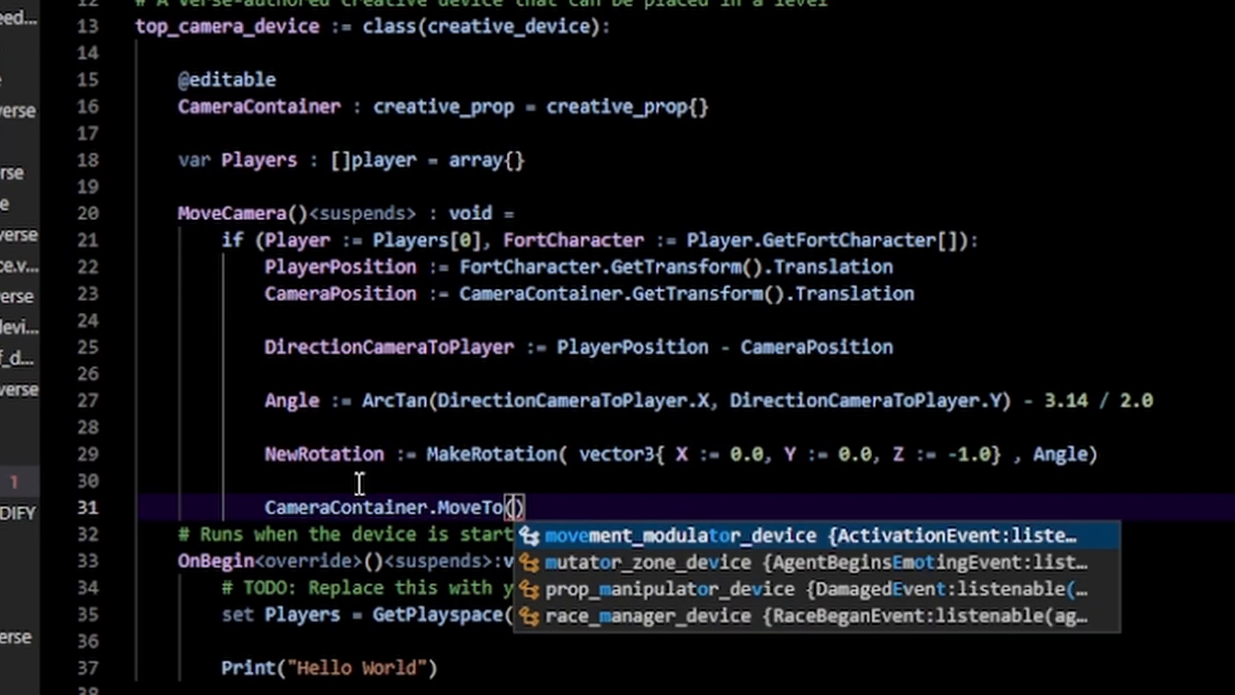
pyautogui.write('PlayerPosition,')
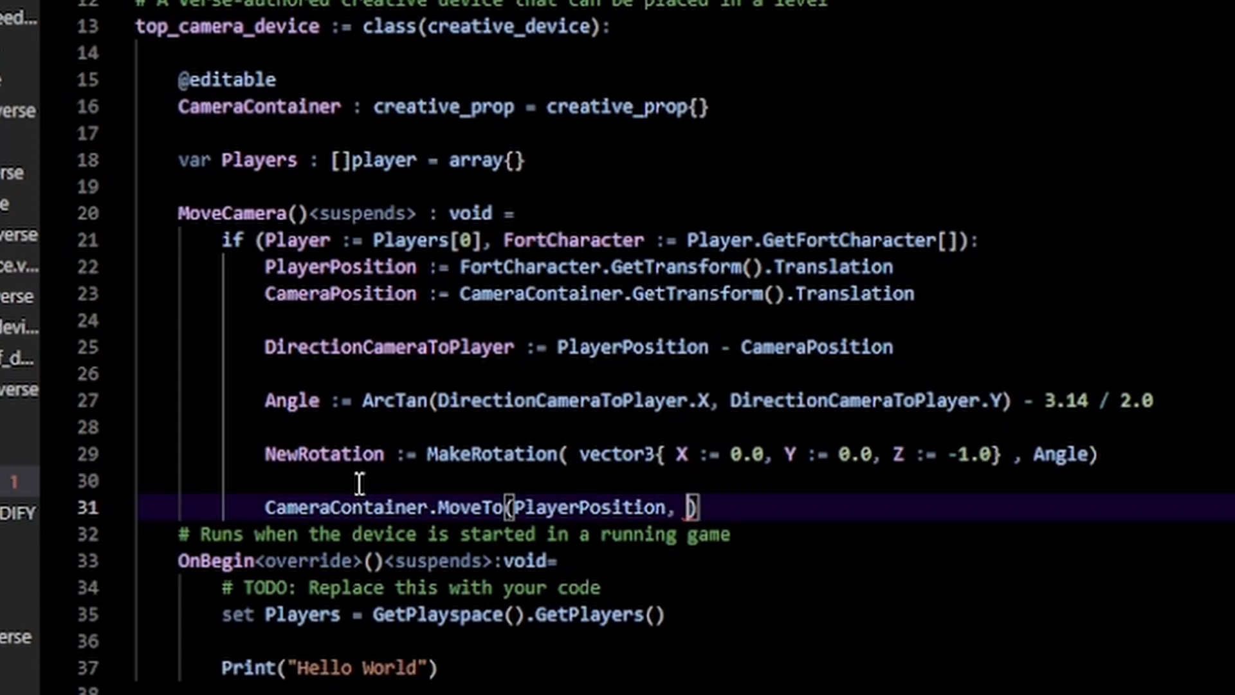
pyautogui.write('NewRotation')
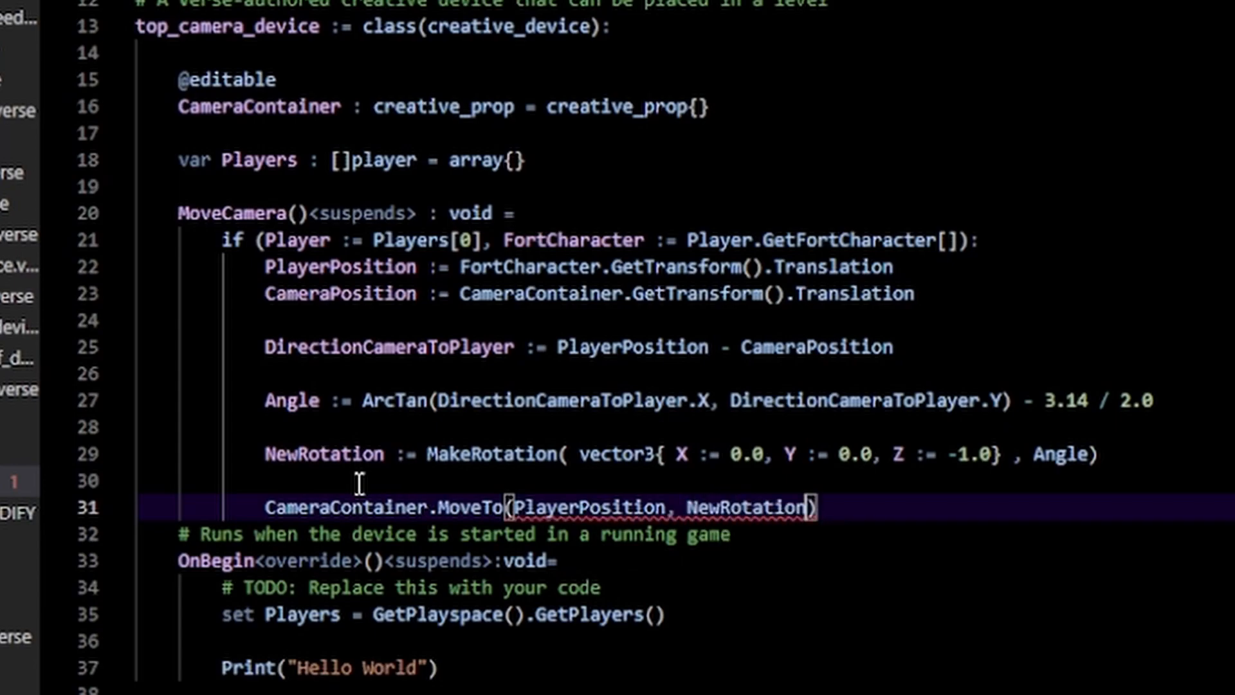
pyautogui.write(',')
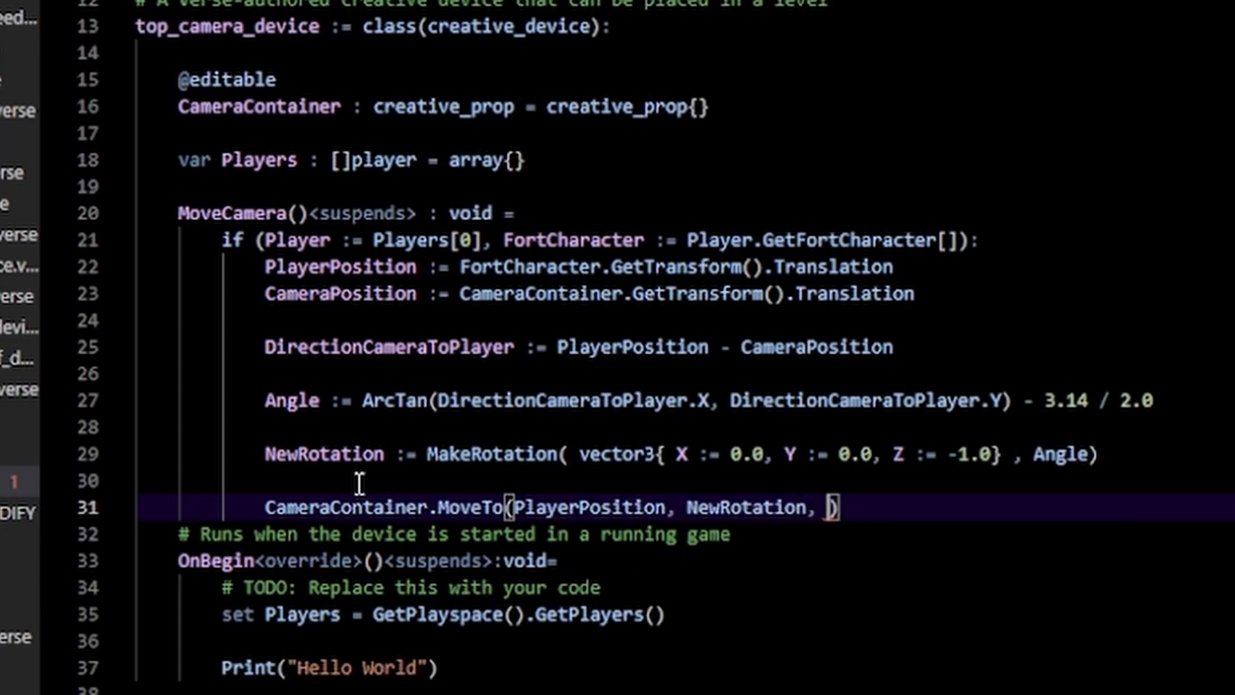
pyautogui.write('0.4')
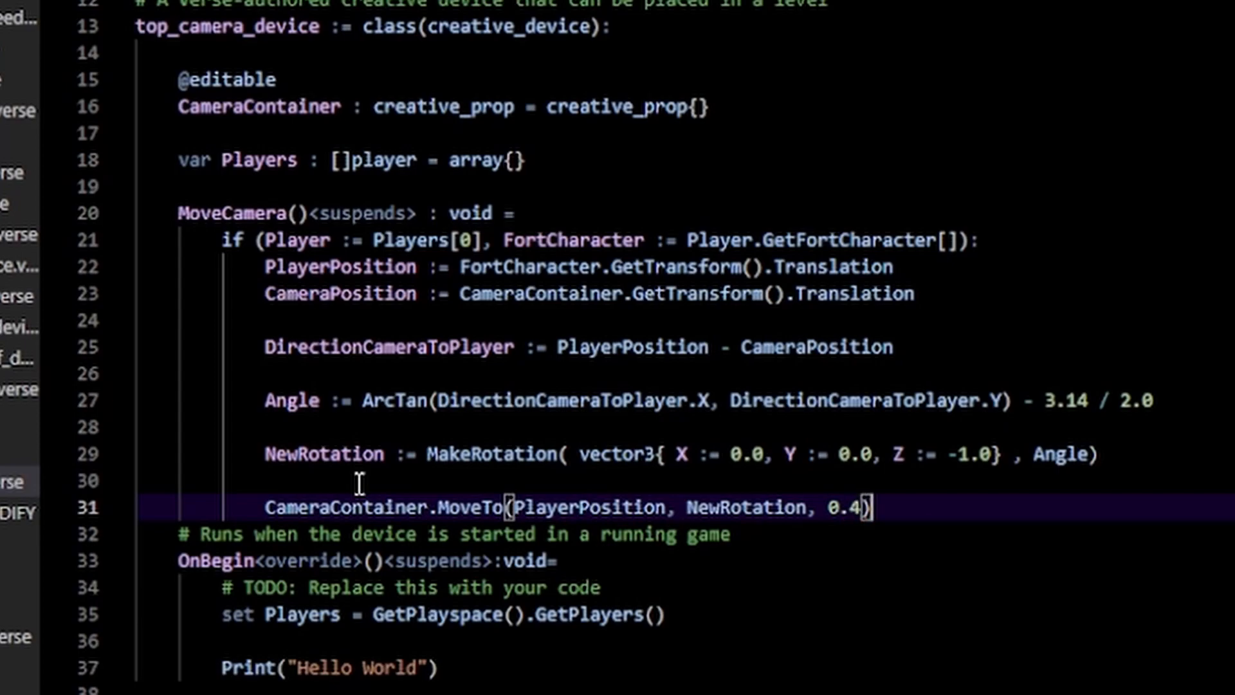
pyautogui.moveTo(971, 642)
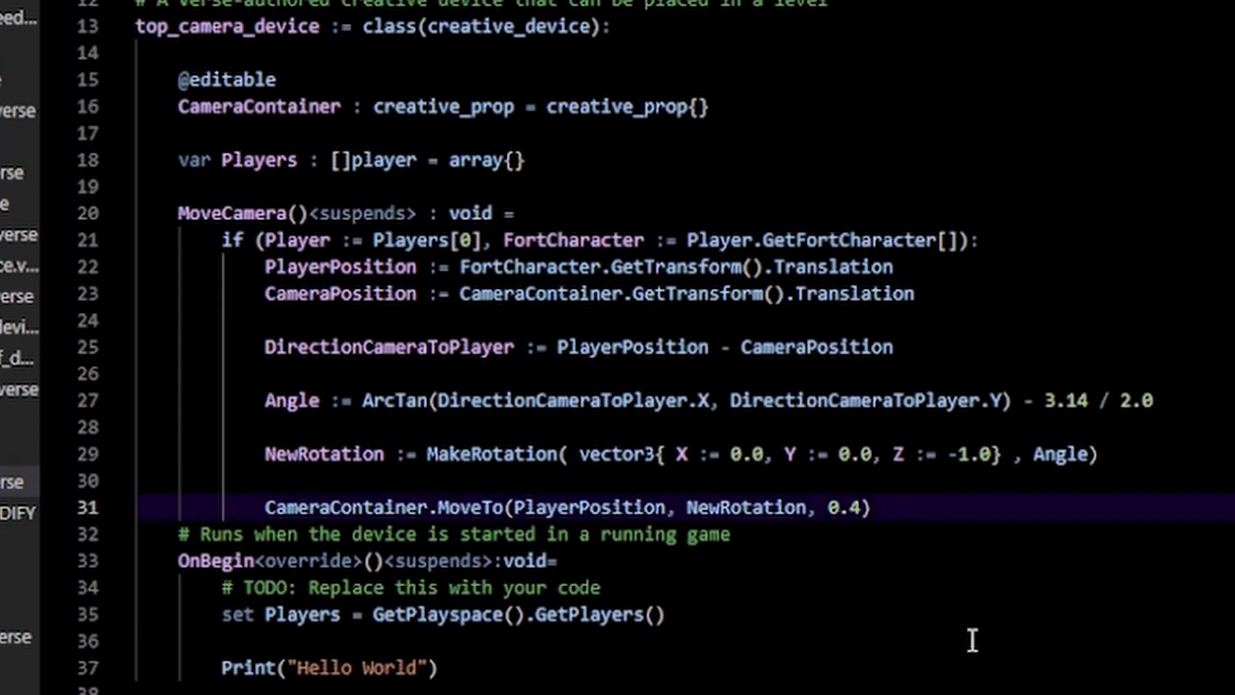
pyautogui.write('Result :=')
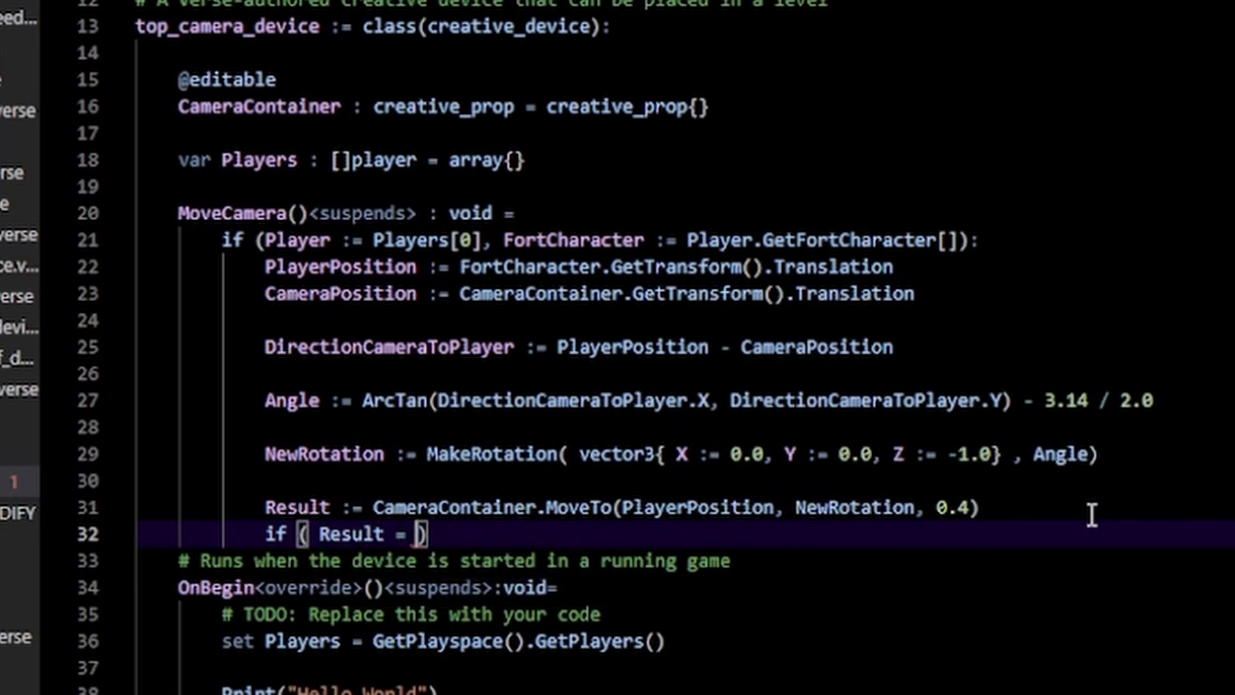
# - Call MoveCamera() again when Result is move_to_result.DestinationReached, and start calling it in OnBegin
pyautogui.write('move_to_result')
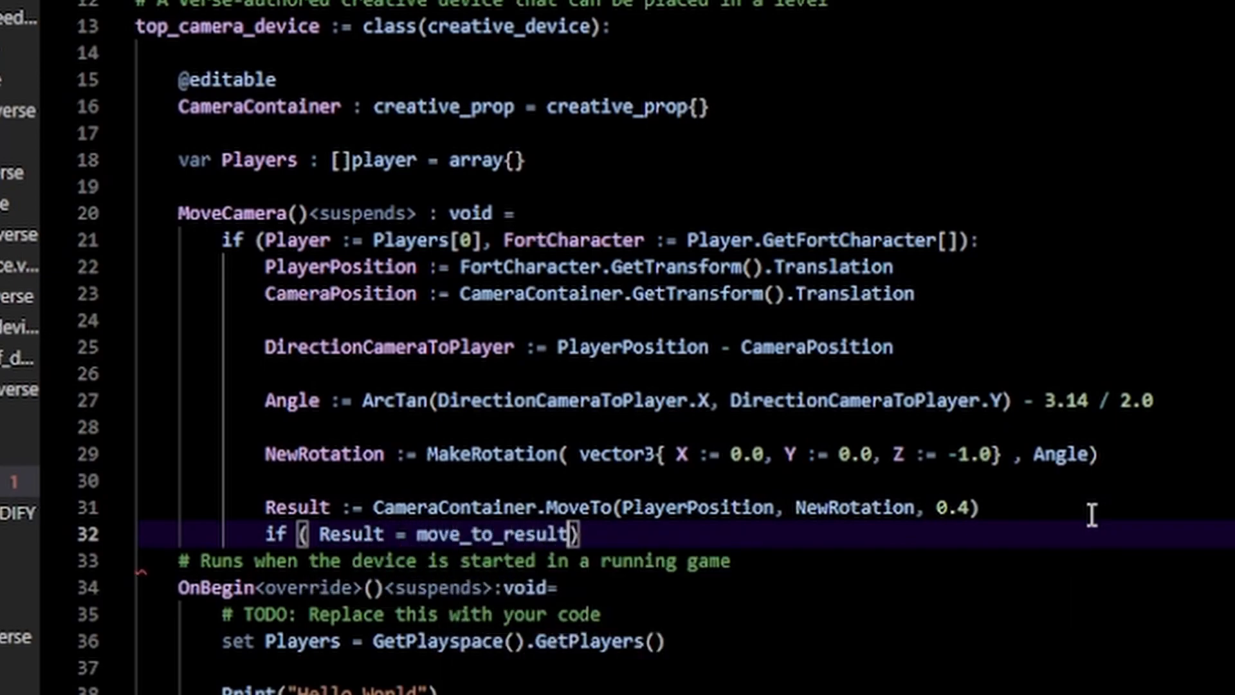
pyautogui.write('.DestinationReached')
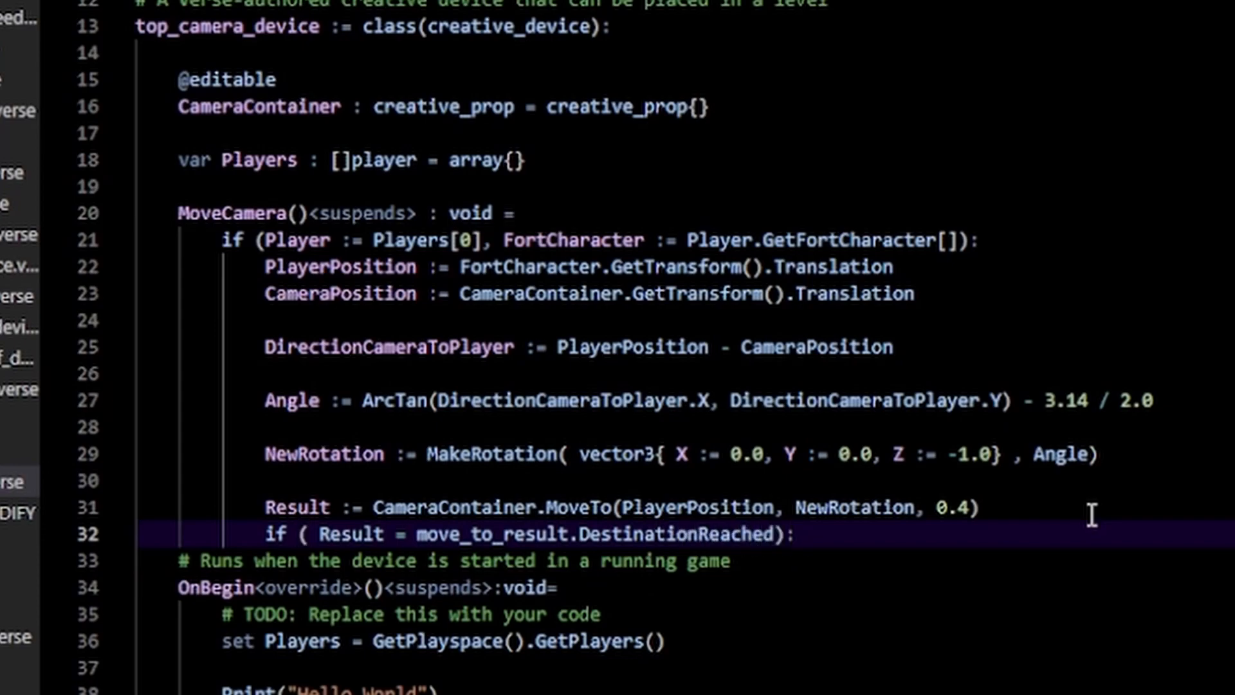
pyautogui.write('Mo')
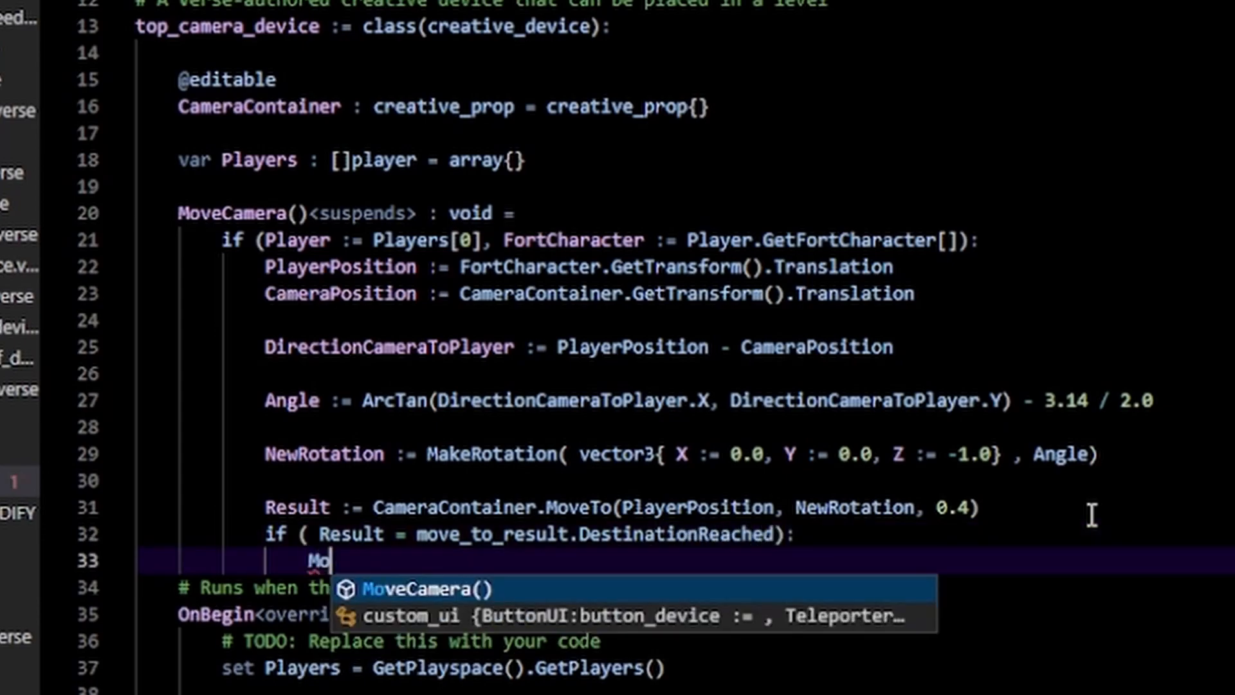
pyautogui.press('Tab')
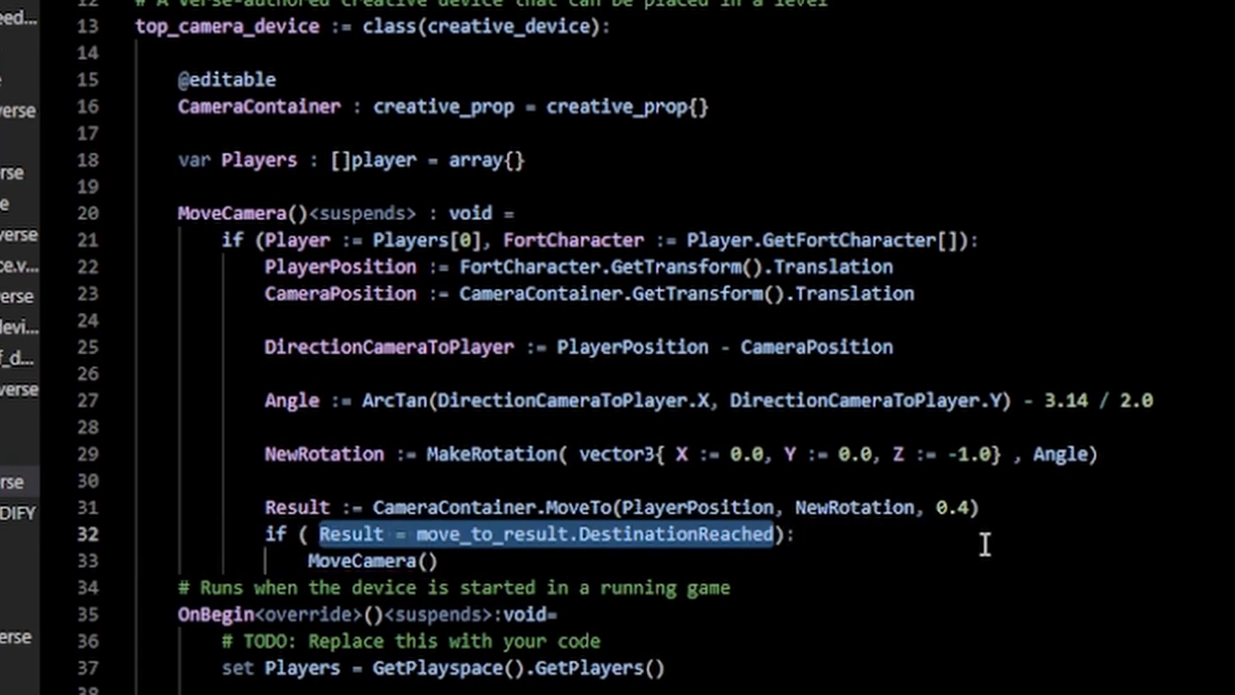
pyautogui.click(433, 560)
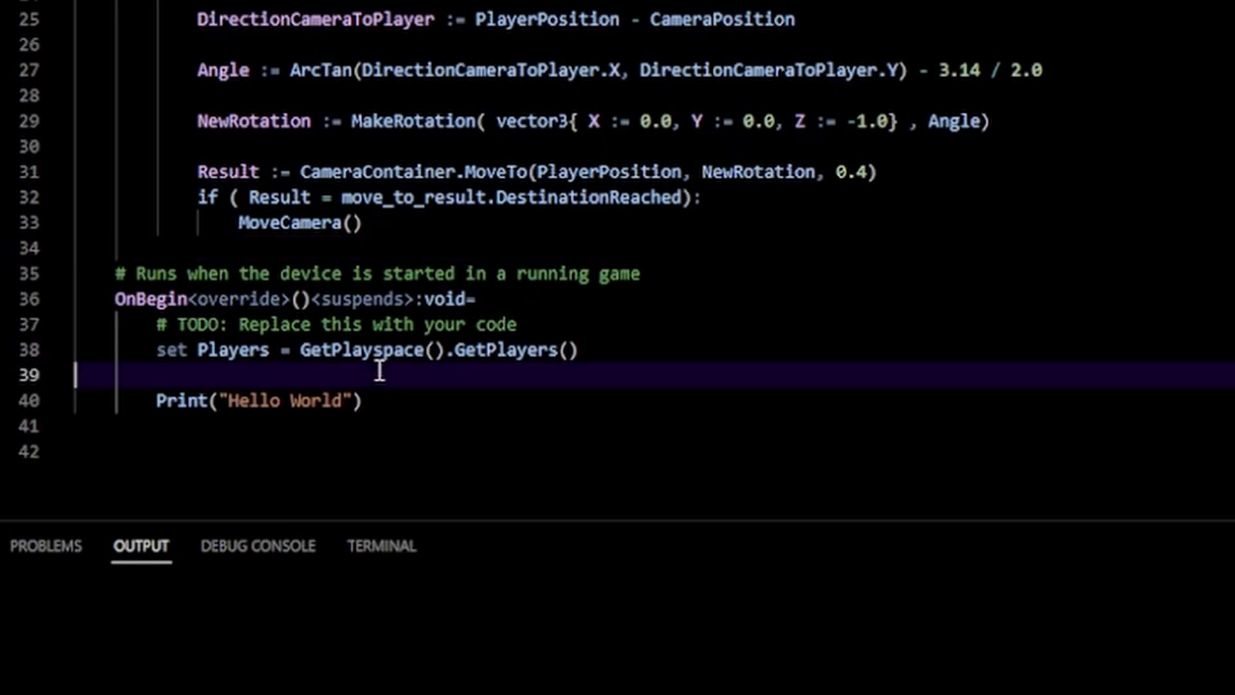
pyautogui.write('MoveCA')
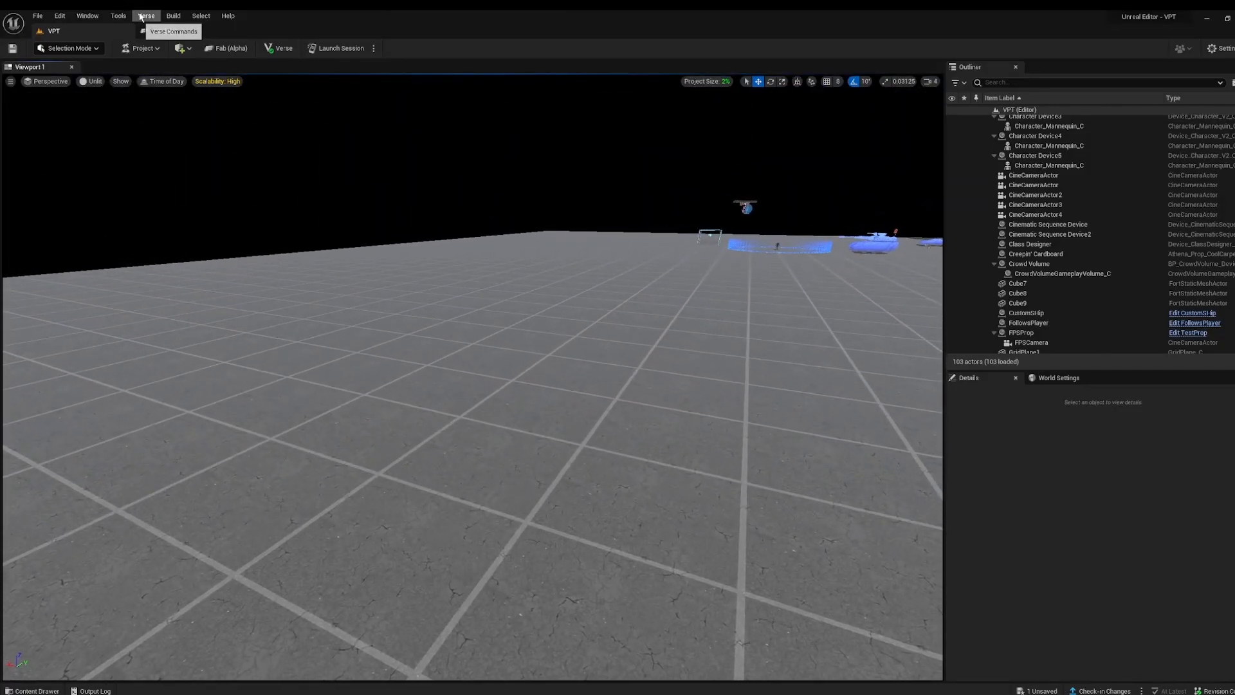
# - Bring up the Verse menu to reach the CreativeDevices folder of Verse devices
pyautogui.click(38, 691)
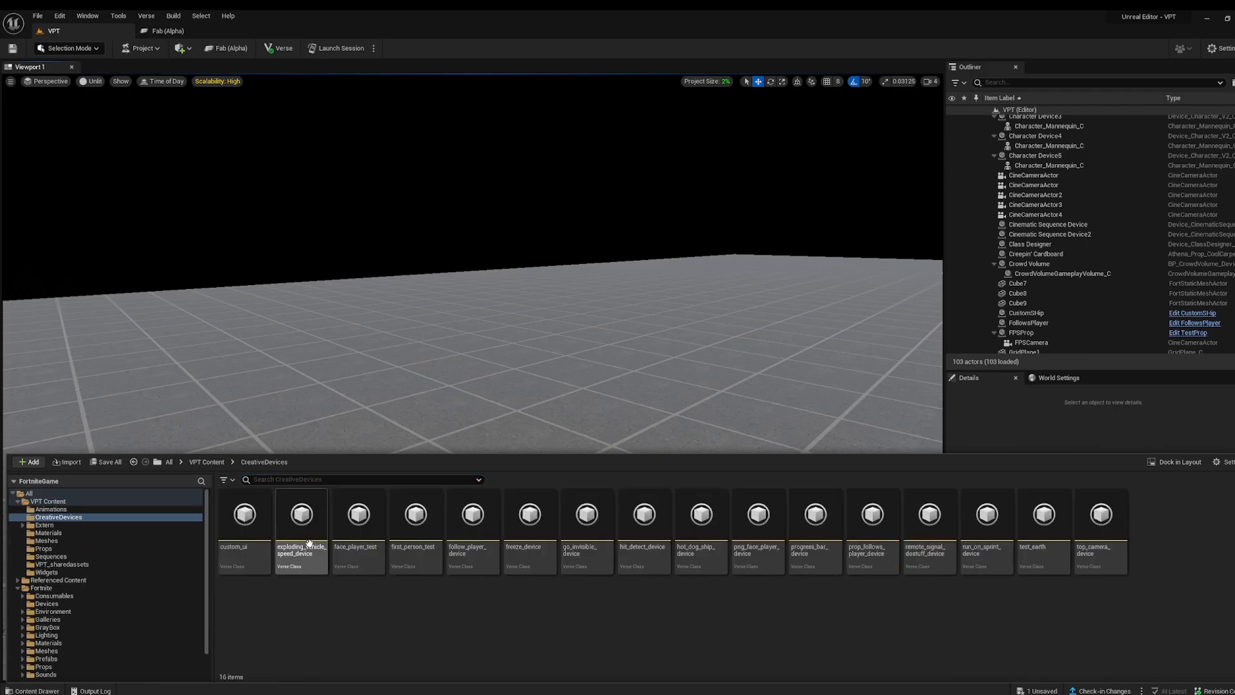
pyautogui.moveTo(1100, 520)
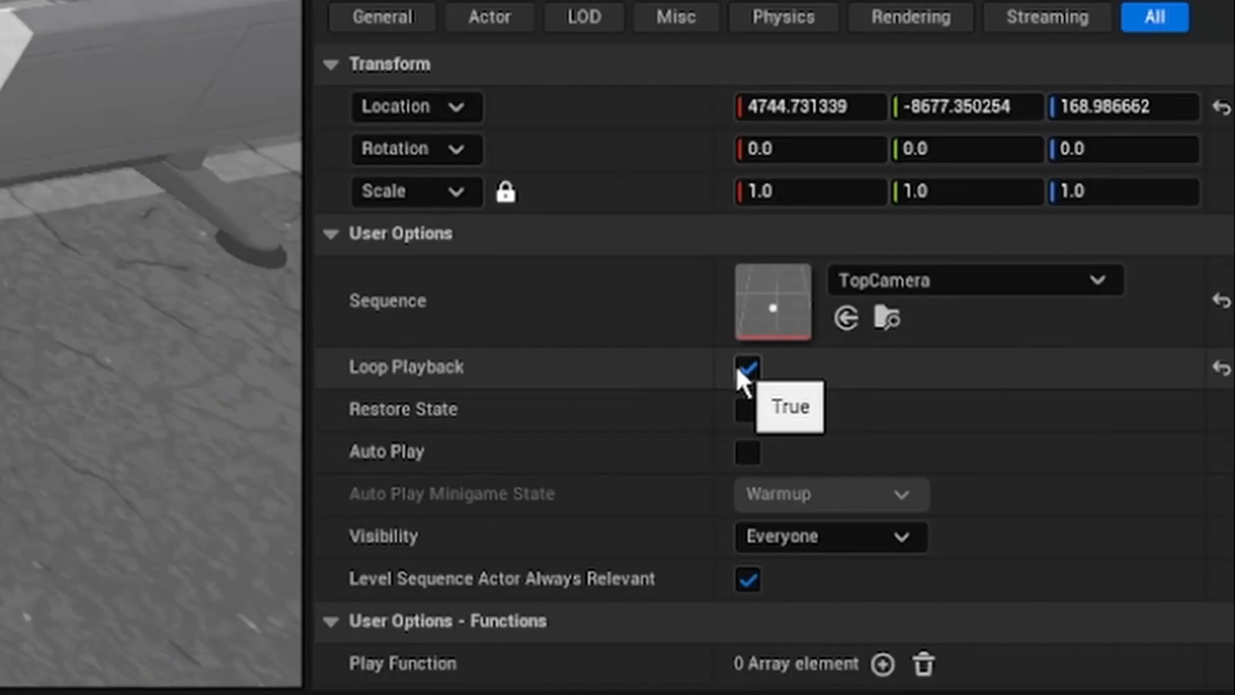
# - Enable Loop Playback for the TopCamera sequence on Cinematic Sequence Device3 and launch a session
pyautogui.click(747, 453)
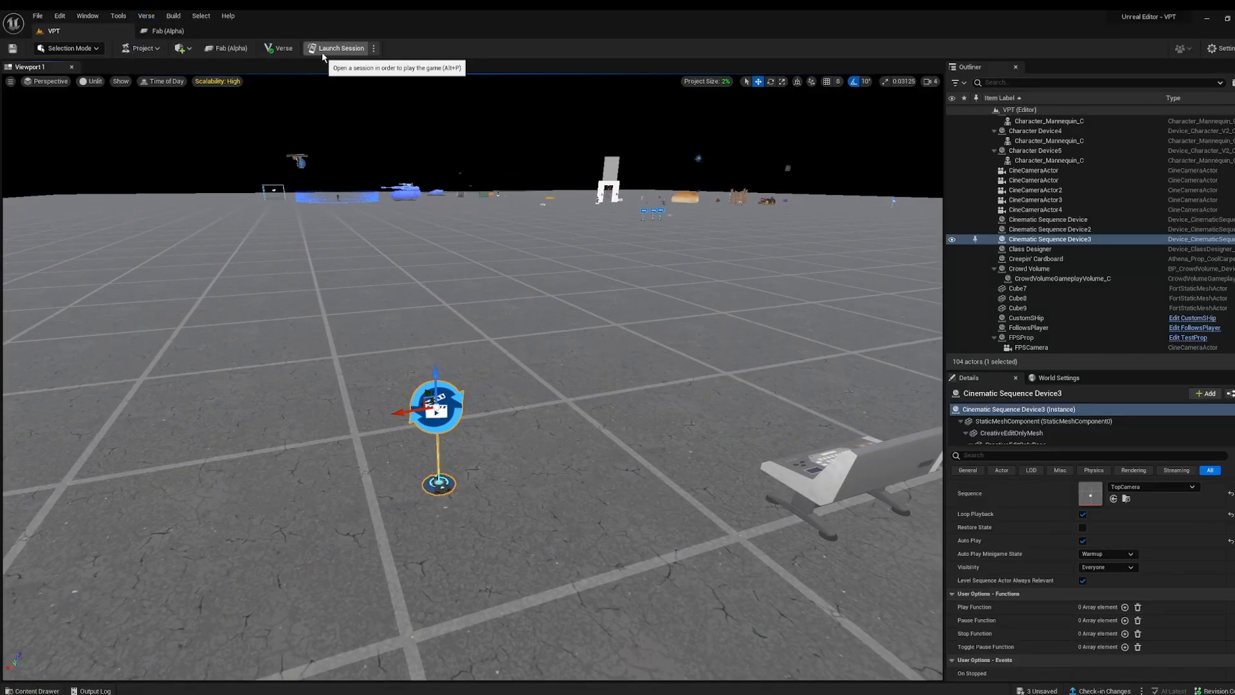
pyautogui.click(340, 48)
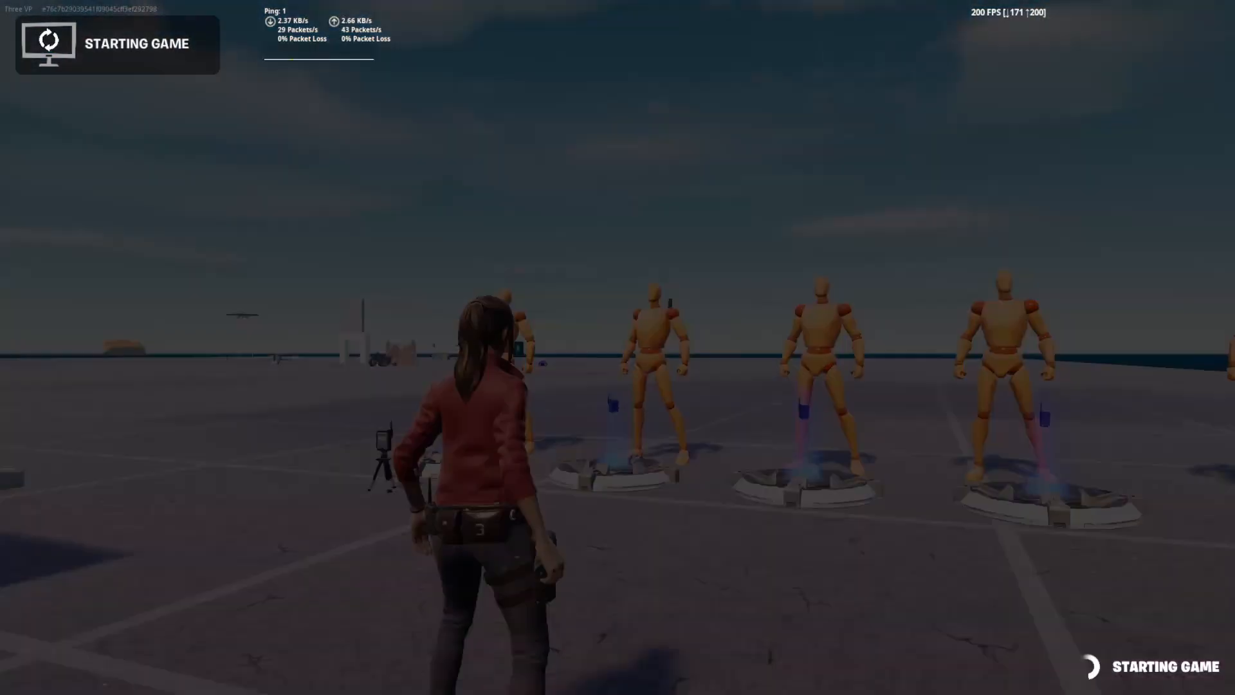